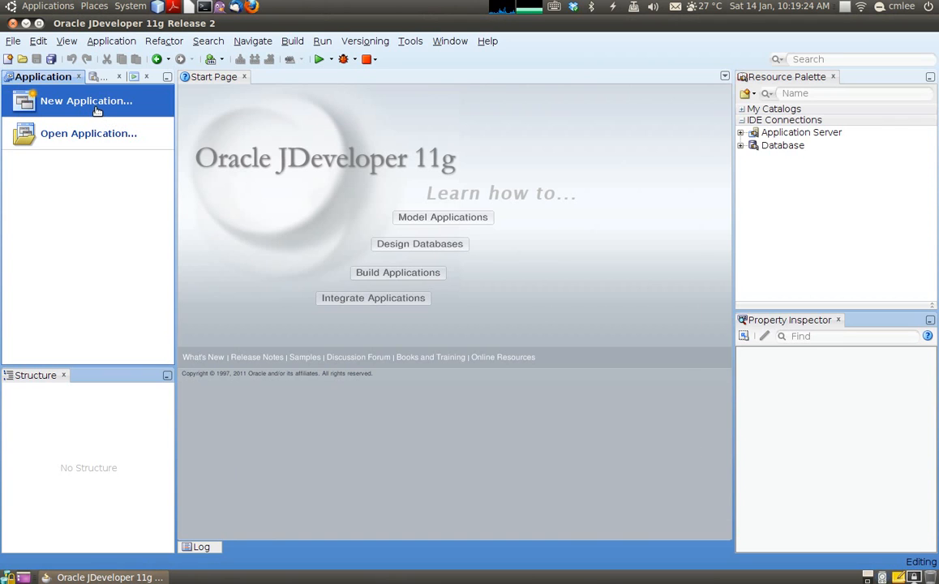
Start a new Fusion Web Application (ADF) from the New Application gallery.
click(86, 101)
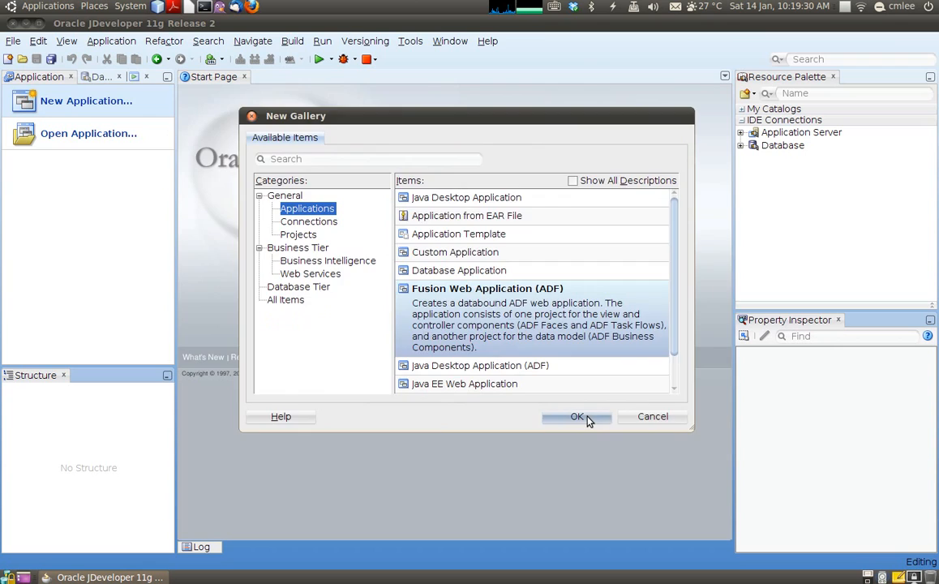
click(578, 415)
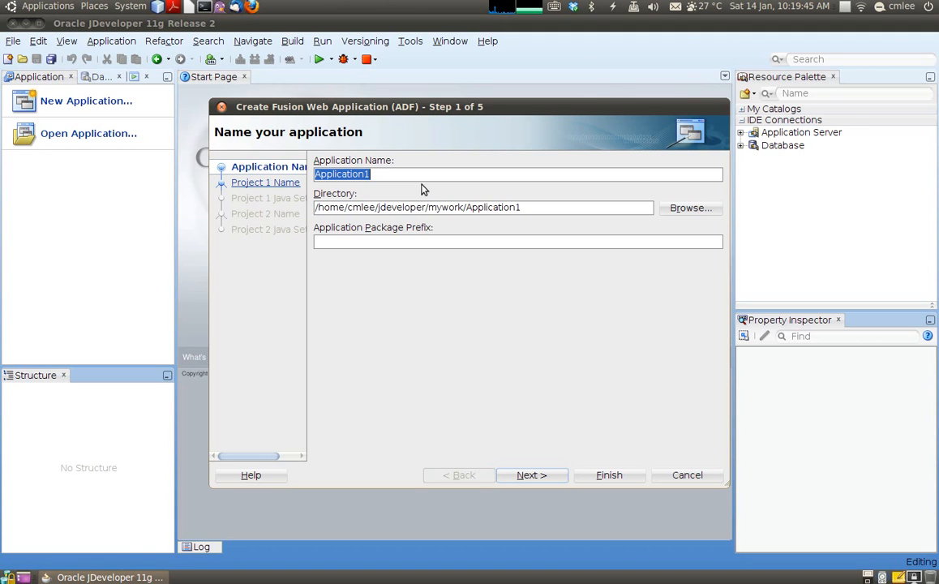
Name the application HrApp with package prefix com.acme.hr and finish the wizard.
text(Hr)
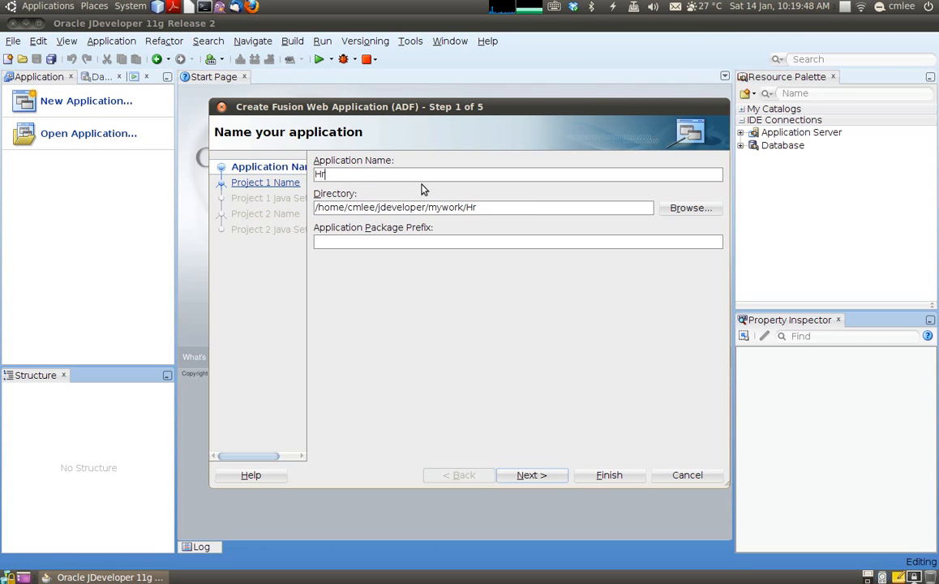
text(App)
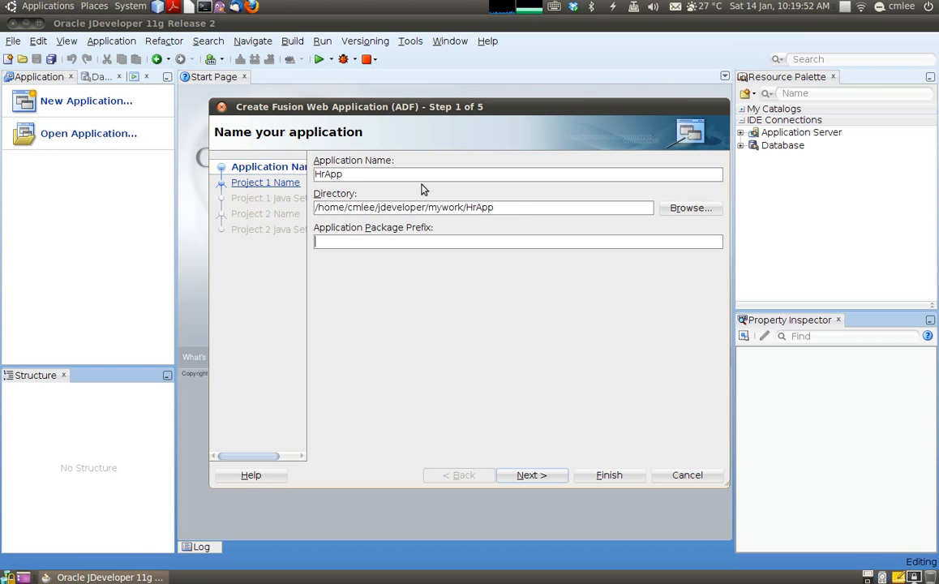
text(com.)
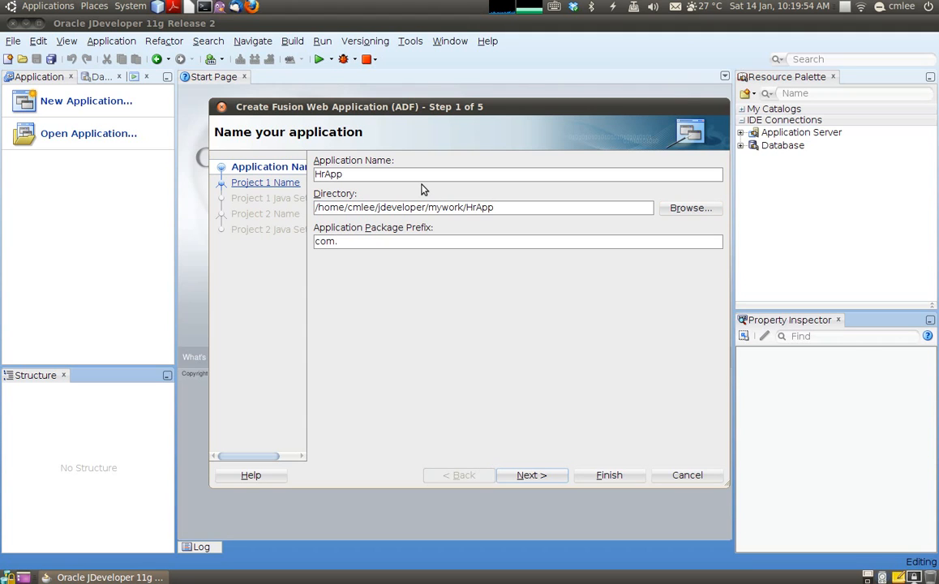
text(acme.)
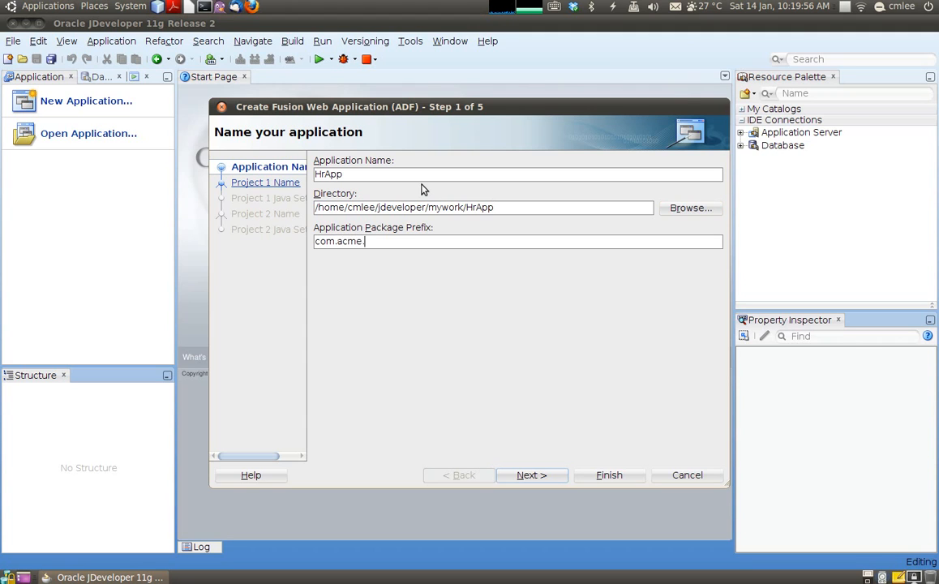
text(hr)
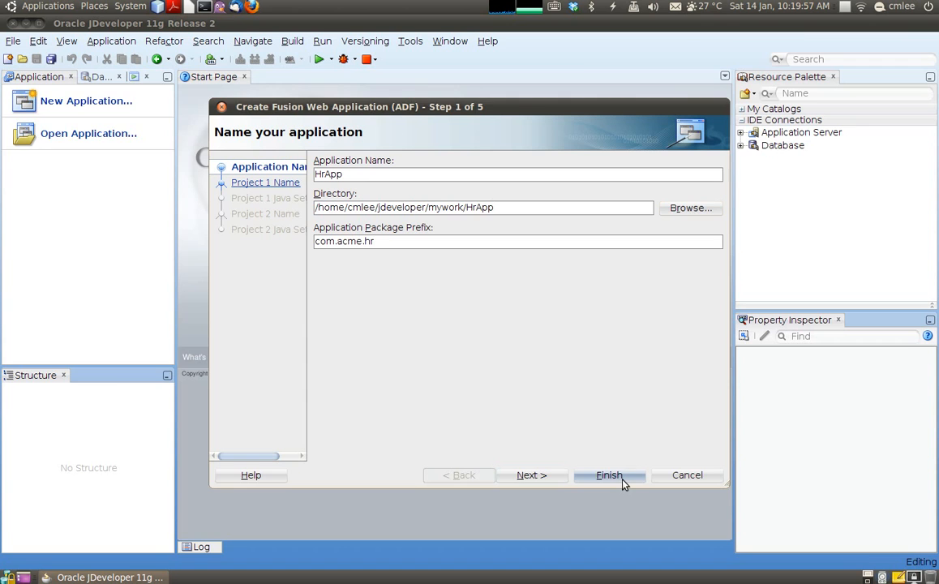
click(608, 474)
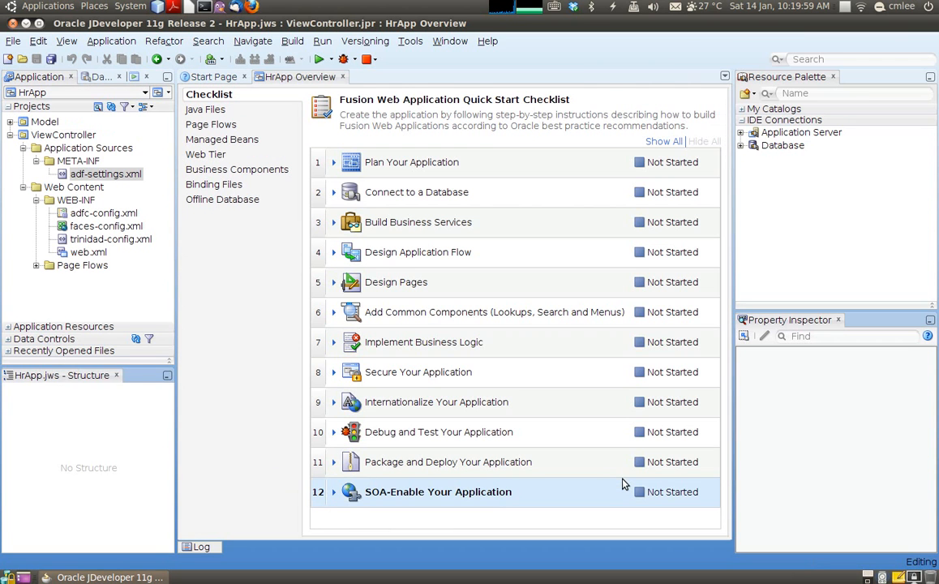
click(301, 76)
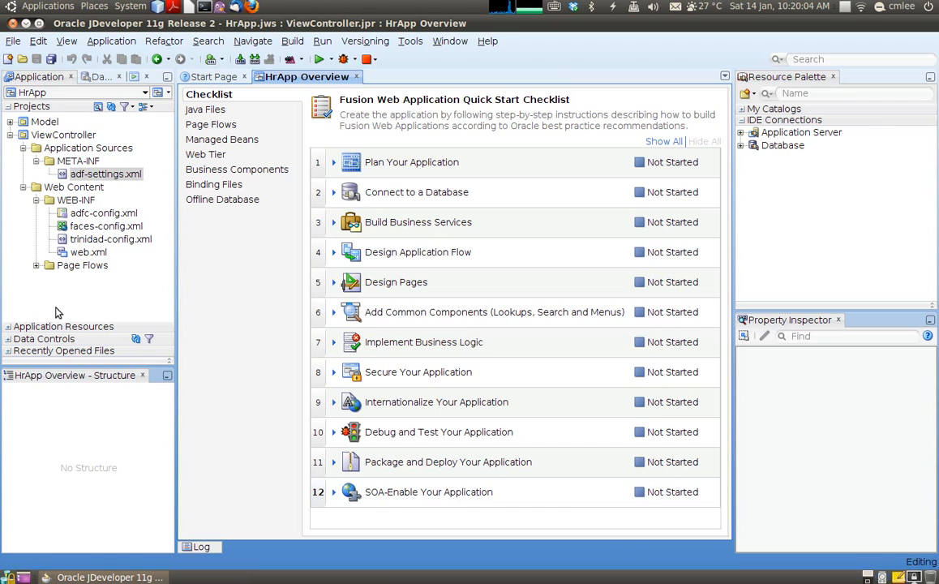
mouse_move(36, 180)
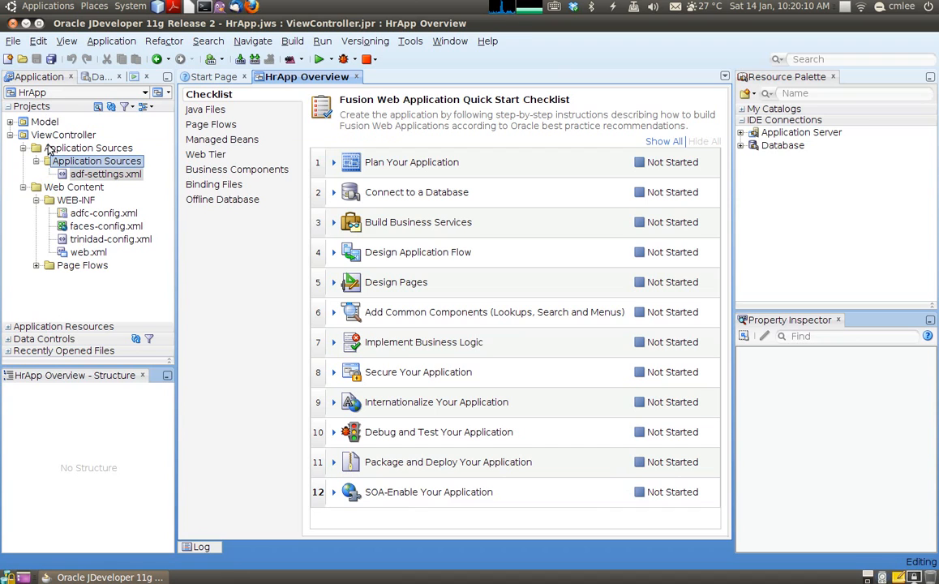
click(46, 122)
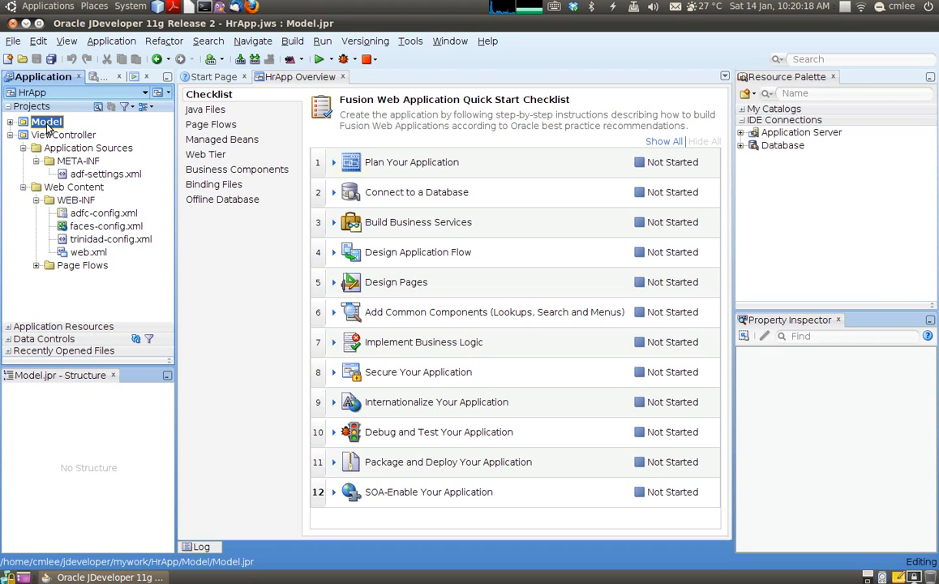
click(64, 135)
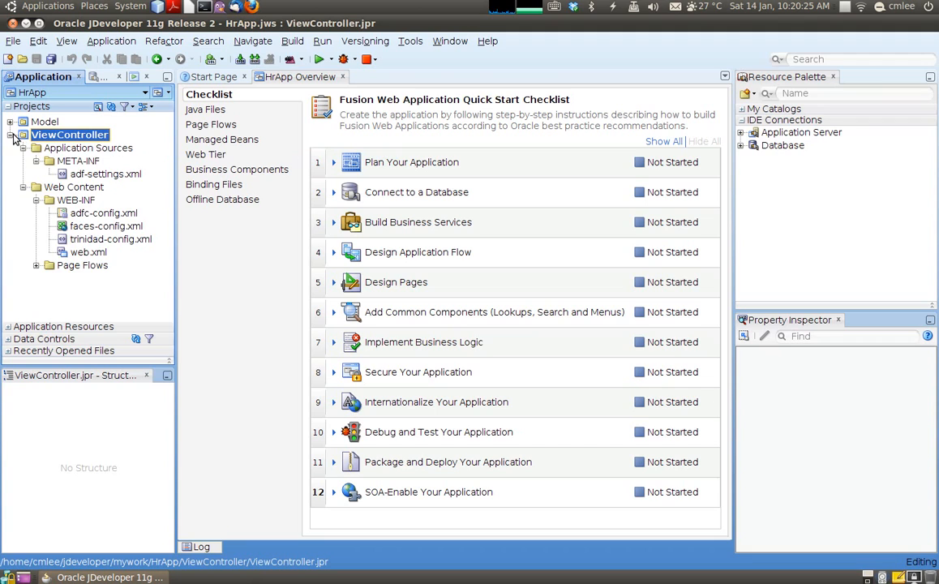
click(13, 135)
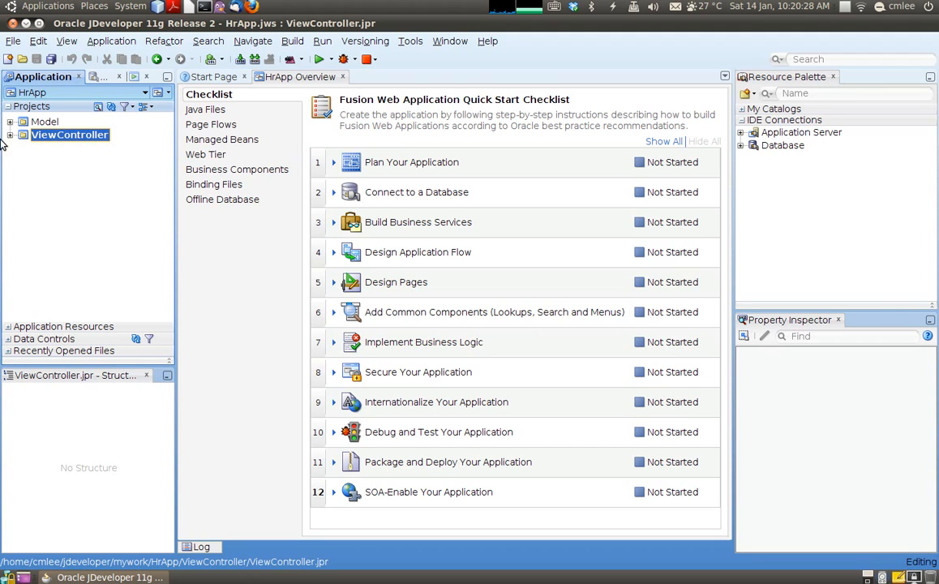
mouse_move(46, 122)
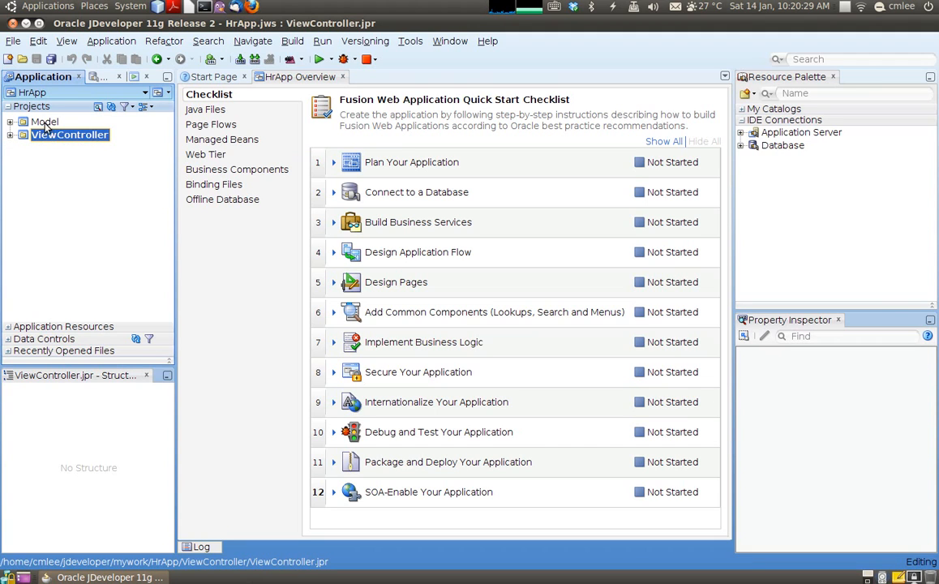
click(45, 120)
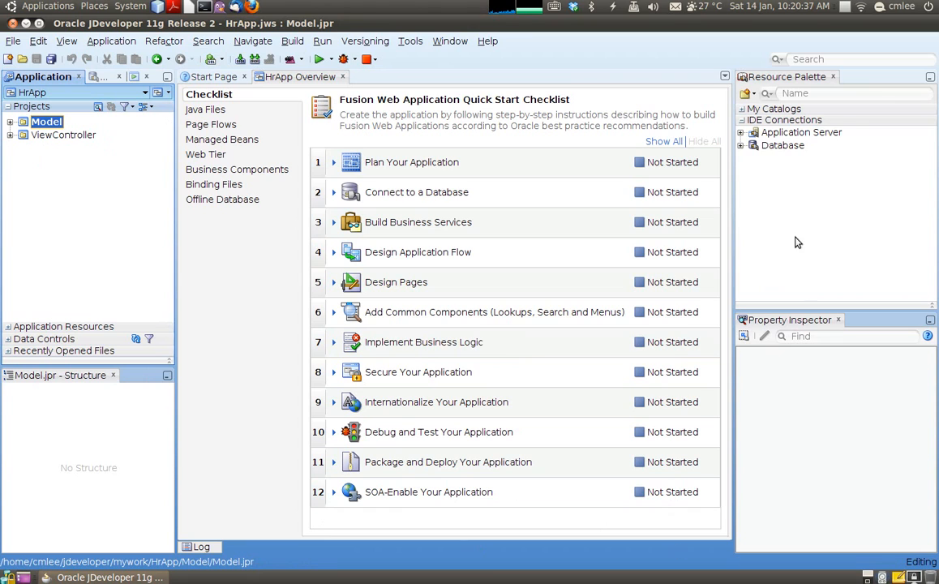
mouse_move(179, 234)
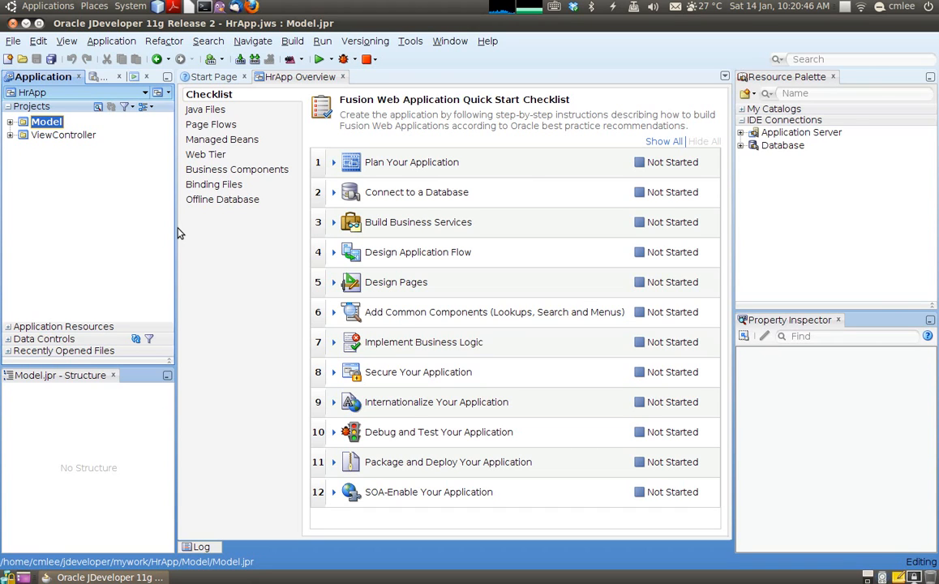
mouse_move(105, 224)
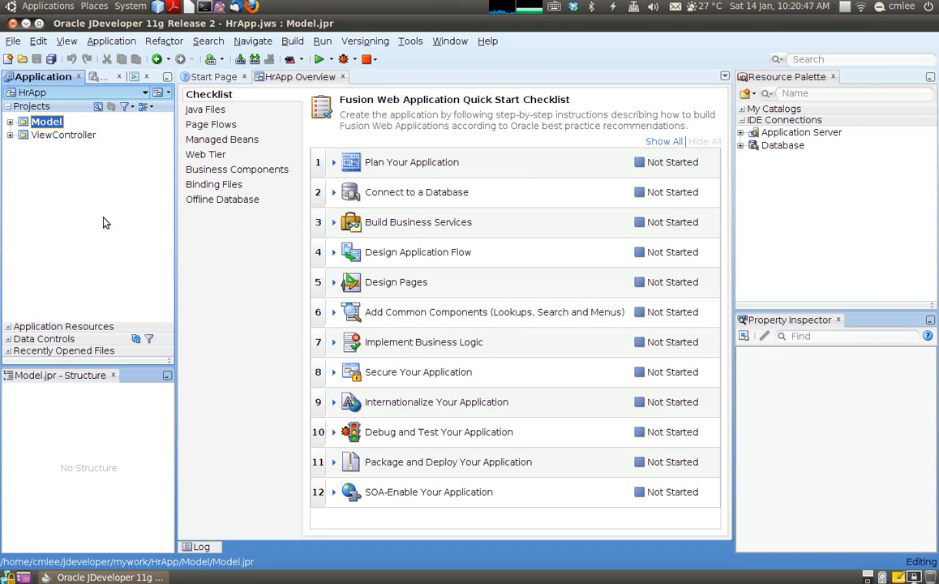
click(419, 162)
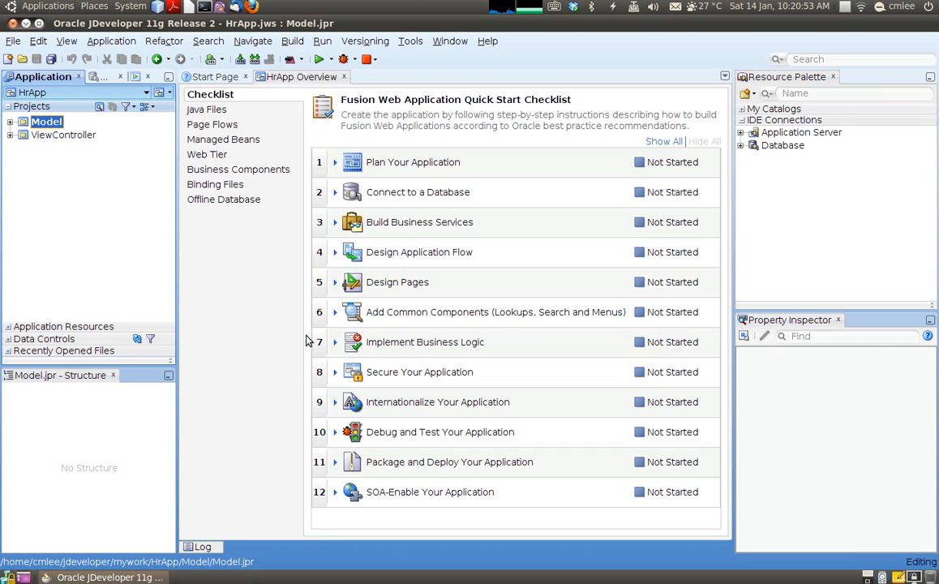
click(422, 162)
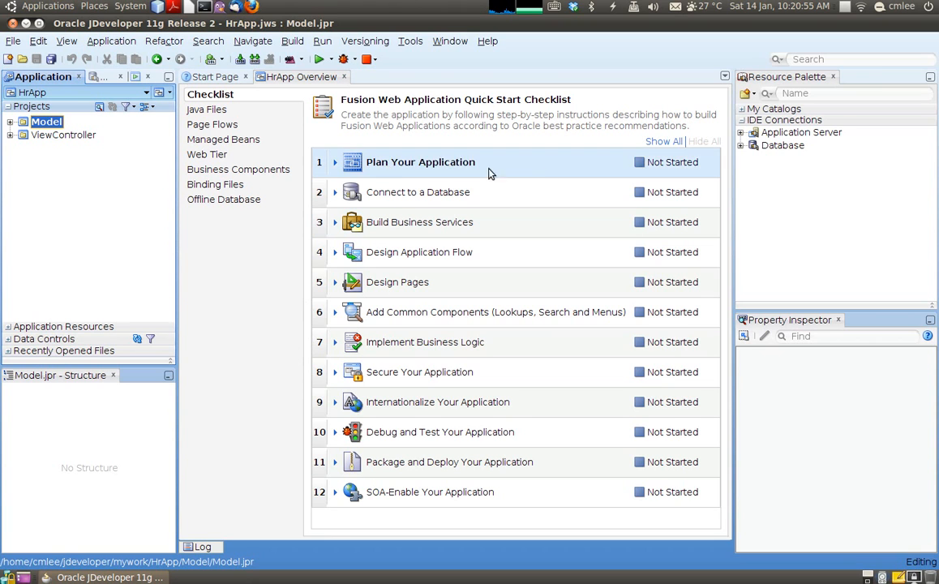
click(425, 191)
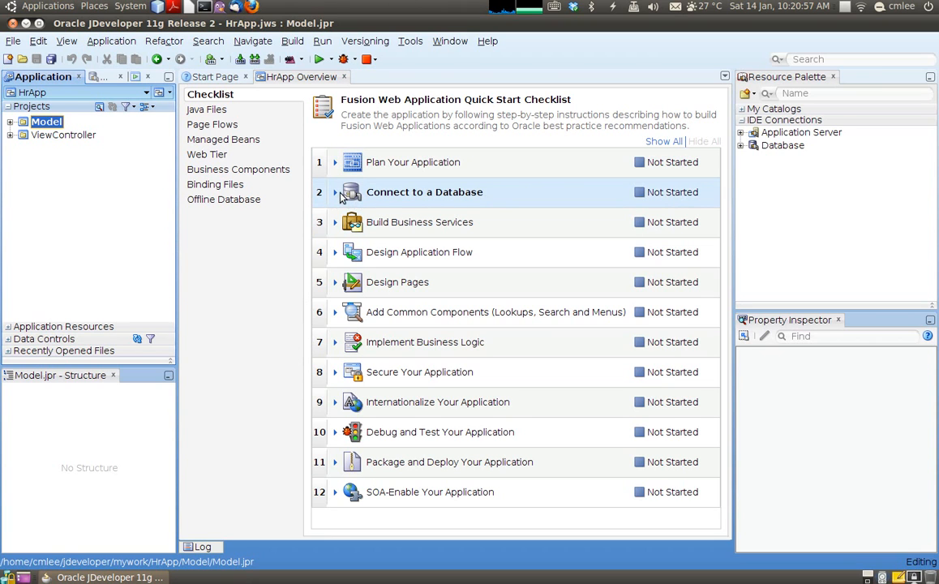
Create a database connection named hr, test it successfully and confirm it.
click(335, 191)
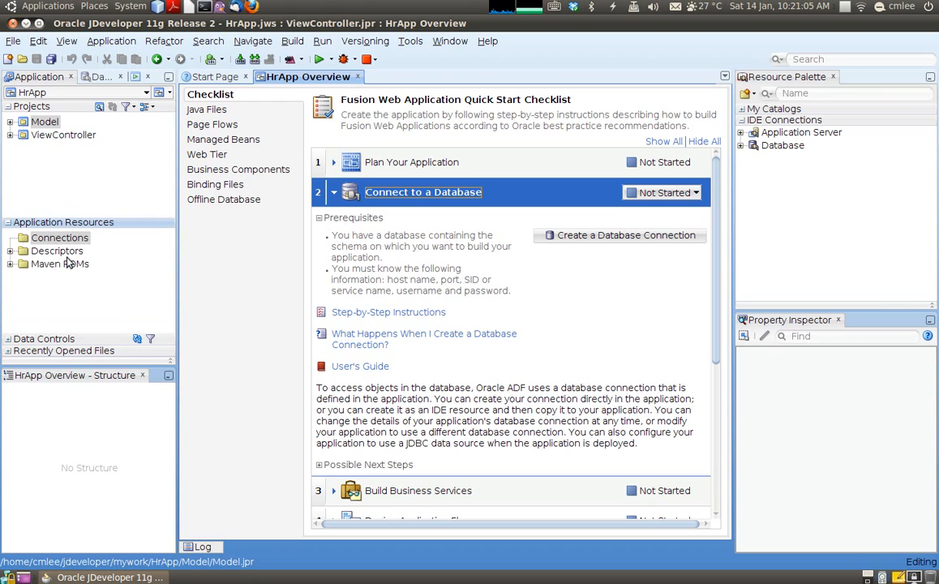
mouse_move(591, 186)
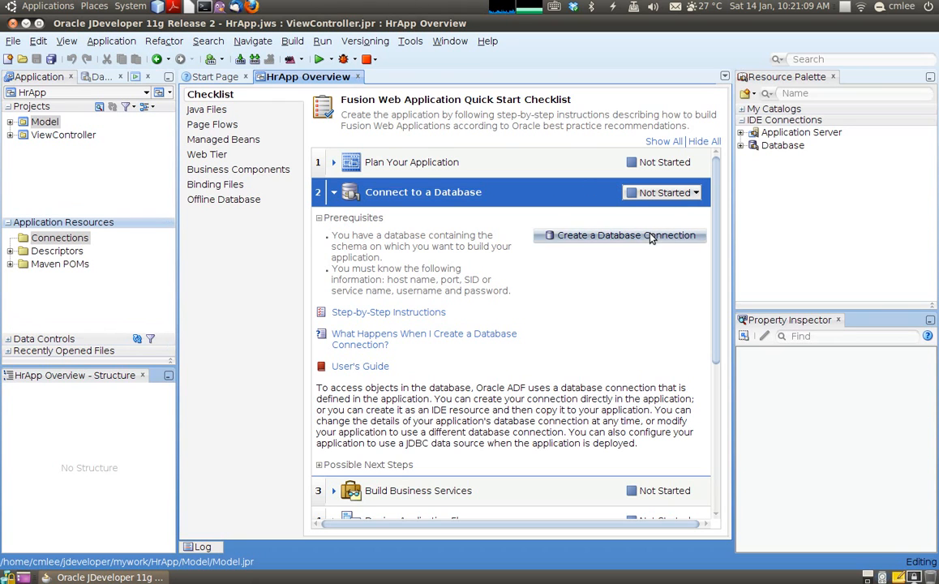
click(626, 235)
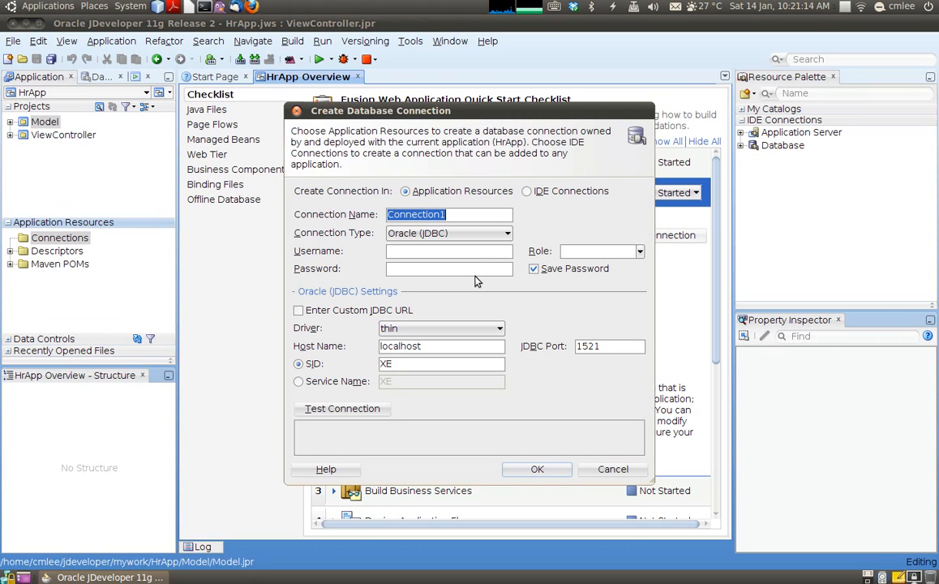
mouse_move(467, 205)
text(HR)
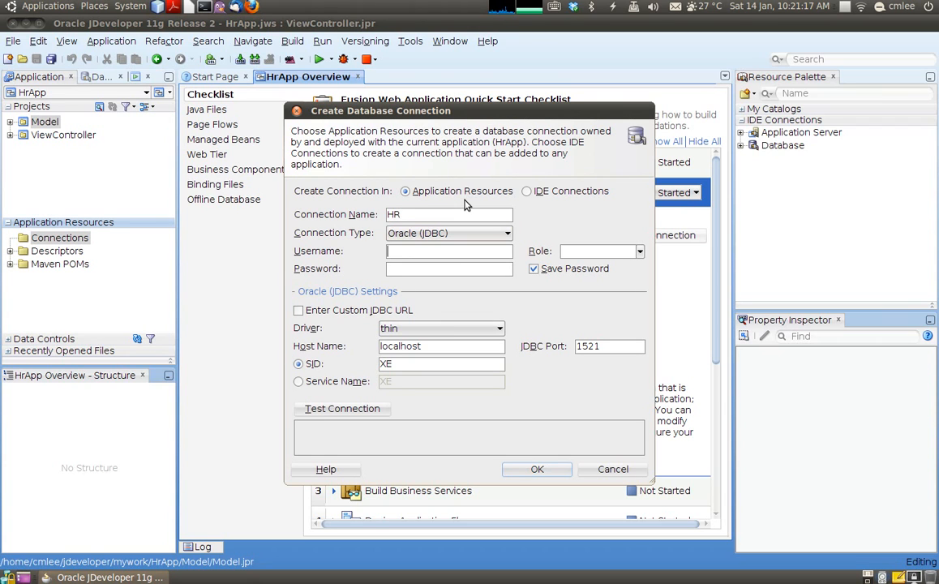
text(hr)
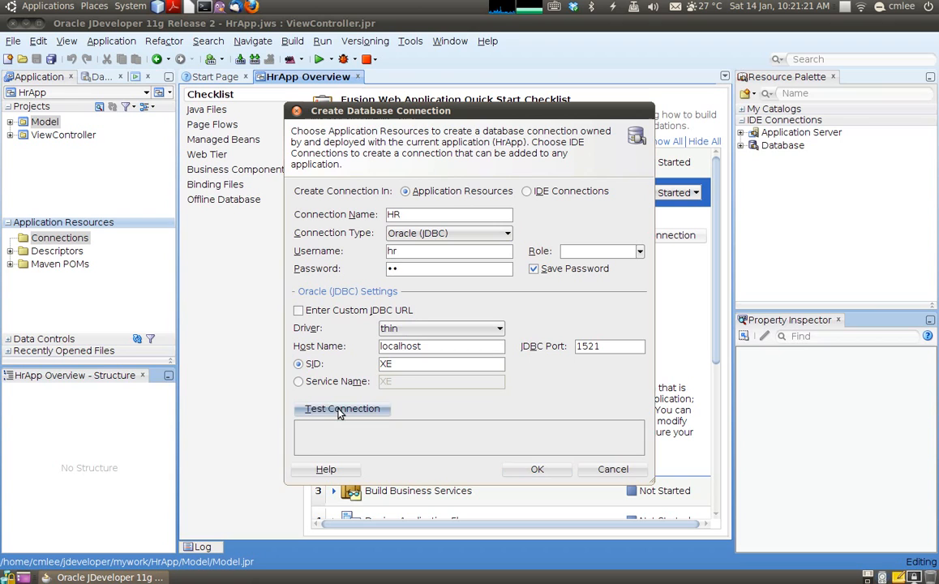
click(341, 409)
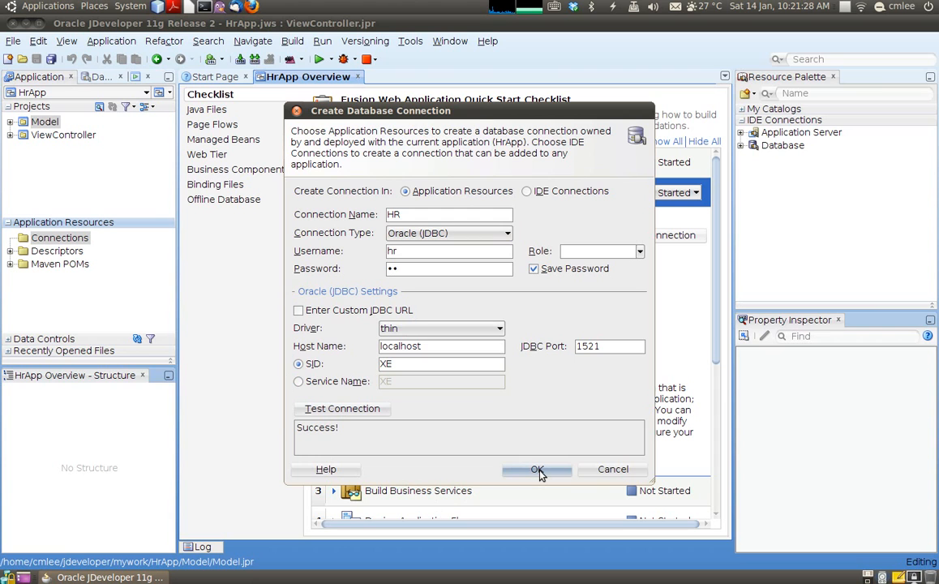
click(537, 469)
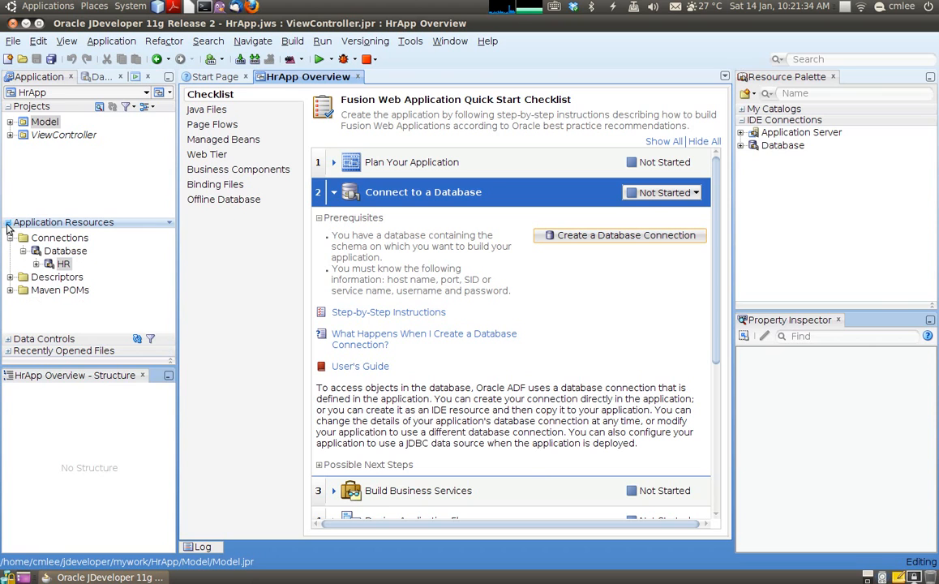
Mark the Connect to a Database checklist step as Done.
click(694, 191)
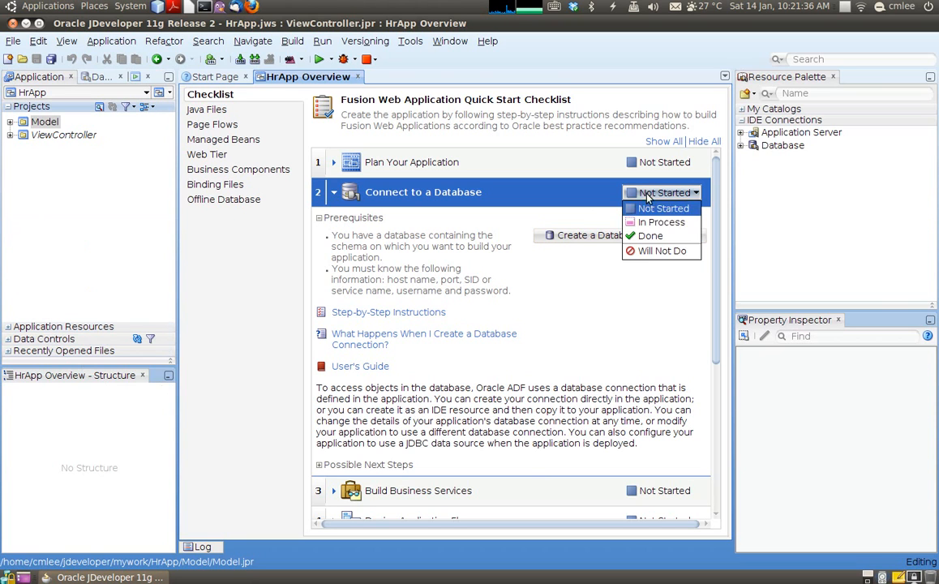
click(651, 235)
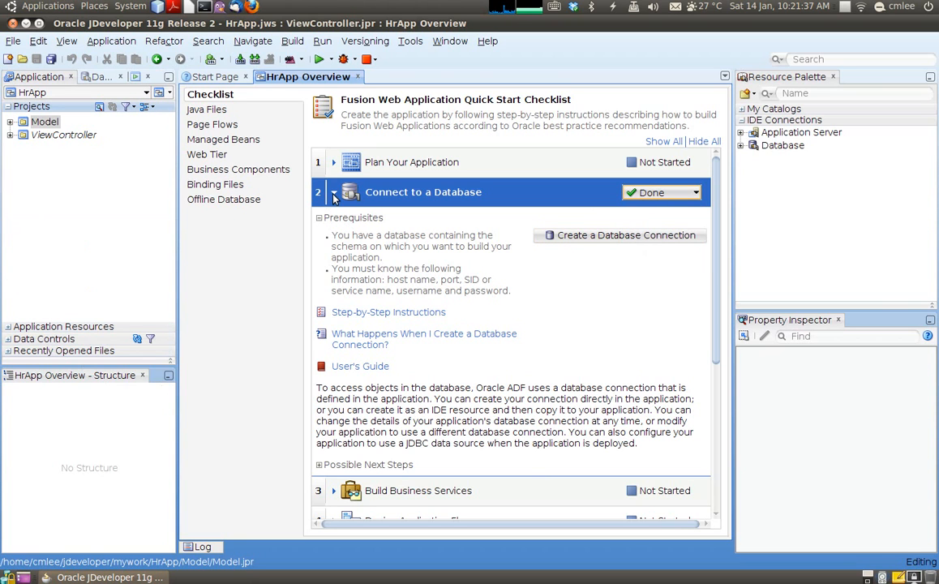
Launch Create Entity Objects and Associations from the Build Business Services checklist step.
click(334, 192)
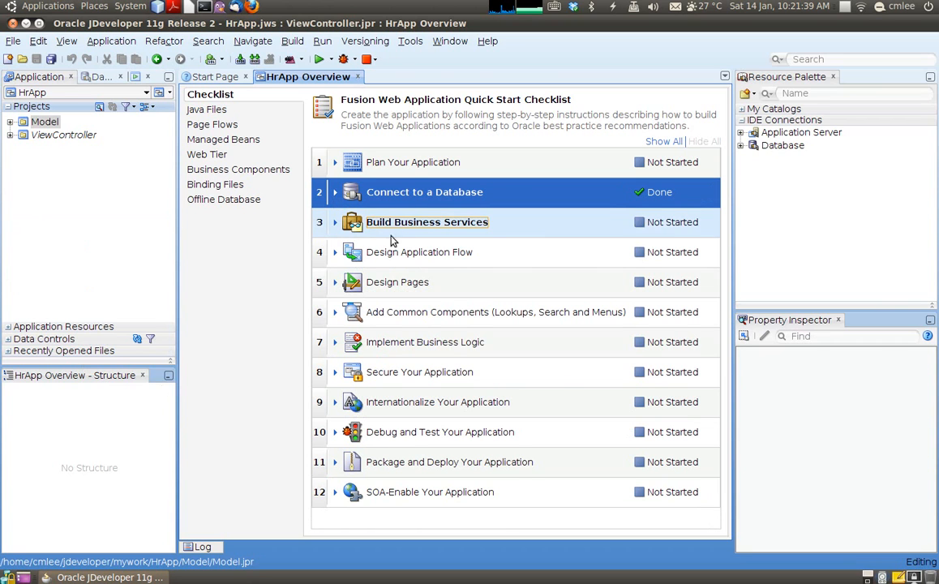
mouse_move(341, 227)
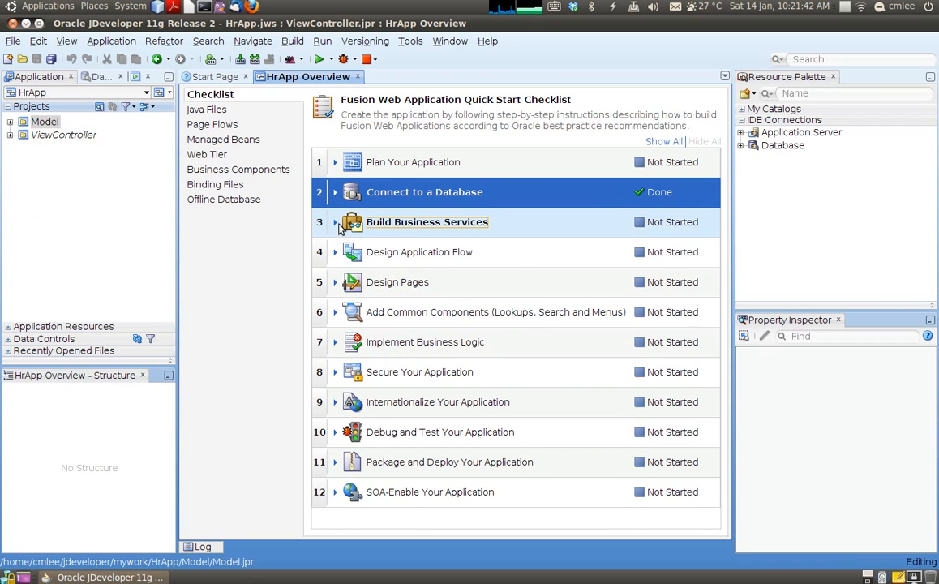
click(426, 221)
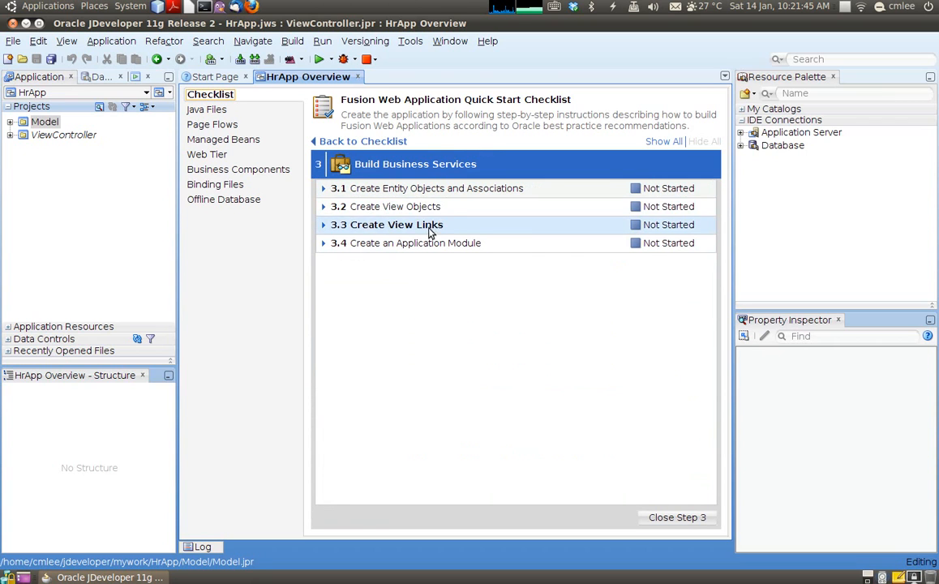
mouse_move(406, 295)
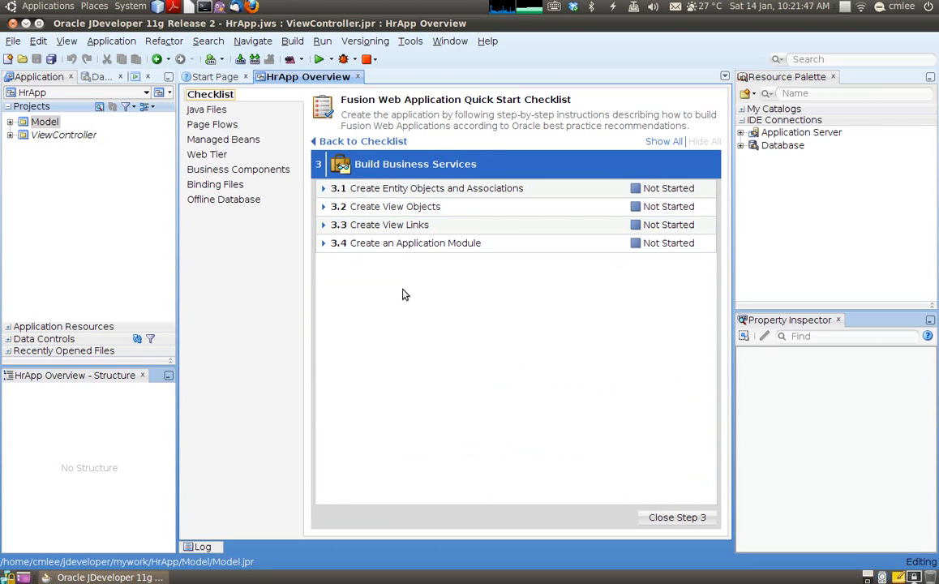
mouse_move(401, 300)
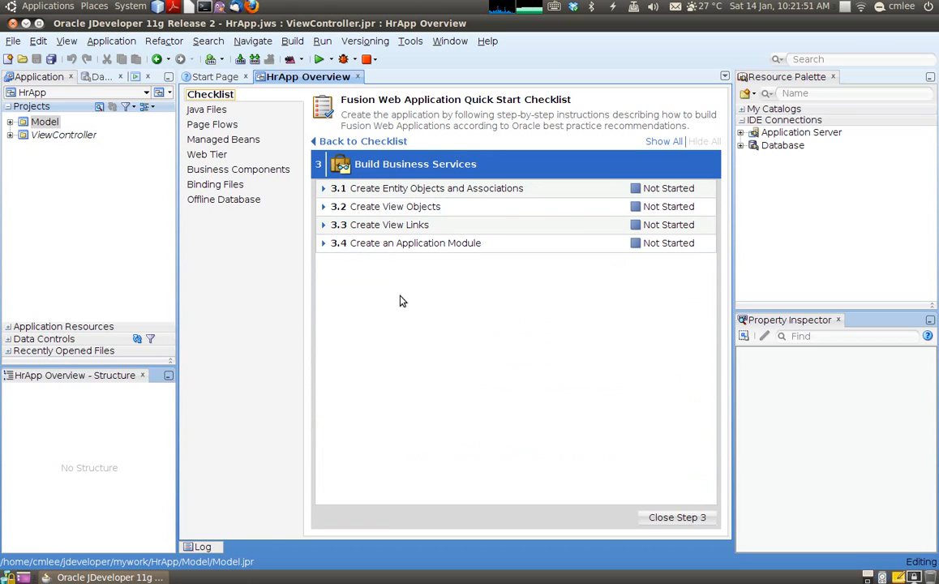
click(324, 188)
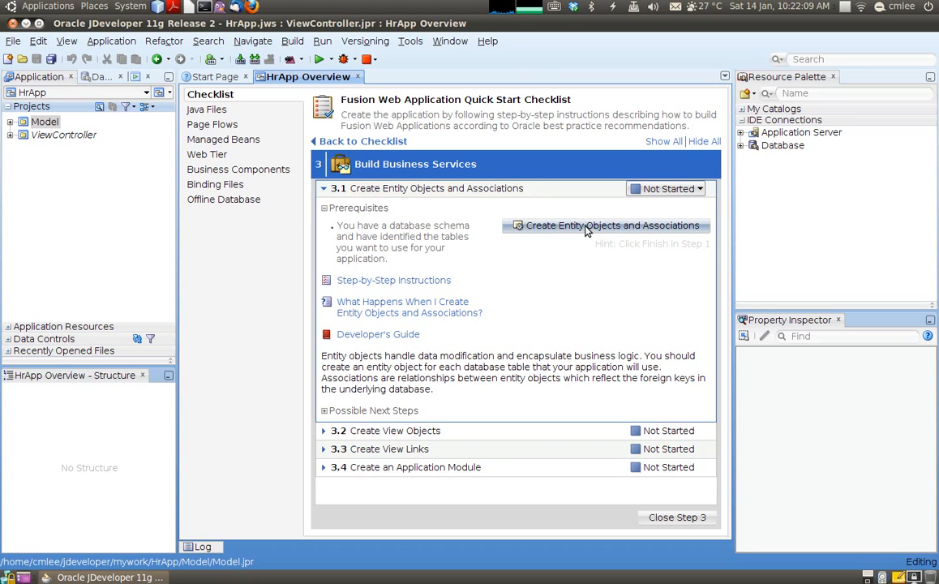
click(612, 225)
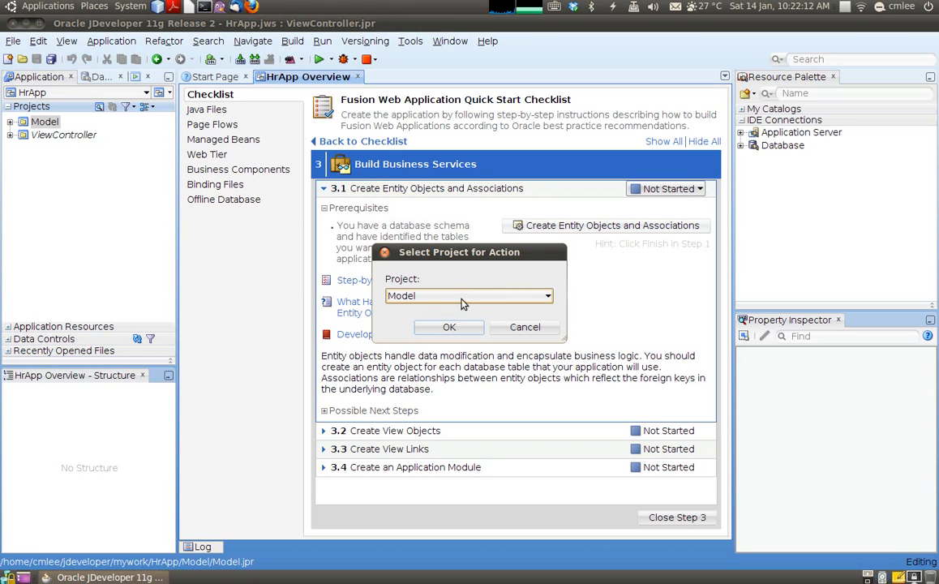
Choose the Model project as the target for the business components.
click(548, 295)
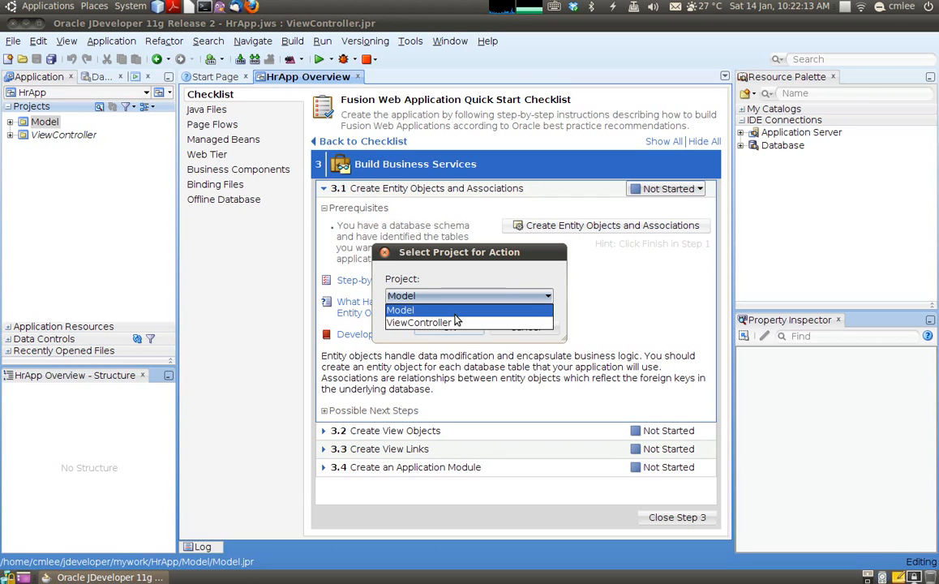
click(399, 310)
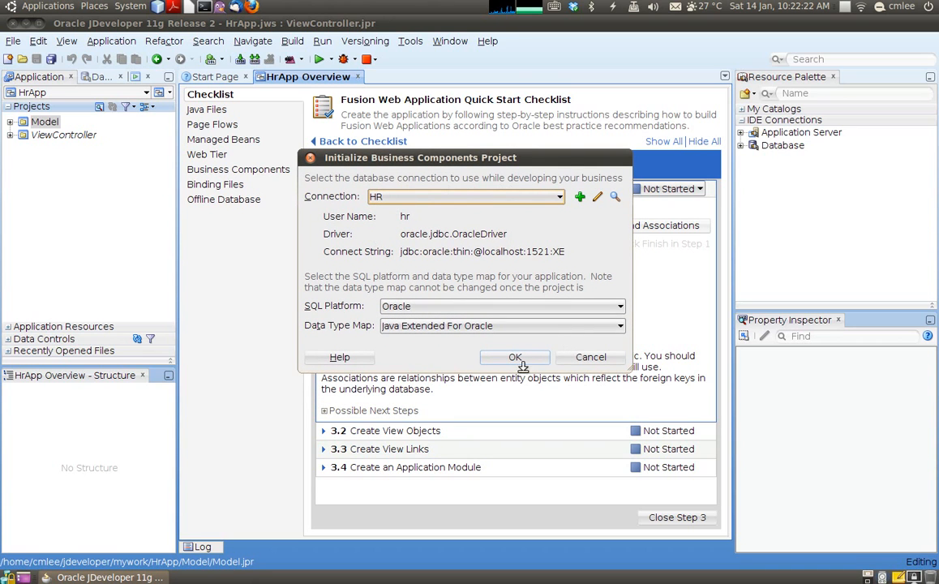
Initialize business components with the HR connection and query the schema's available tables.
click(516, 357)
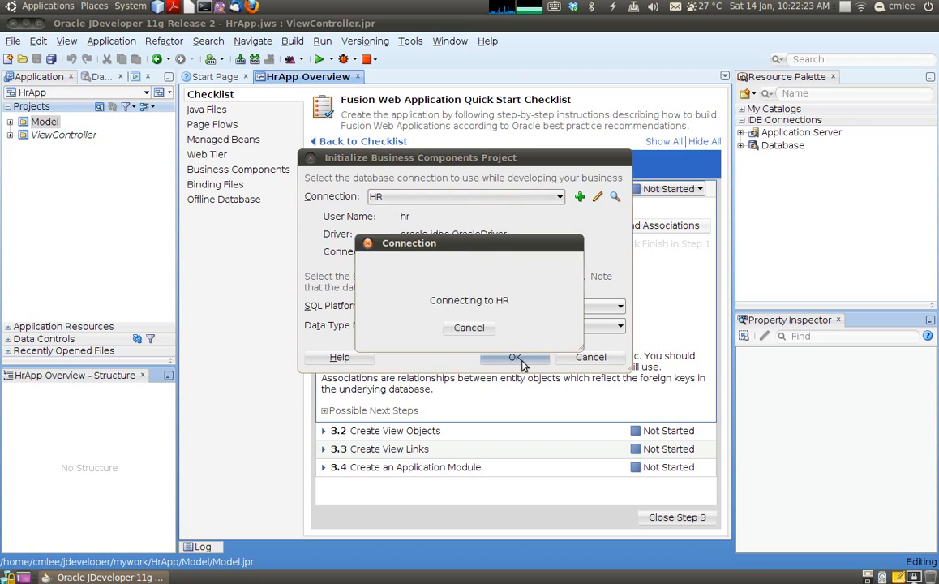
click(516, 357)
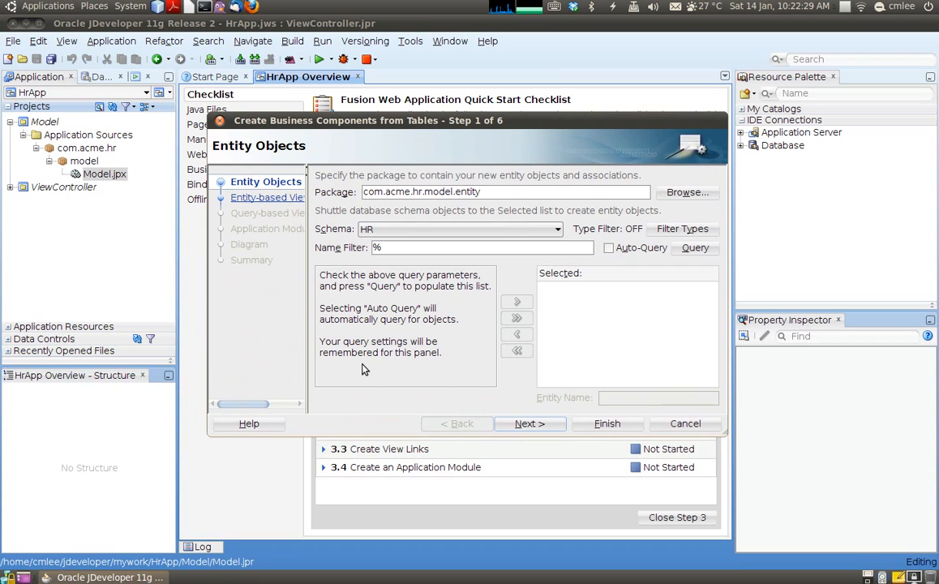
mouse_move(615, 318)
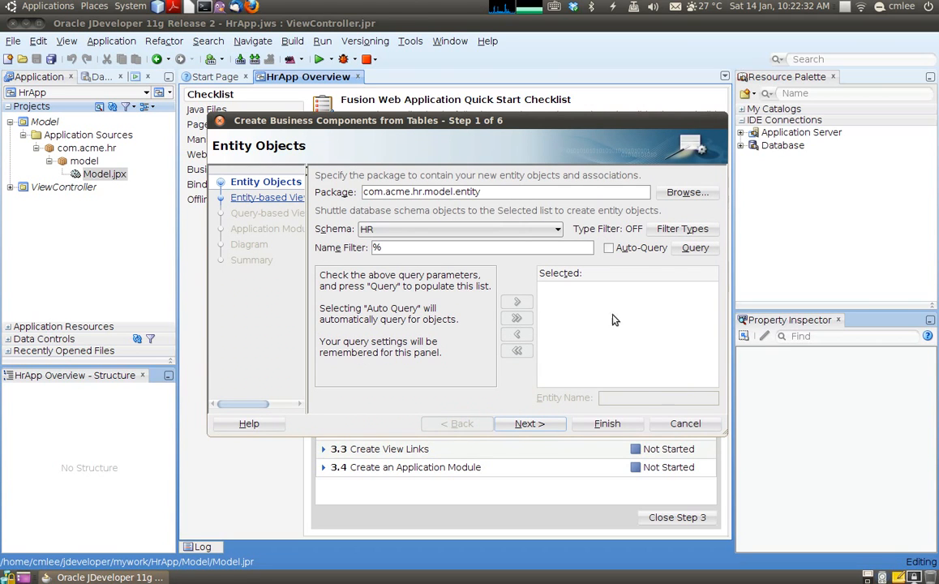
click(695, 247)
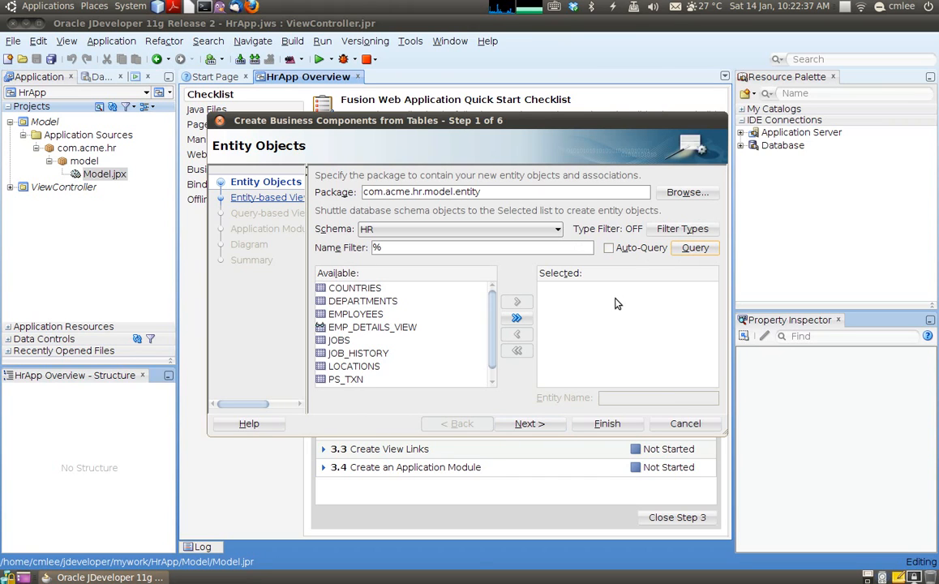
scroll(down, 3)
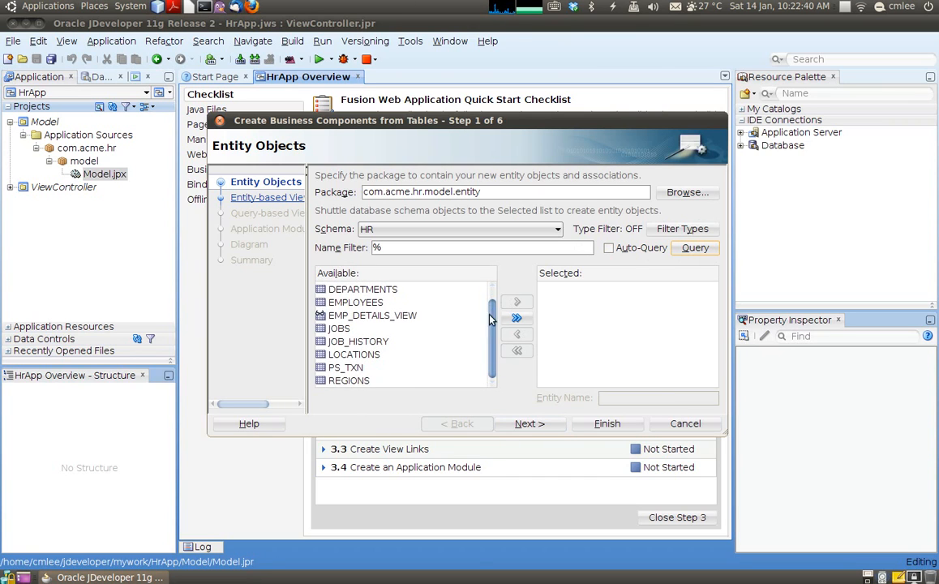
scroll(up, 3)
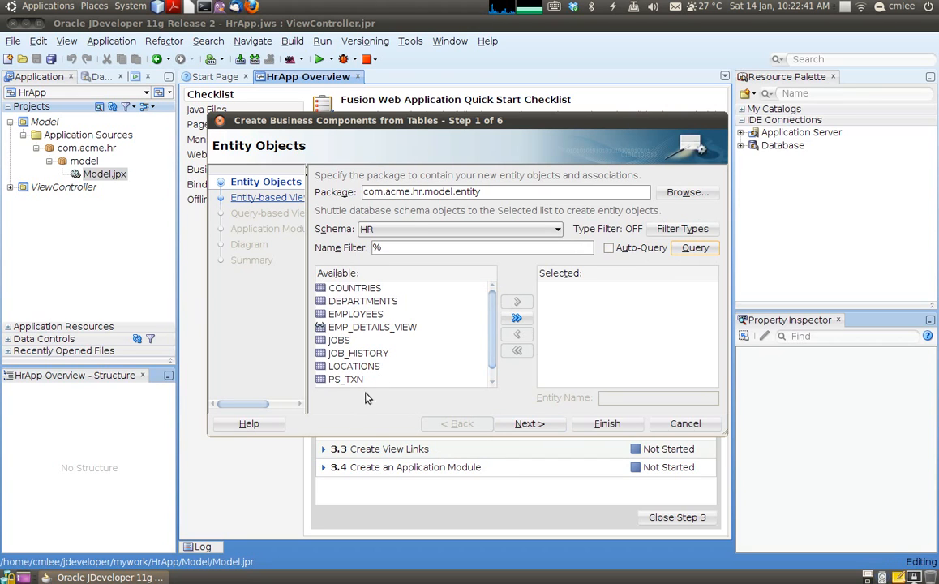
Select EMPLOYEES, DEPARTMENTS and JOBS and move them to the Selected list.
click(355, 314)
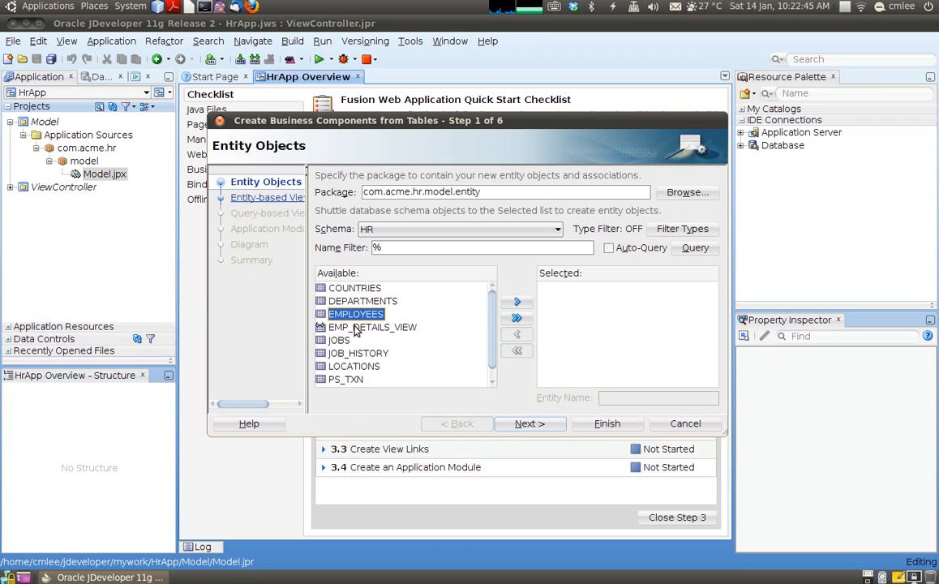
click(339, 340)
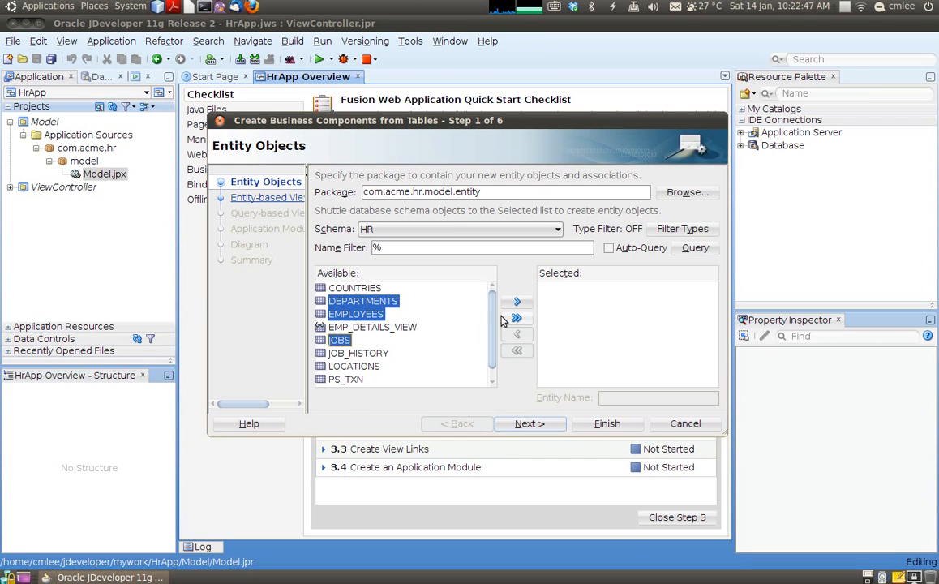
click(515, 301)
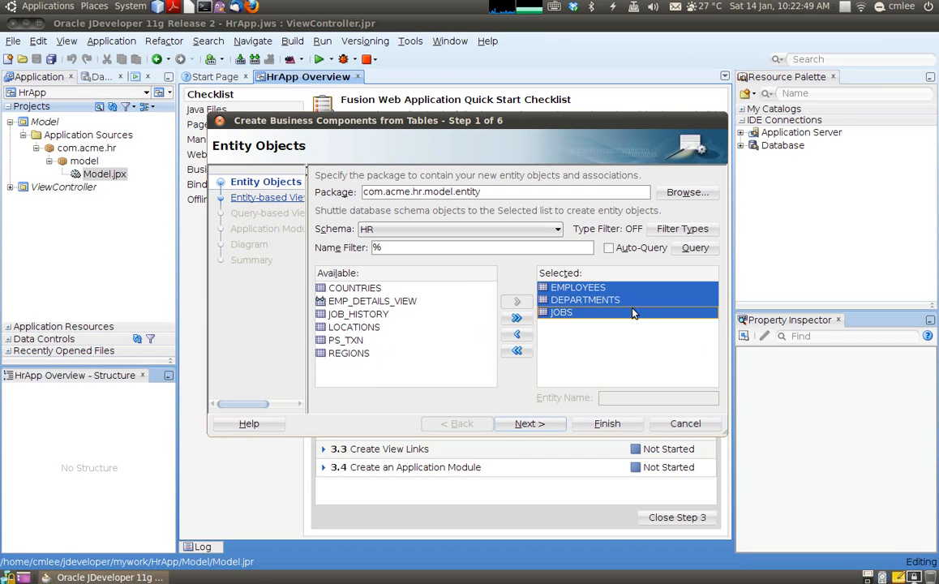
mouse_move(579, 299)
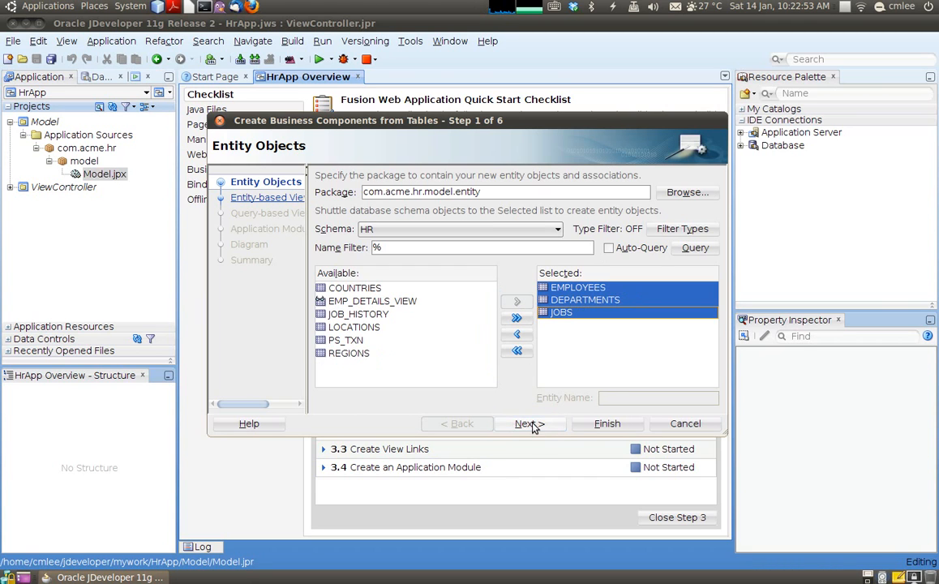
Create entity-based view objects from all three entities and continue to the query-based step.
click(526, 422)
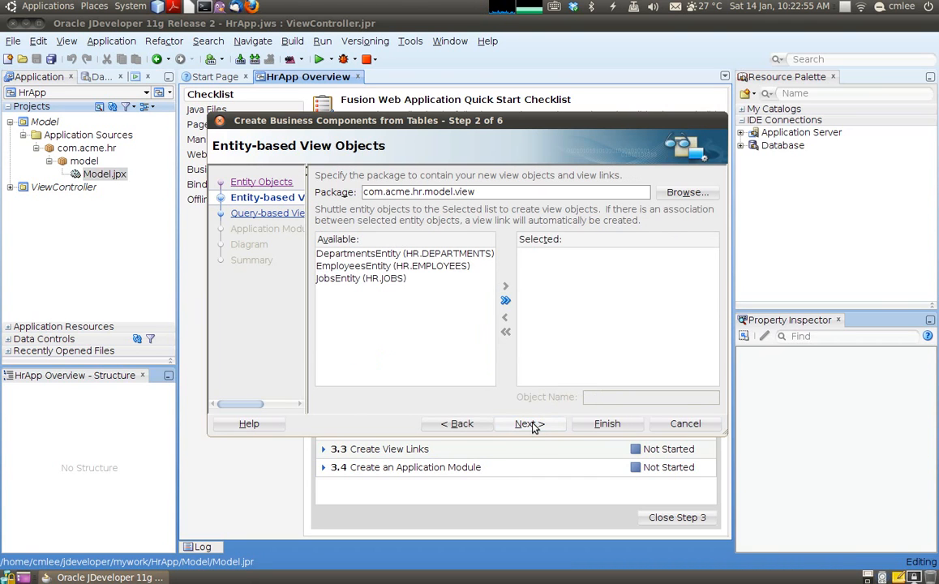
mouse_move(493, 258)
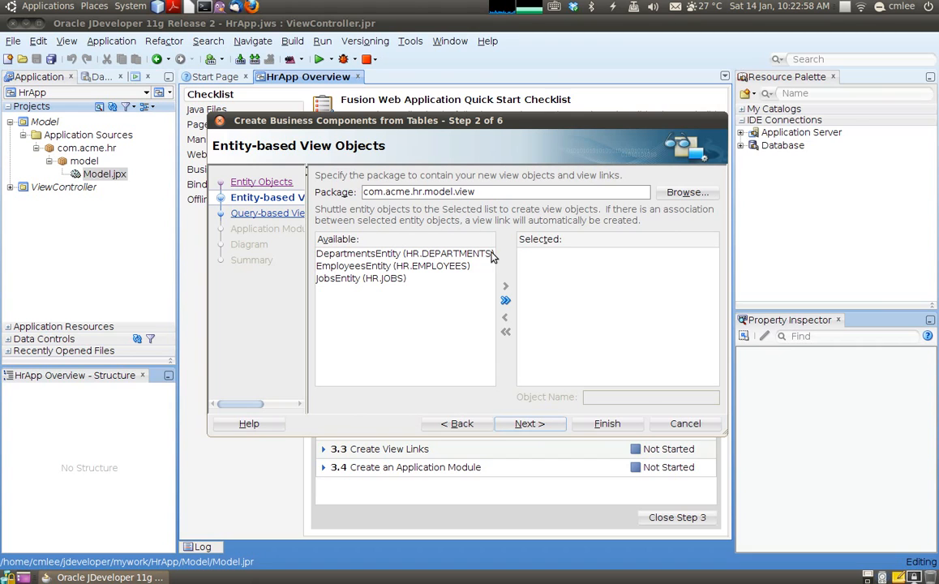
mouse_move(360, 300)
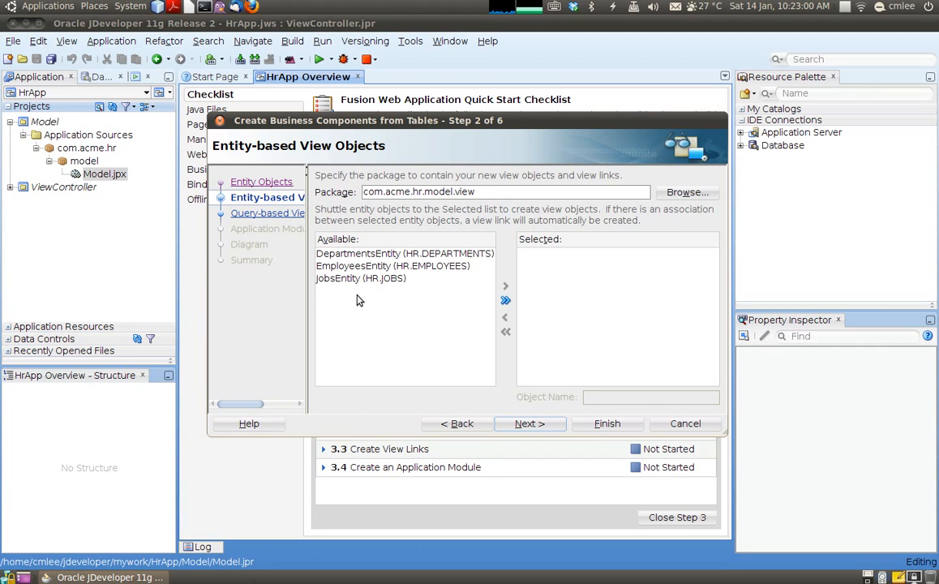
mouse_move(350, 305)
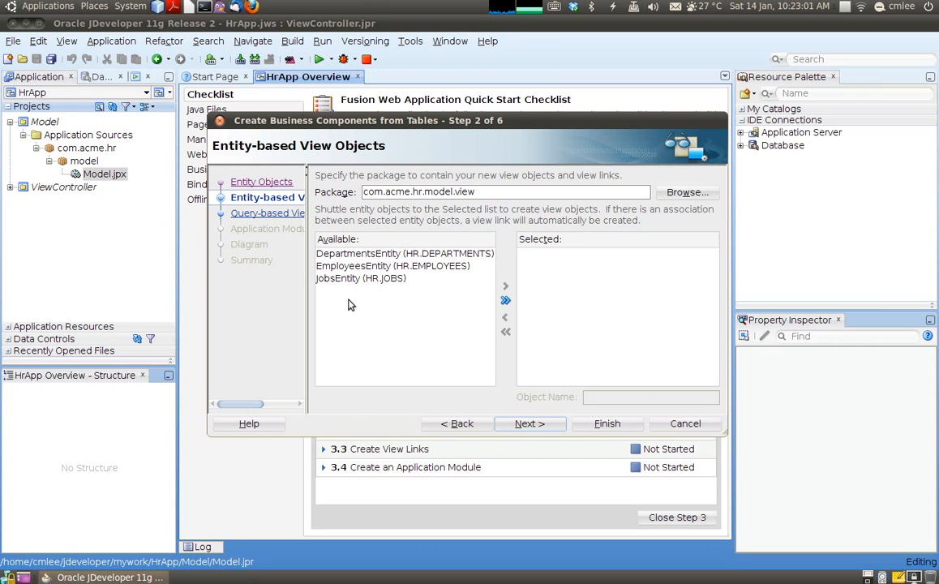
mouse_move(480, 253)
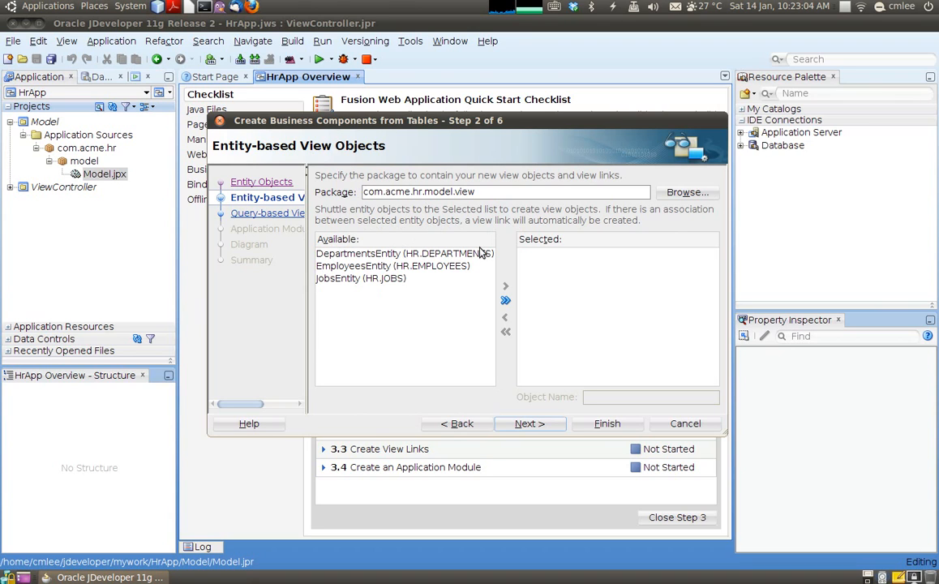
mouse_move(413, 282)
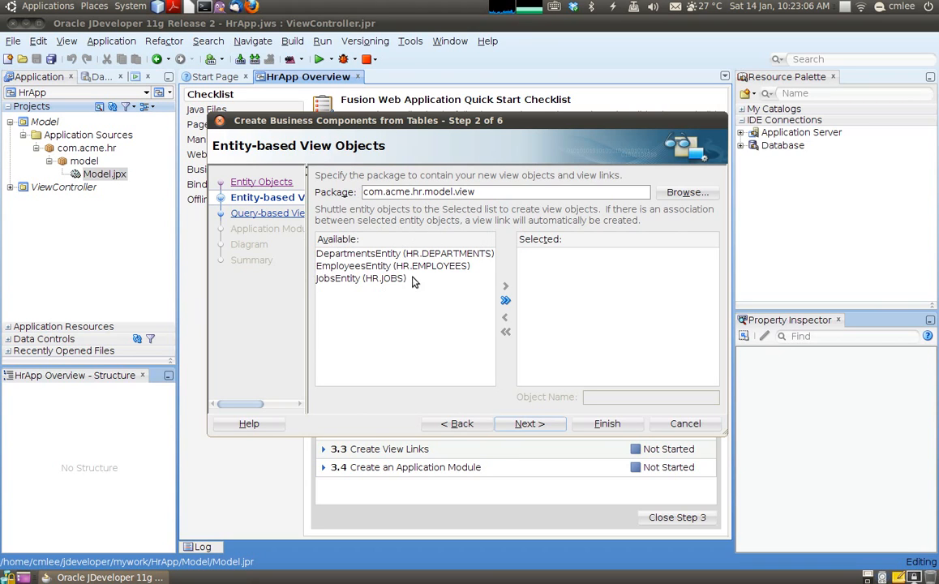
mouse_move(364, 282)
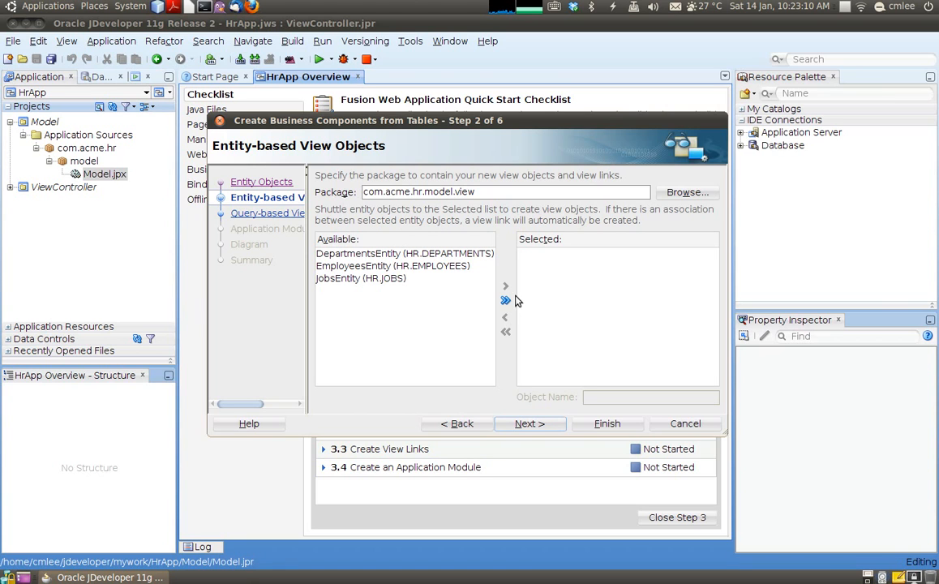
click(506, 301)
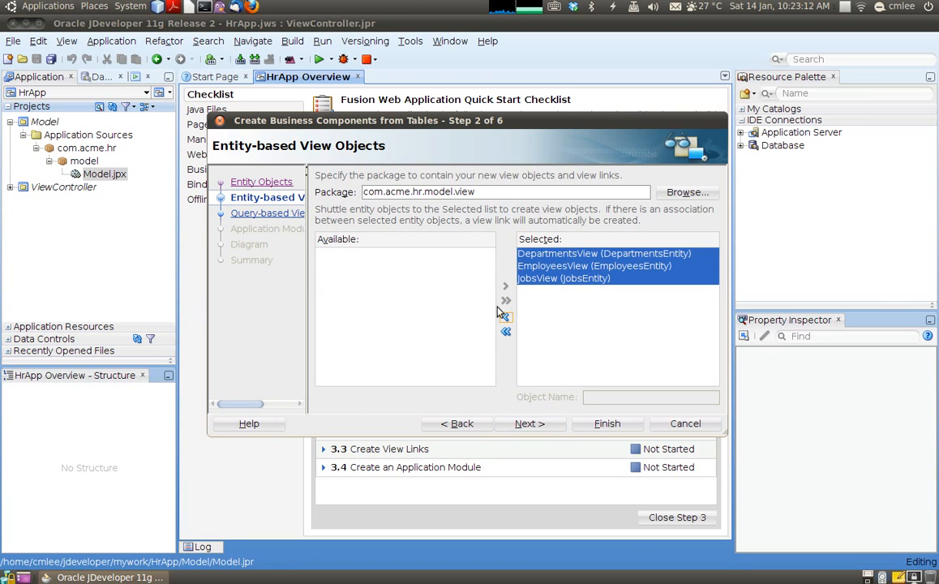
click(524, 423)
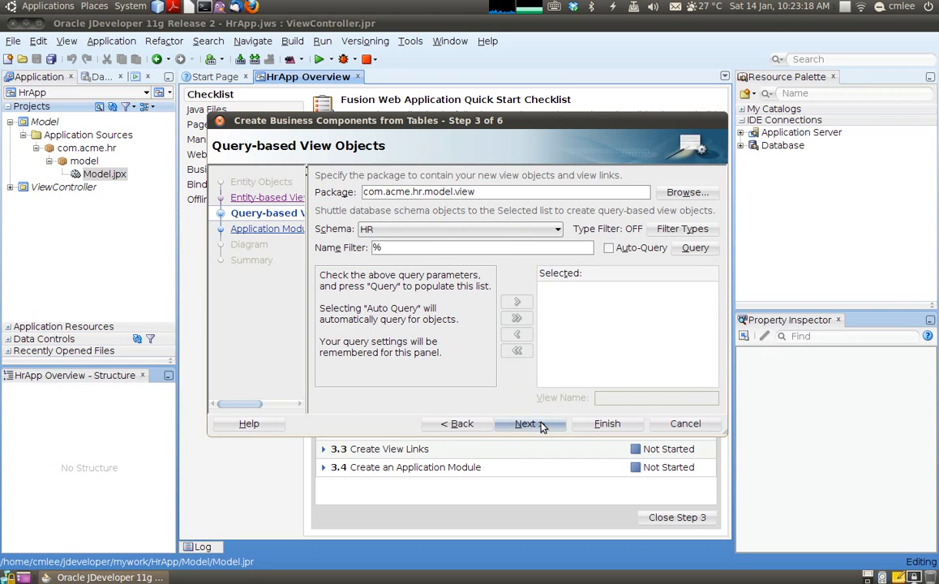
Name the application module HrAppModule and continue to the diagram step.
click(524, 421)
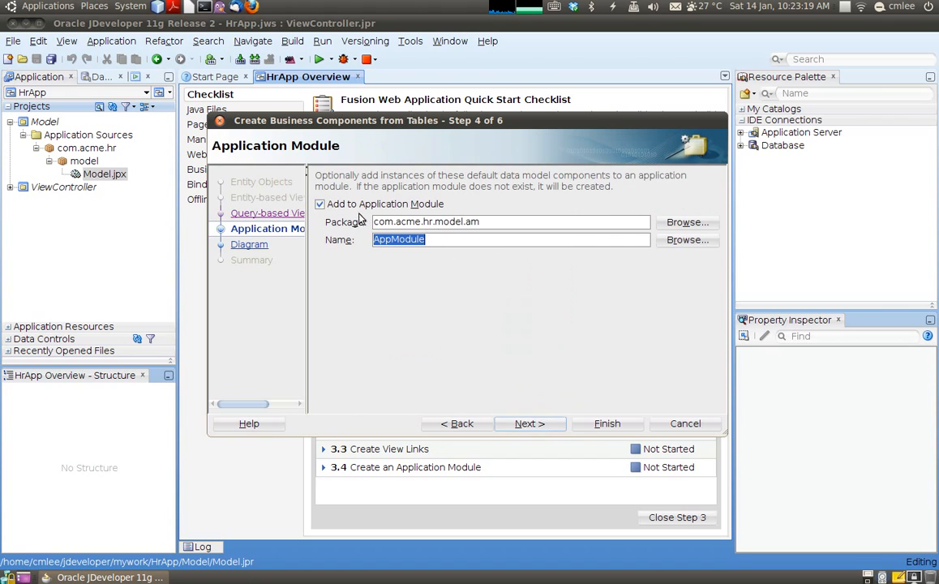
click(454, 288)
text(Hr)
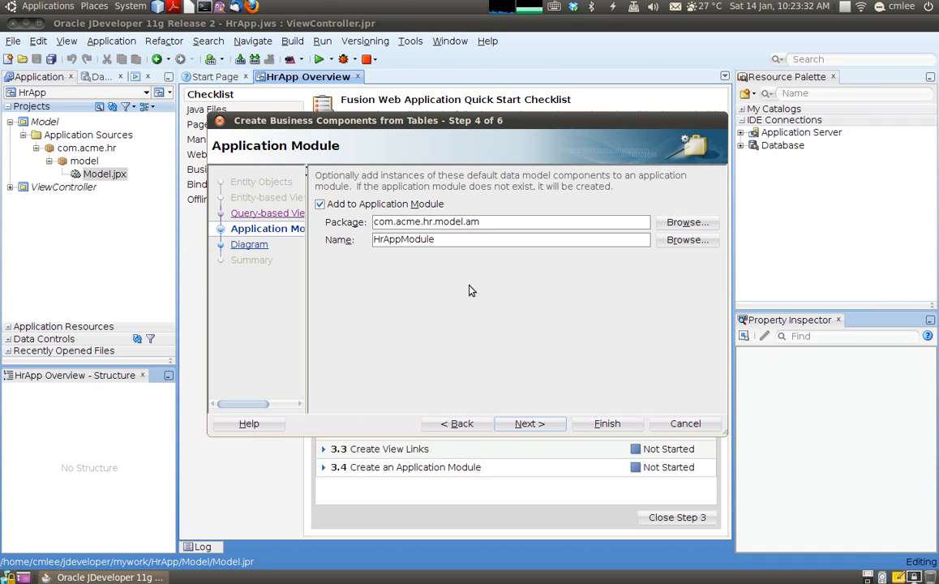
click(528, 423)
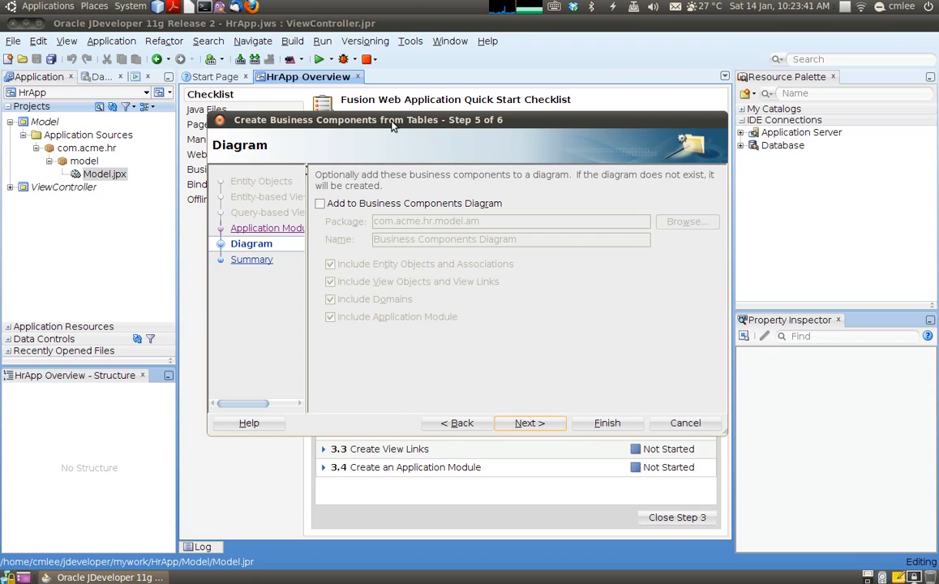
mouse_move(398, 165)
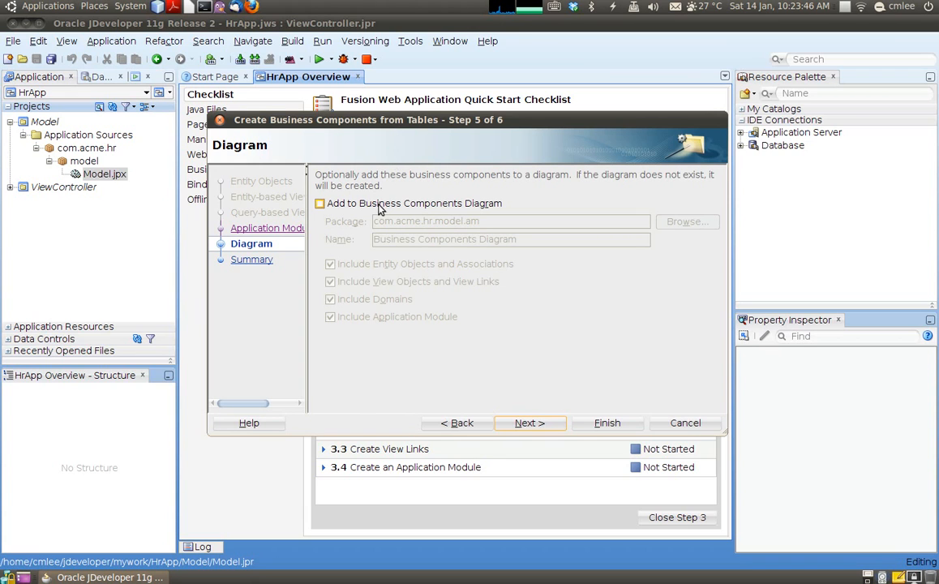
Include a business components diagram and finish the wizard from the Summary page.
click(319, 203)
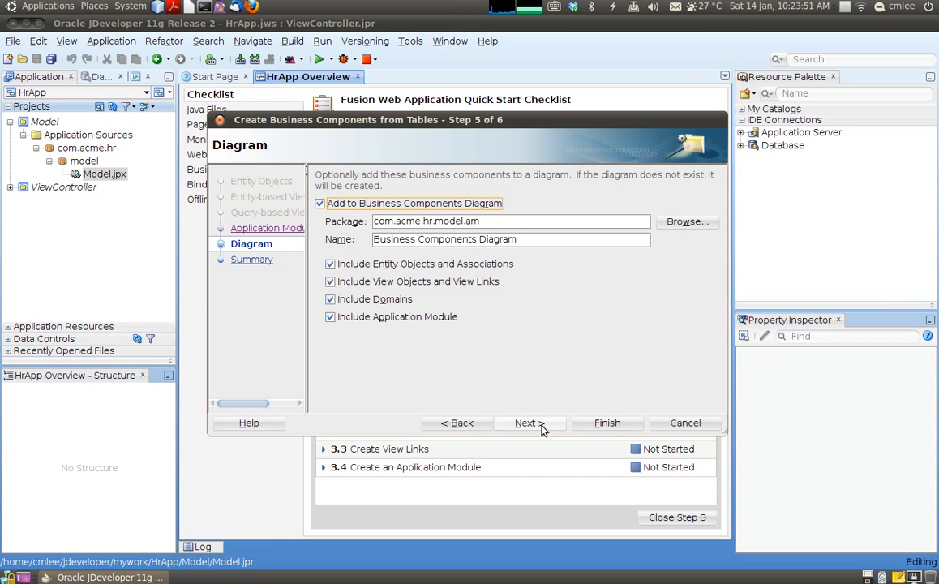
click(525, 422)
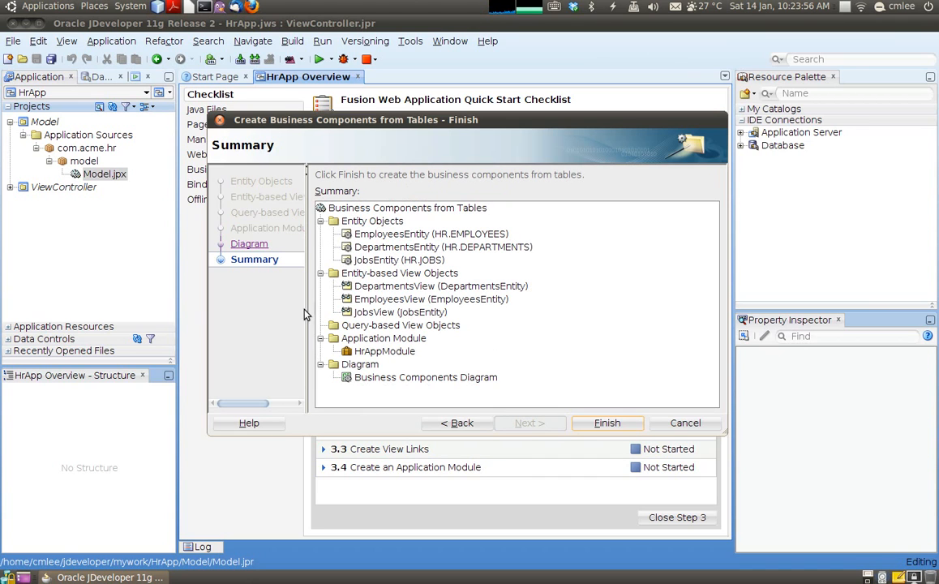
click(373, 221)
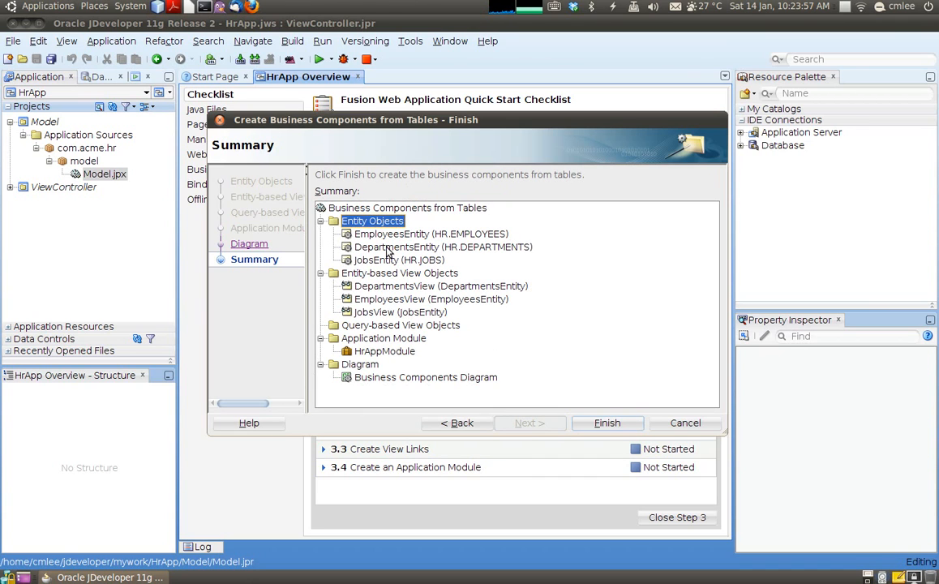
mouse_move(490, 240)
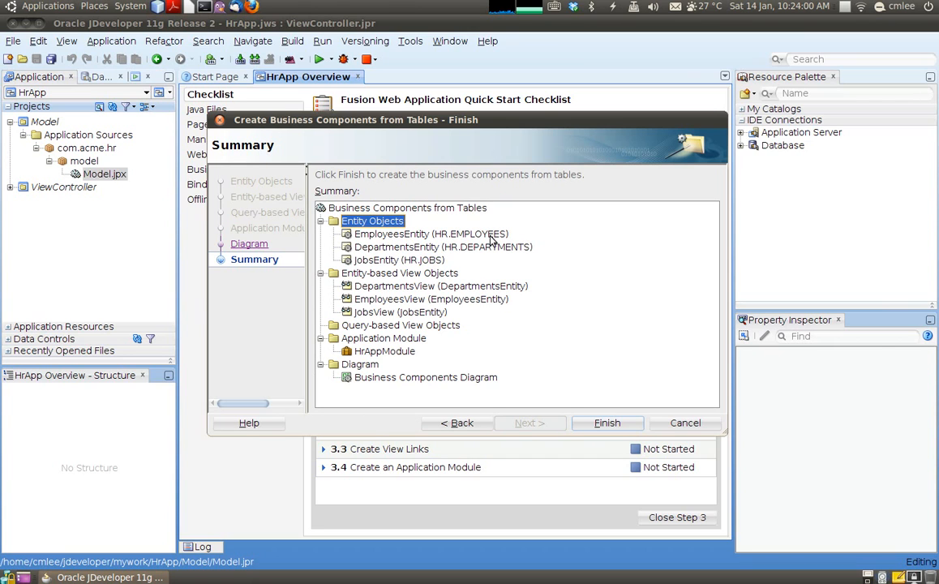
mouse_move(406, 267)
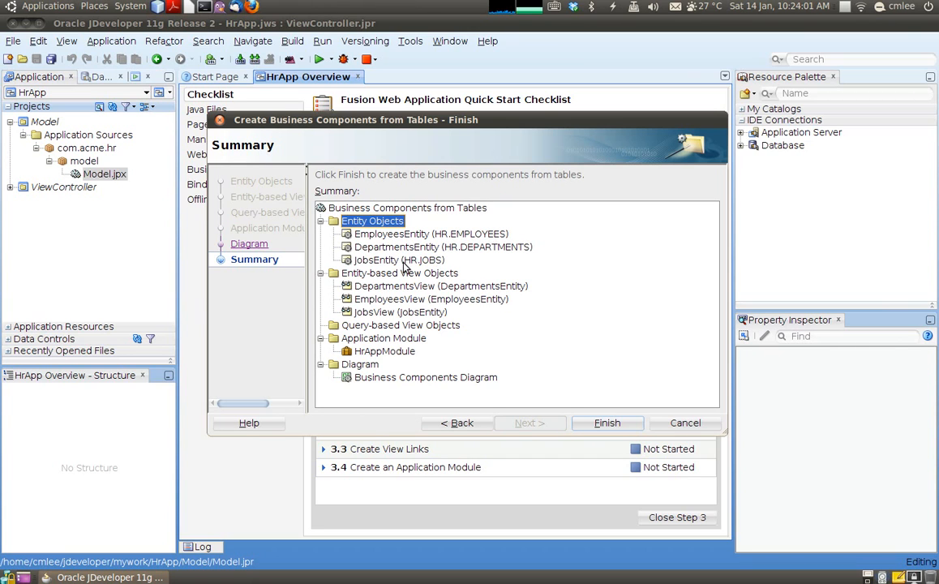
mouse_move(421, 294)
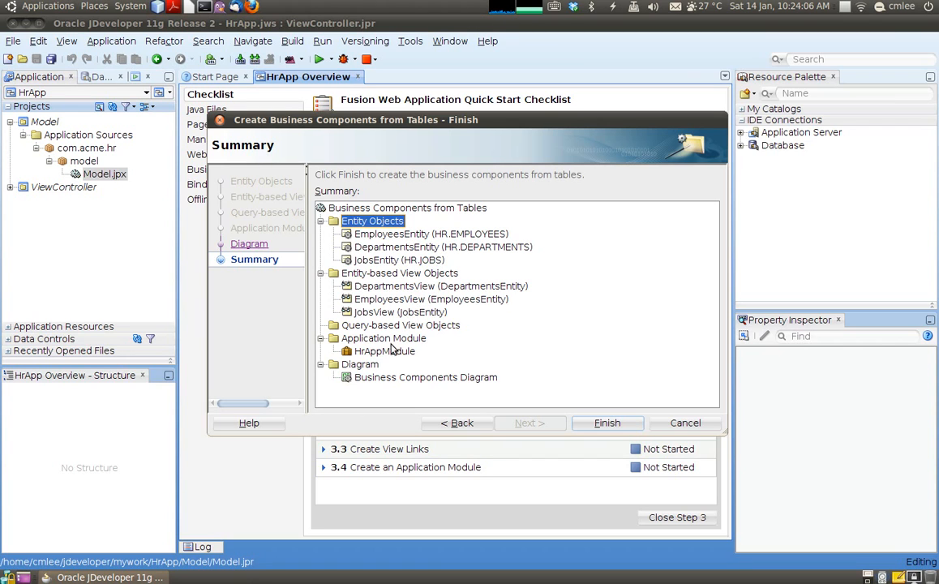
mouse_move(386, 378)
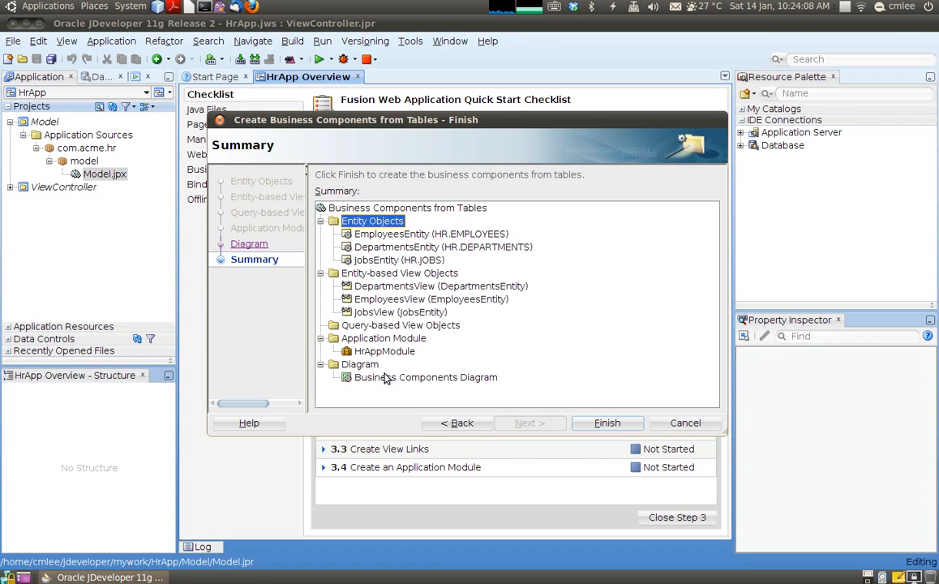
click(607, 422)
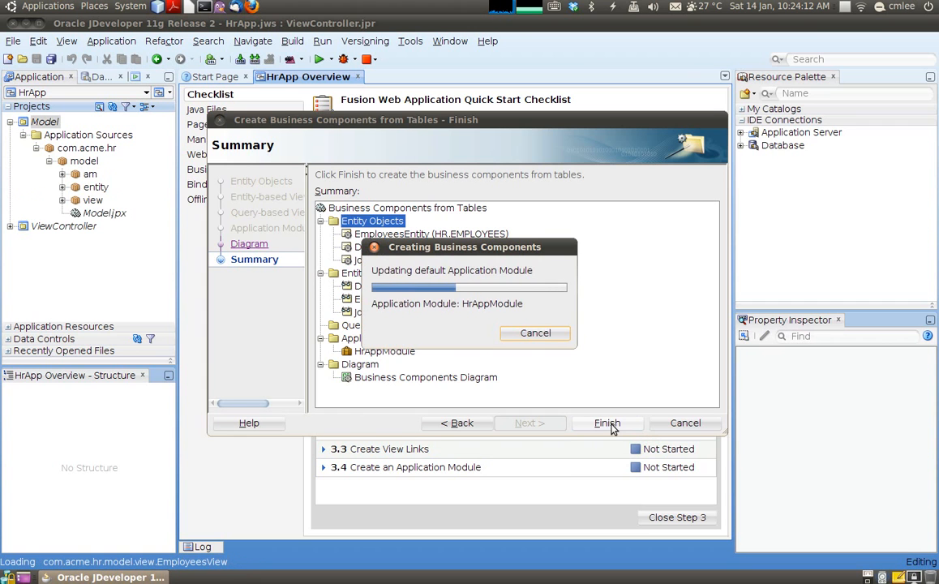
Review the generated business components diagram and restore the editor beside the navigator and palettes.
click(607, 422)
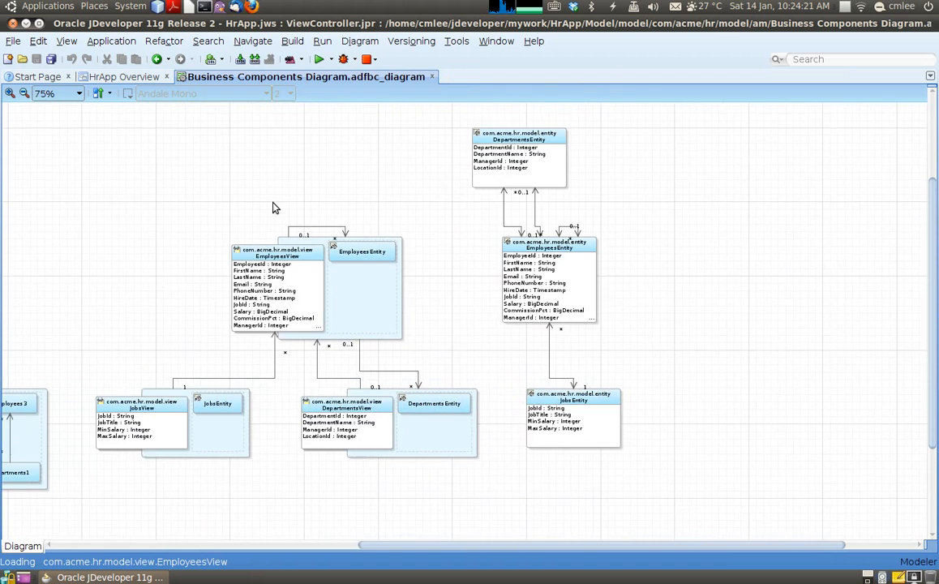
click(23, 92)
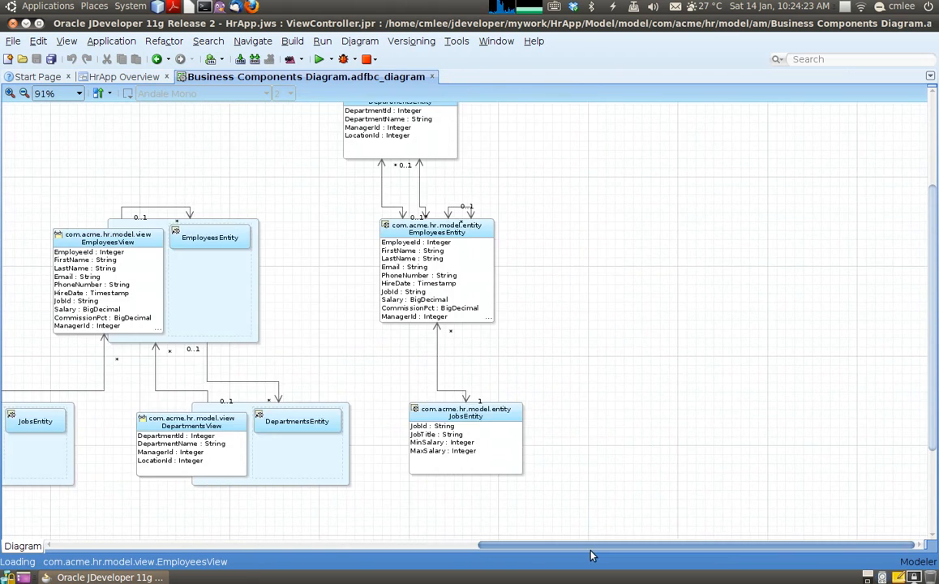
mouse_move(885, 418)
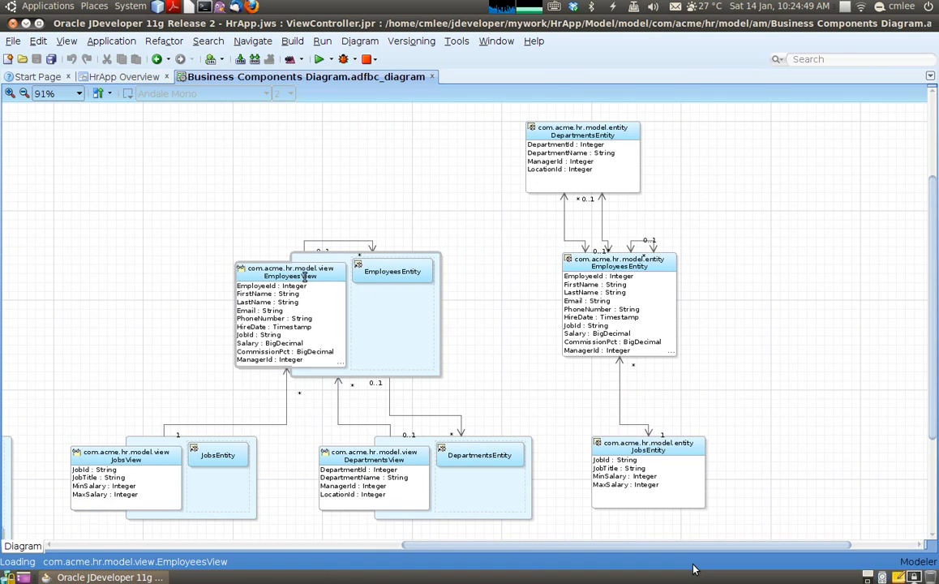
click(392, 271)
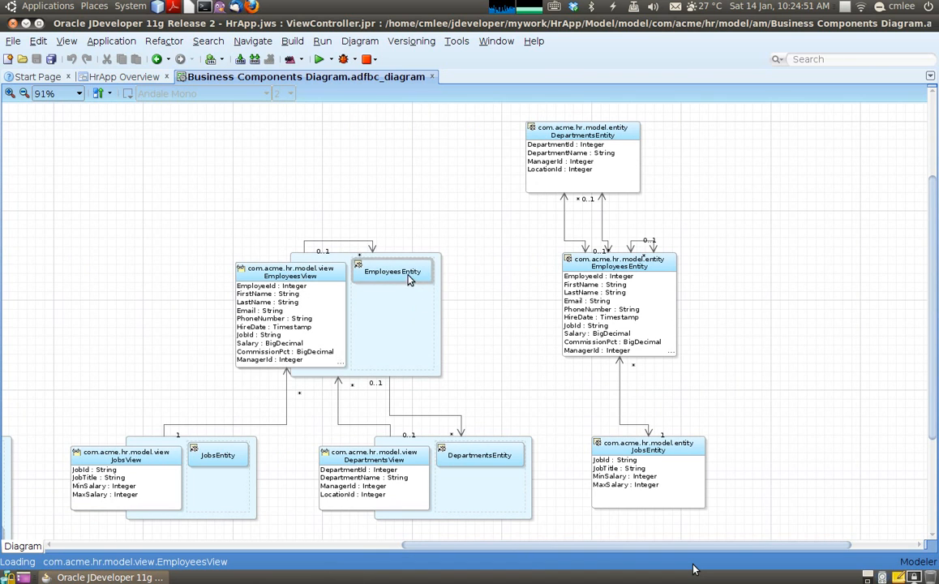
scroll(down, 3)
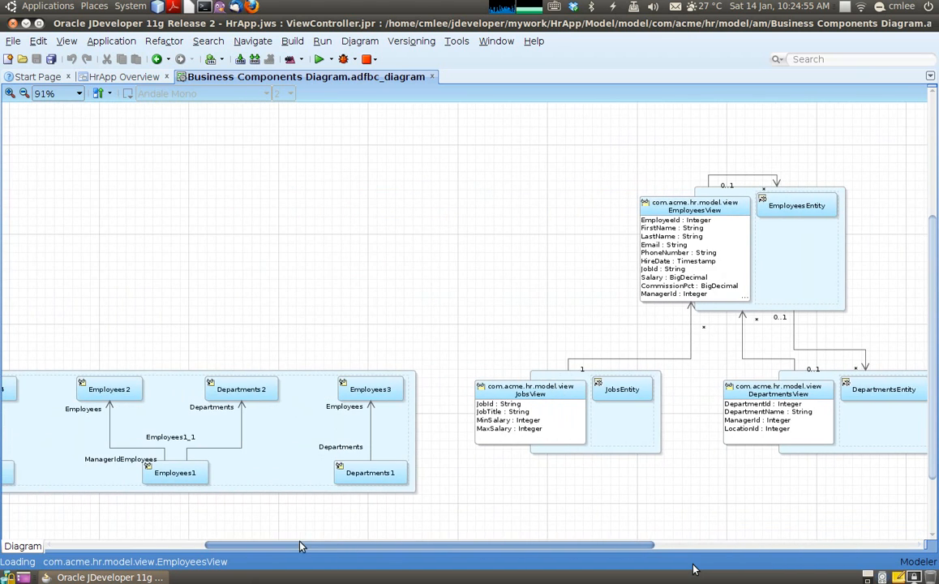
scroll(left, 3)
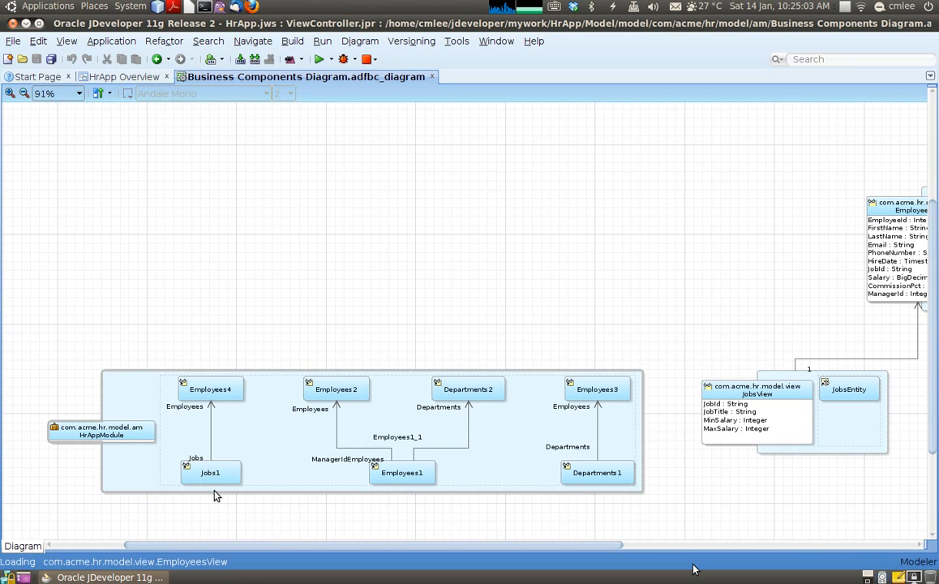
mouse_move(220, 396)
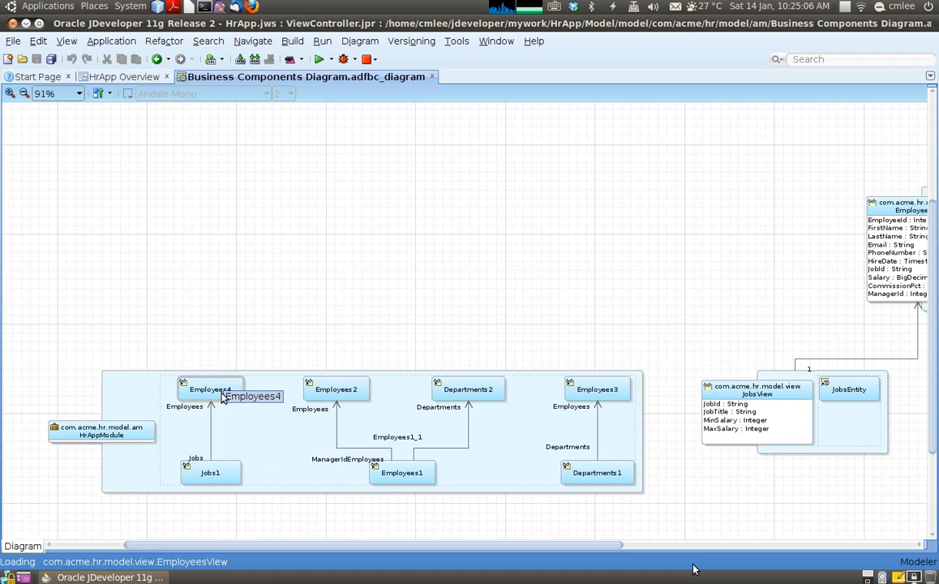
mouse_move(402, 474)
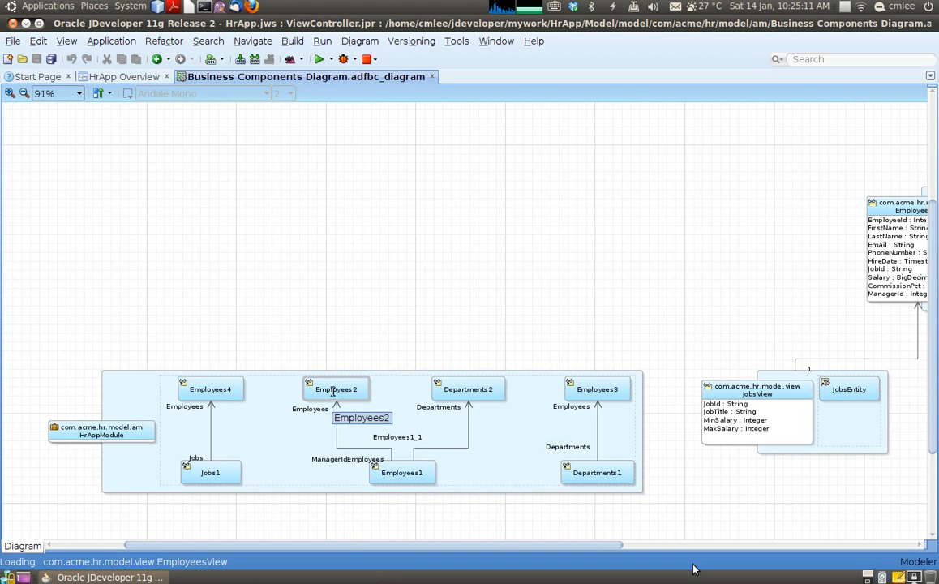
mouse_move(441, 451)
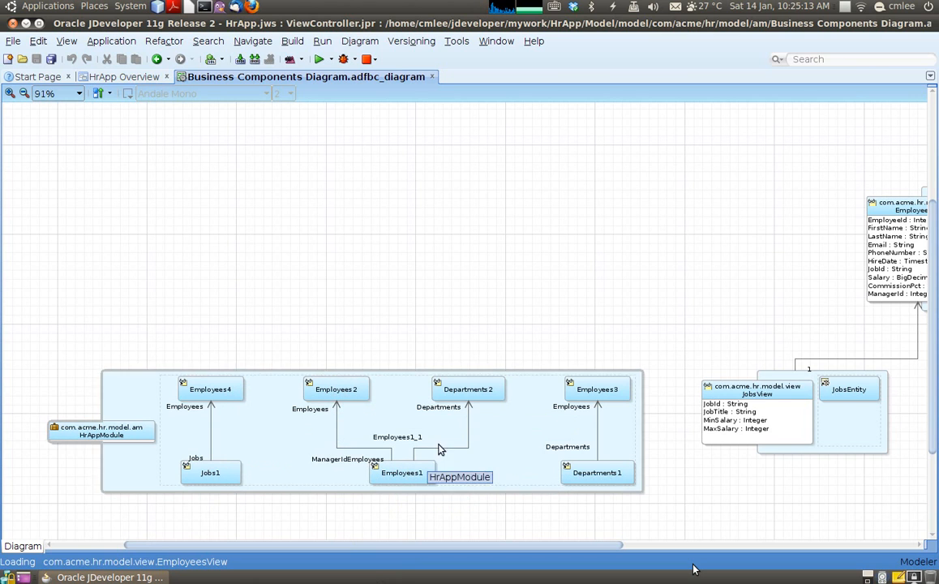
mouse_move(604, 490)
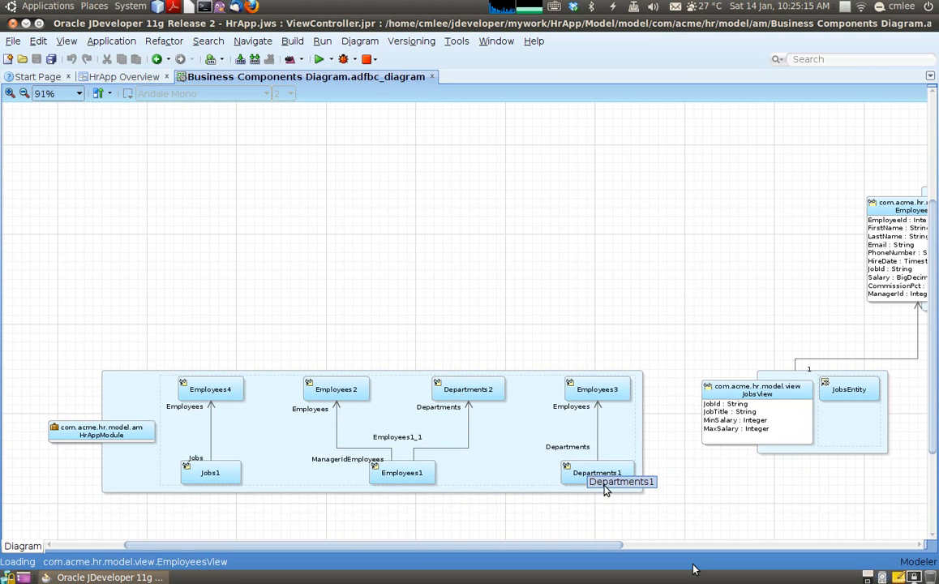
mouse_move(597, 390)
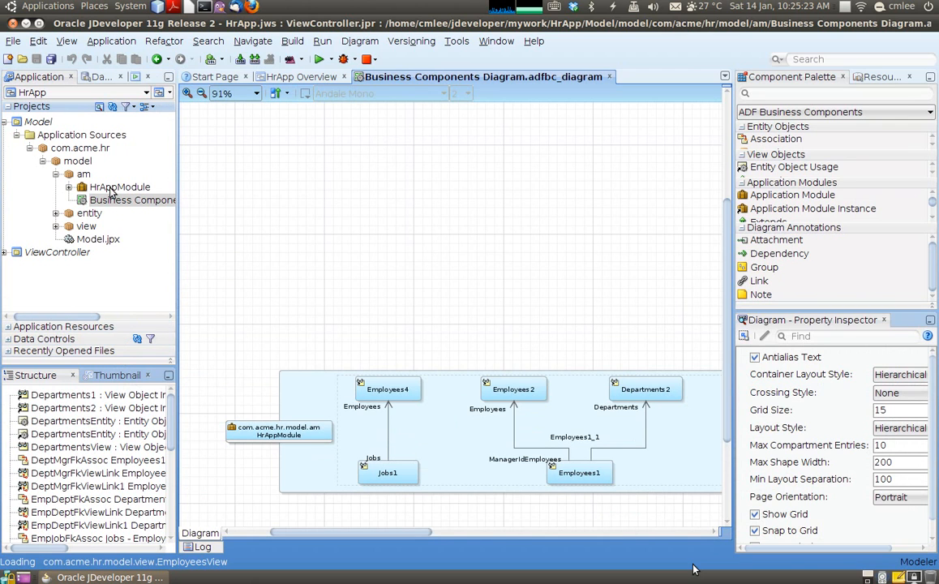
Expand HrAppModuleDataControl to show Departments1 attributes and nested Employees3 operations.
click(120, 186)
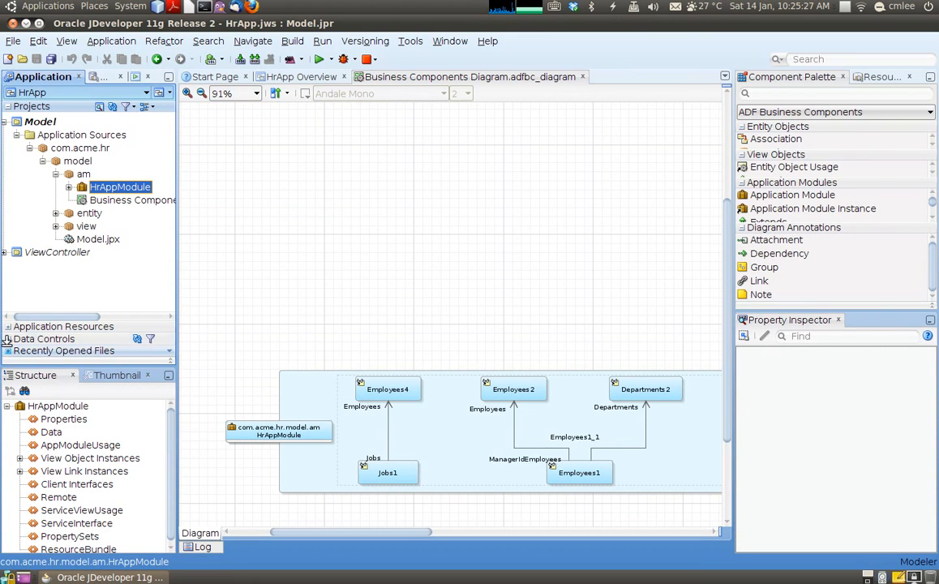
click(44, 234)
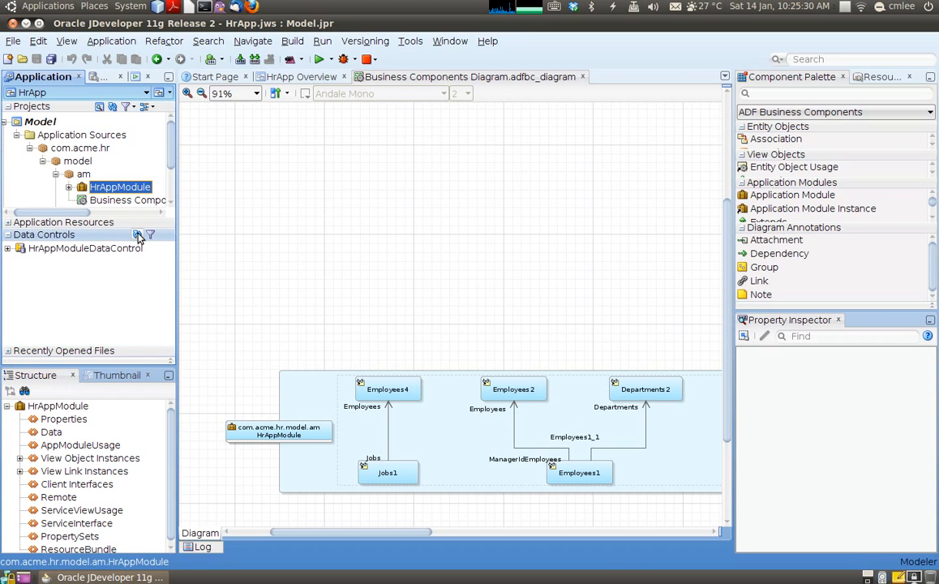
click(8, 248)
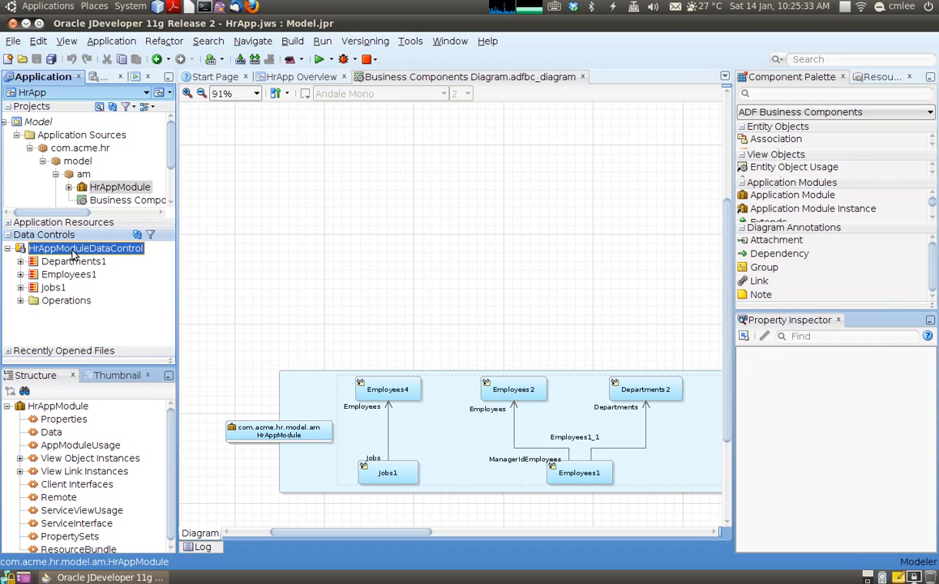
mouse_move(73, 252)
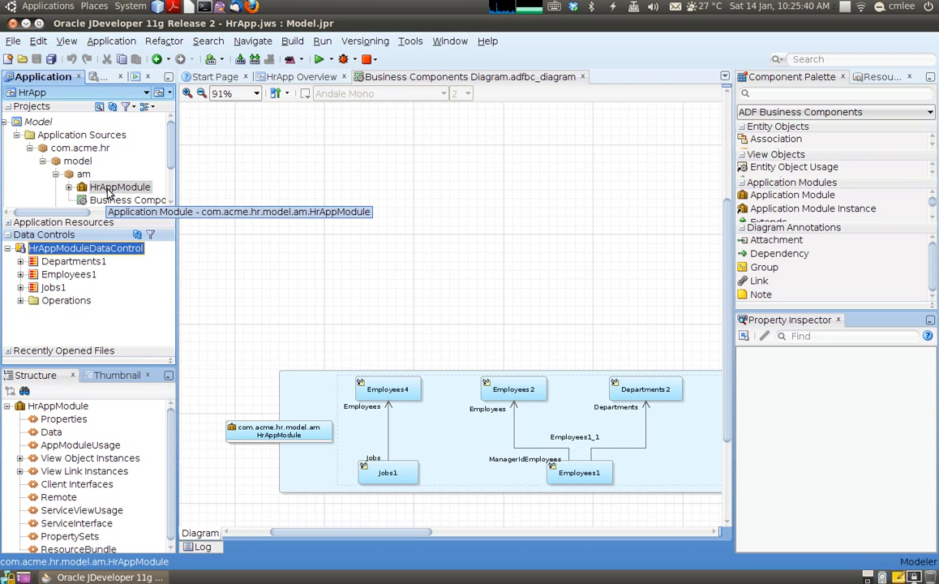
click(21, 259)
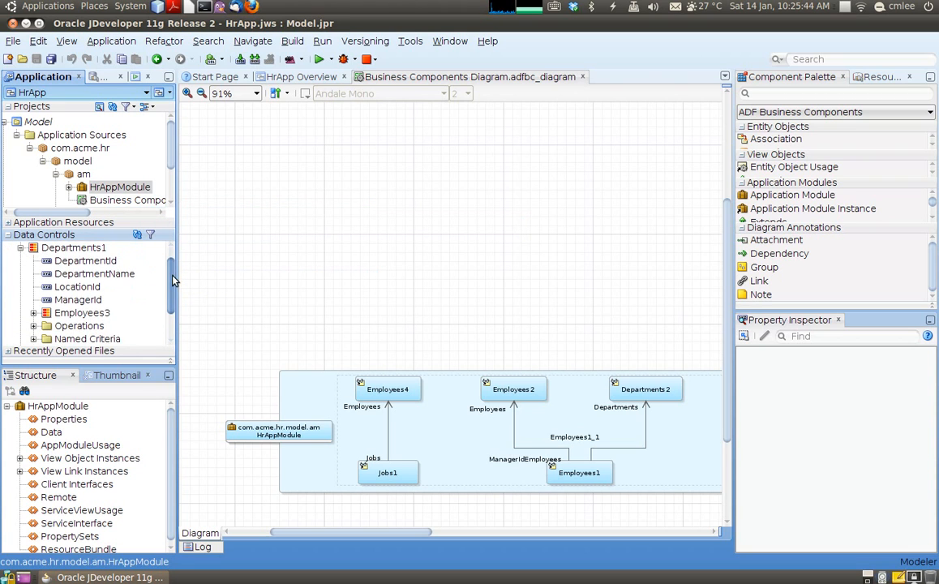
click(86, 246)
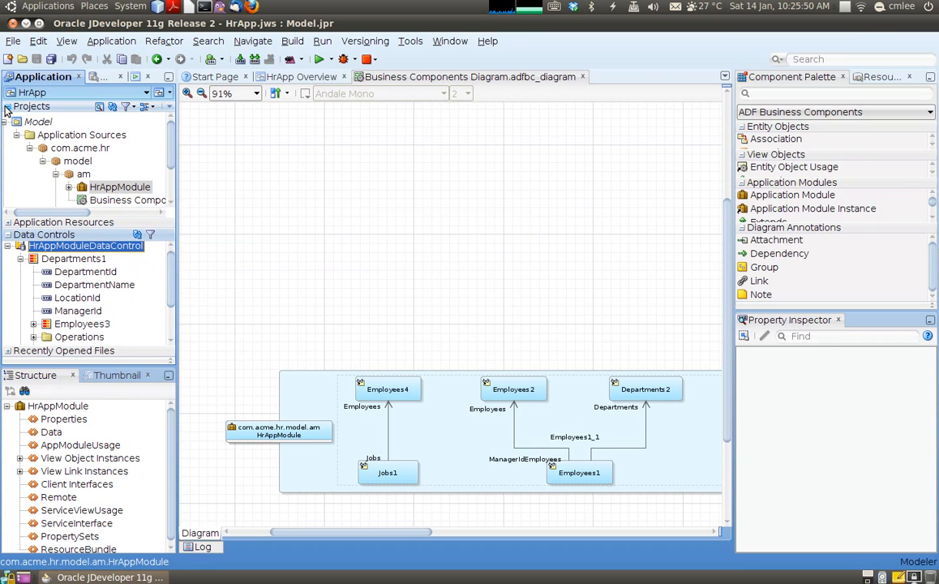
click(8, 107)
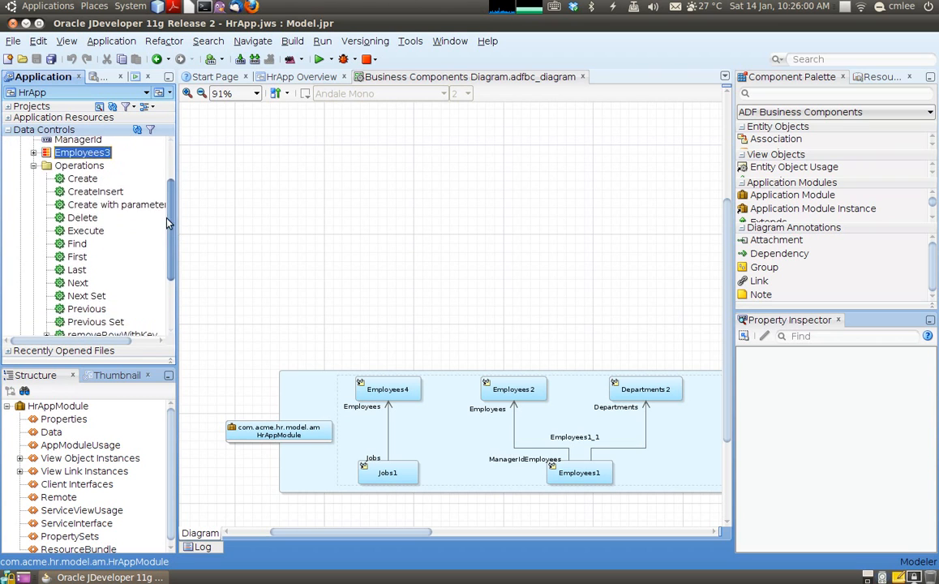
scroll(up, 3)
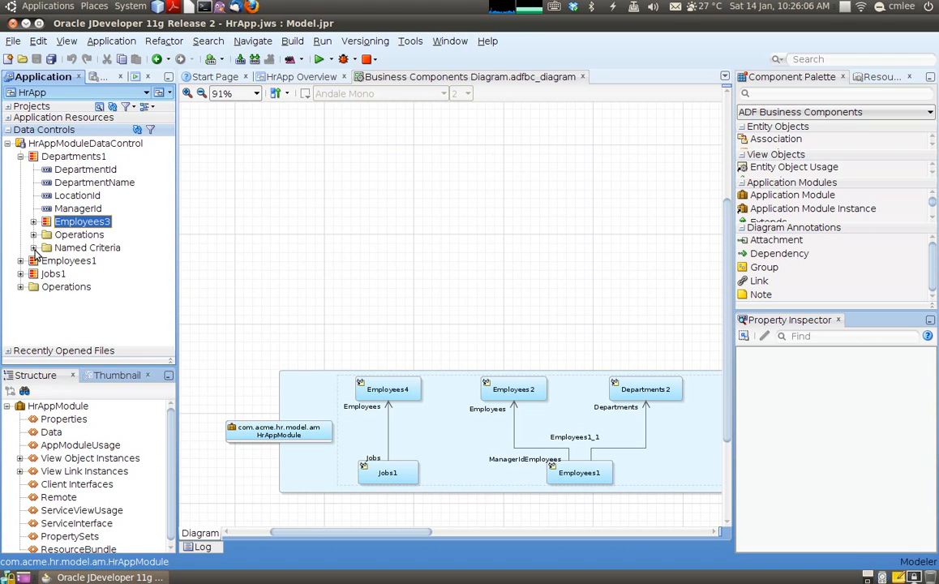
Inspect Departments1 named criteria, Employees1 and the Commit and Rollback operations, then collapse the list.
click(36, 246)
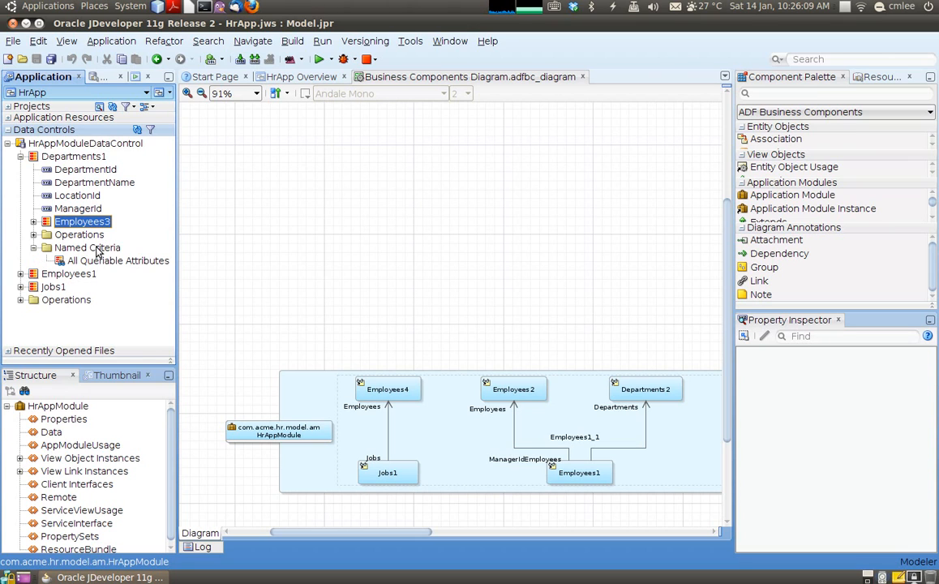
mouse_move(118, 260)
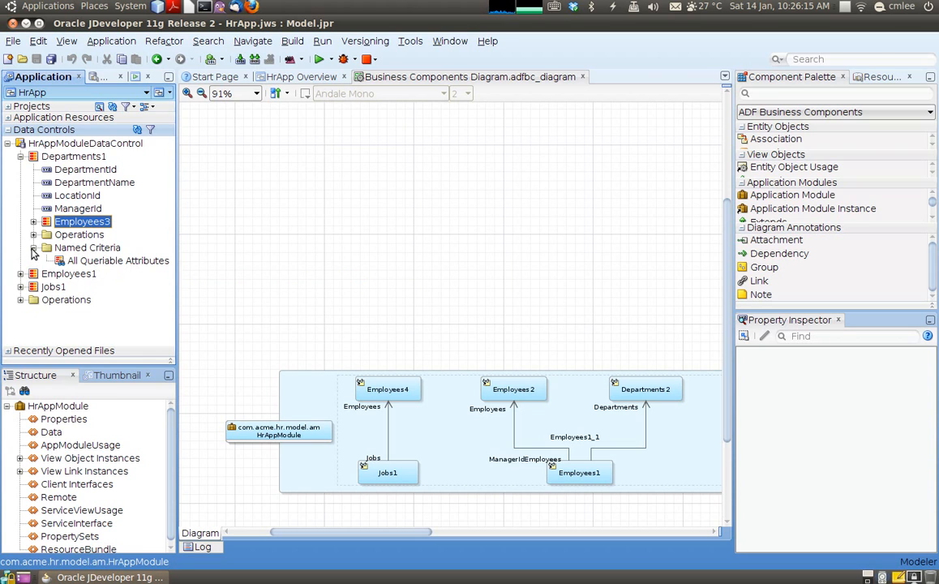
click(36, 247)
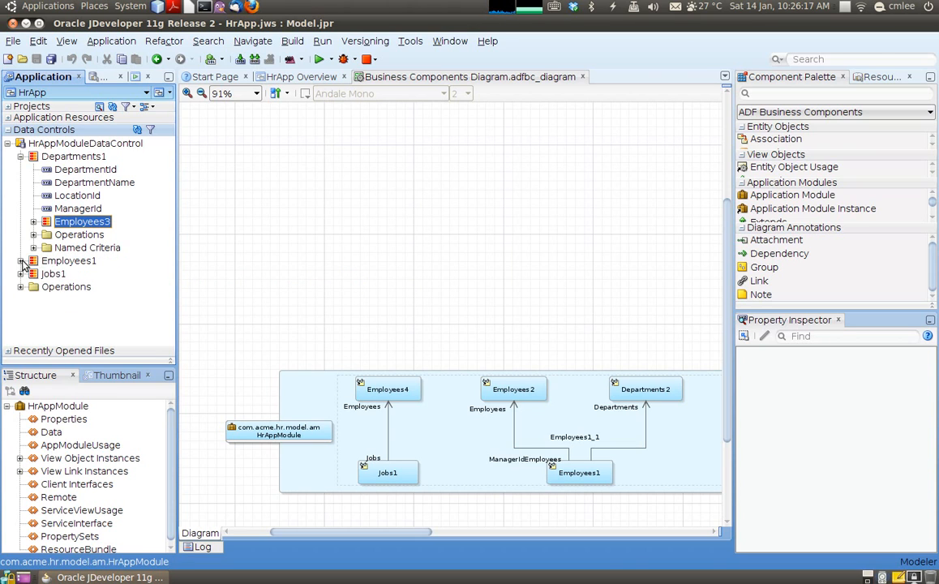
click(21, 260)
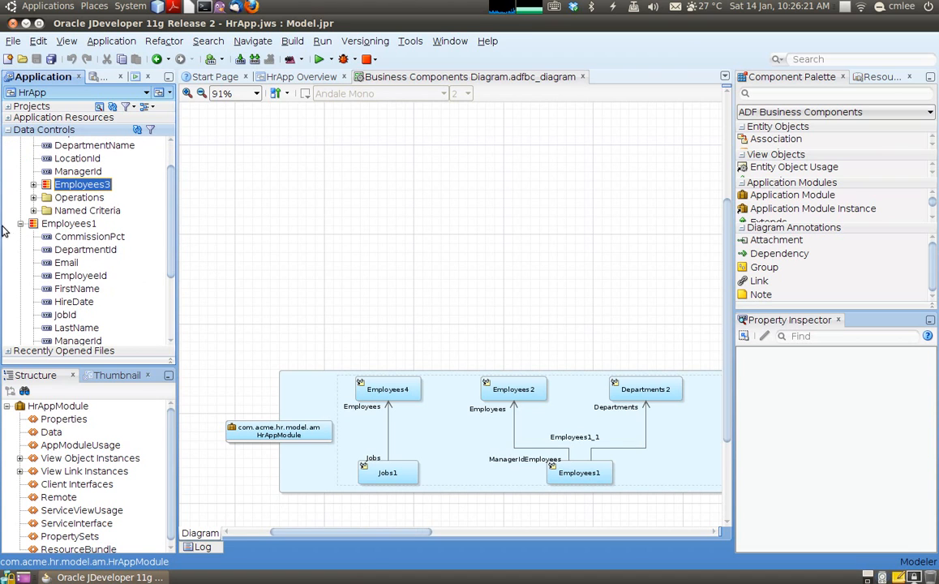
click(20, 143)
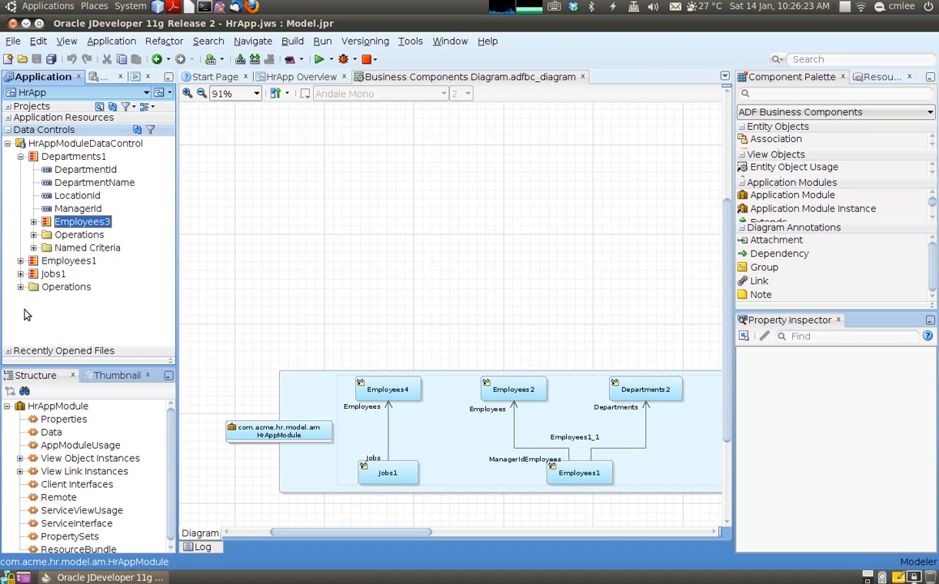
click(20, 285)
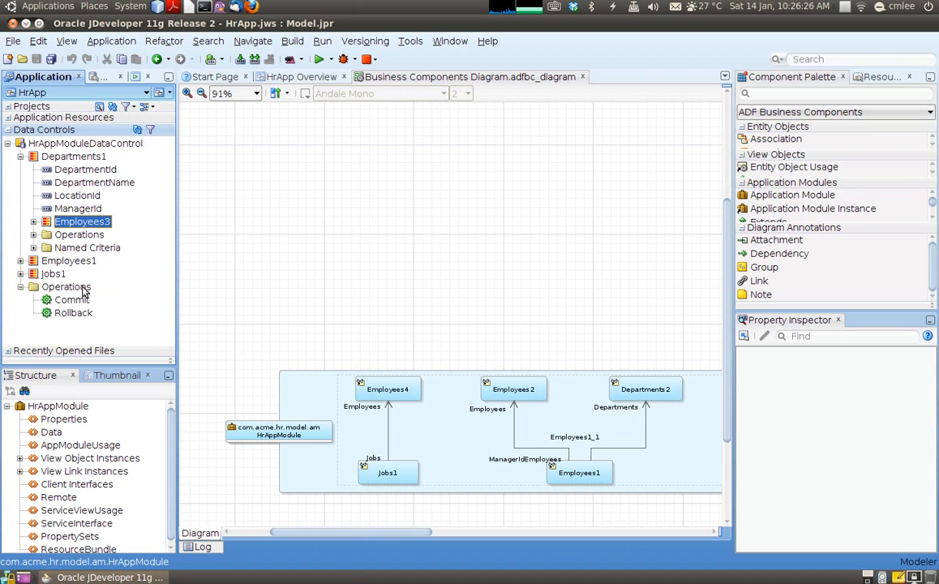
mouse_move(88, 311)
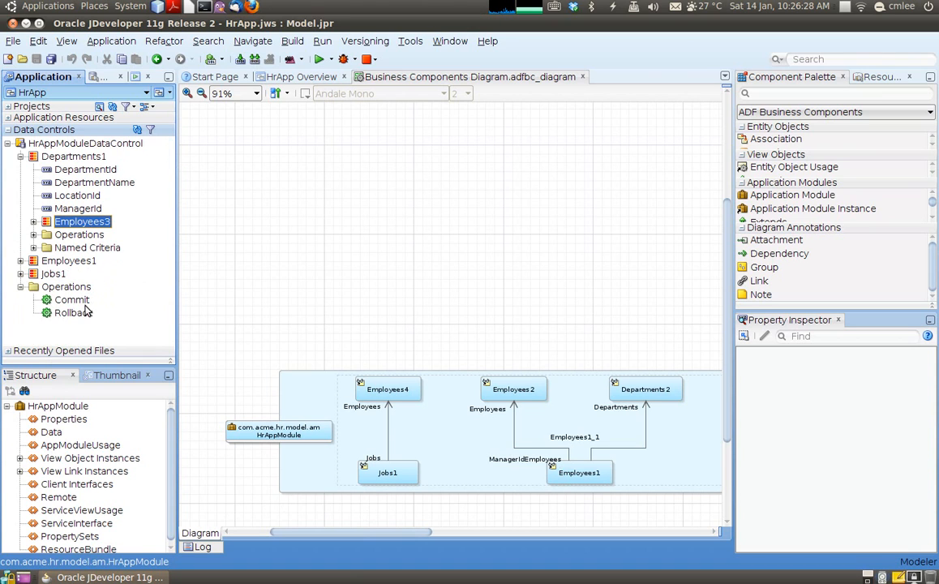
mouse_move(59, 149)
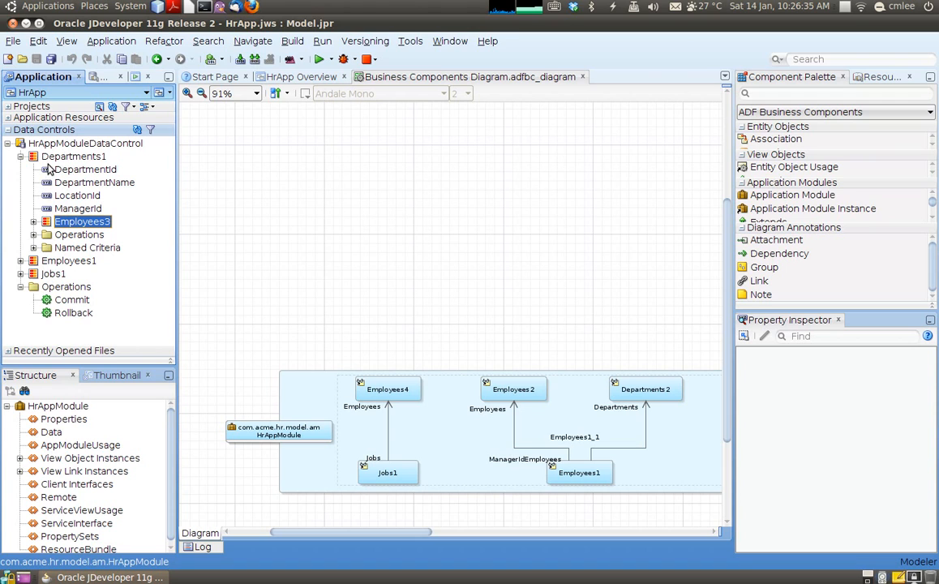
mouse_move(74, 308)
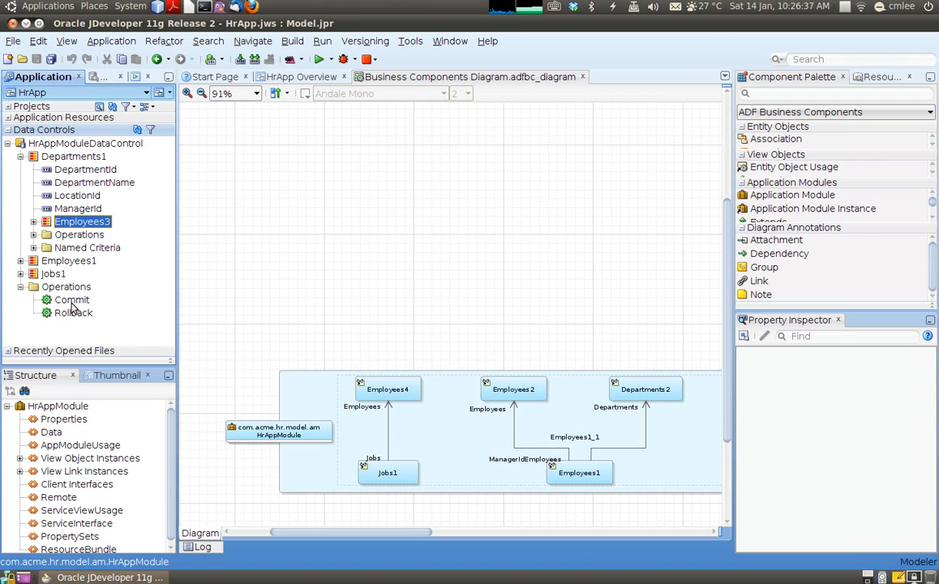
mouse_move(75, 311)
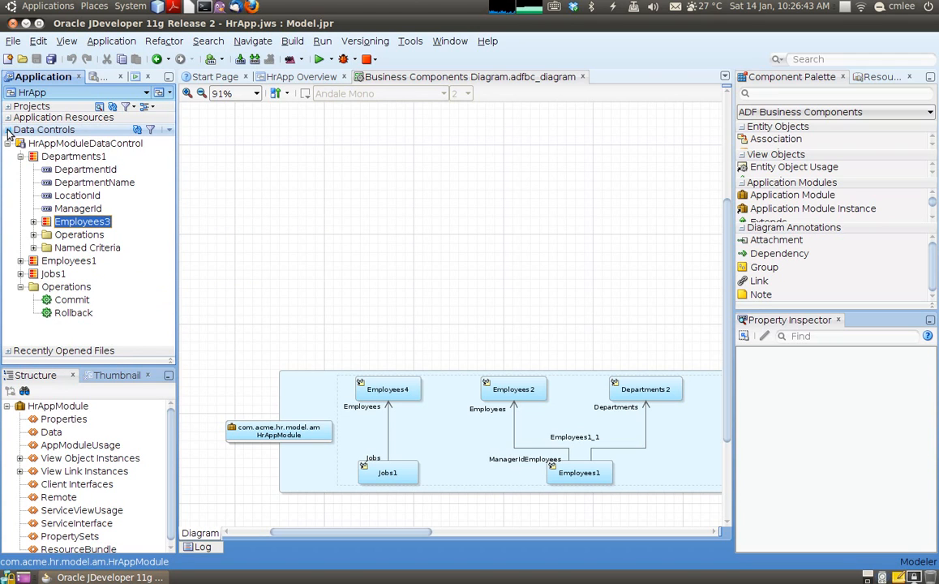
click(6, 107)
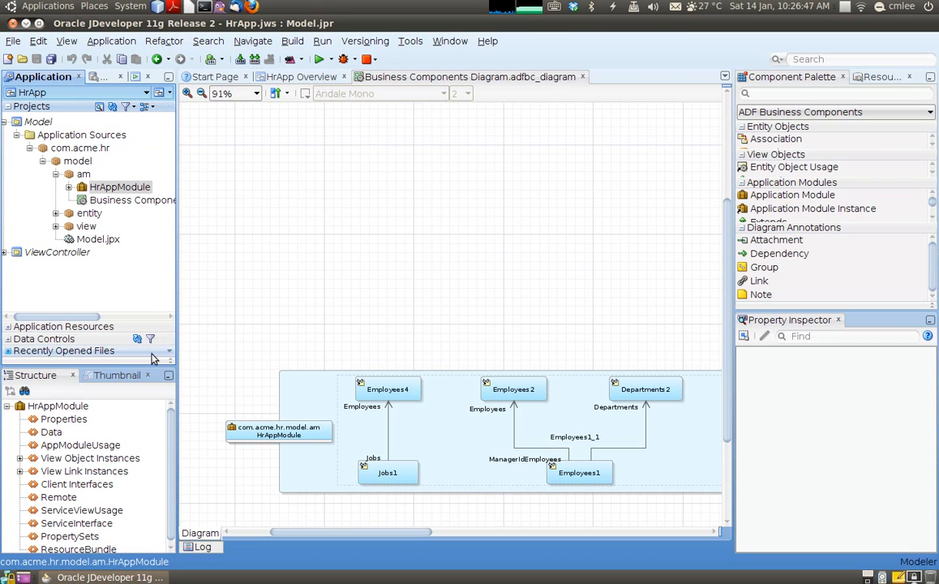
Open the HrAppModule definition and bring up its context menu to run it.
double_click(120, 186)
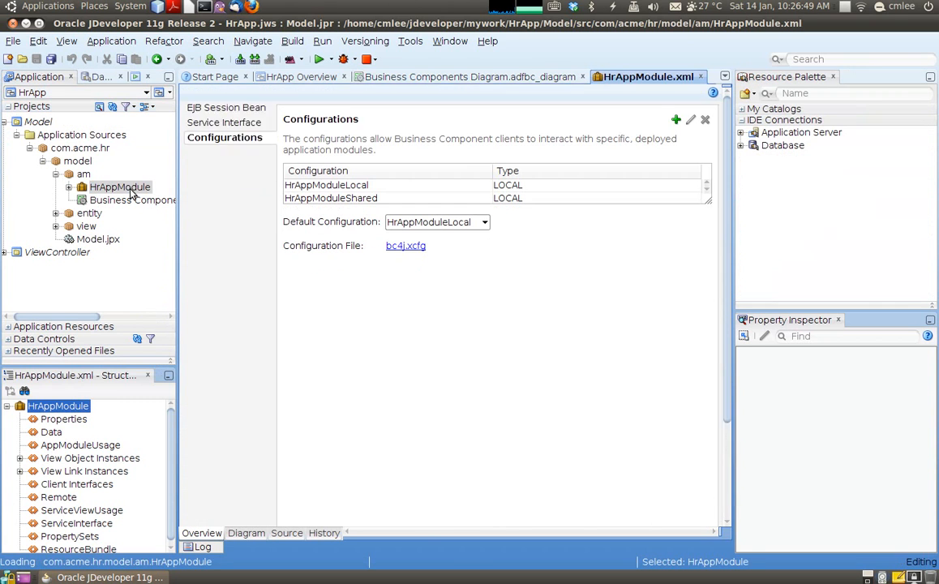
right_click(120, 187)
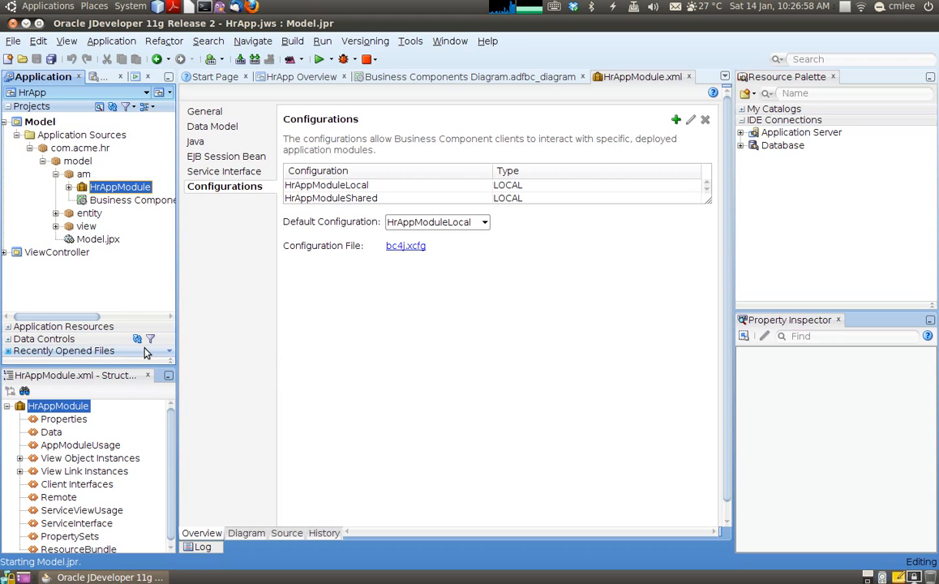
mouse_move(257, 556)
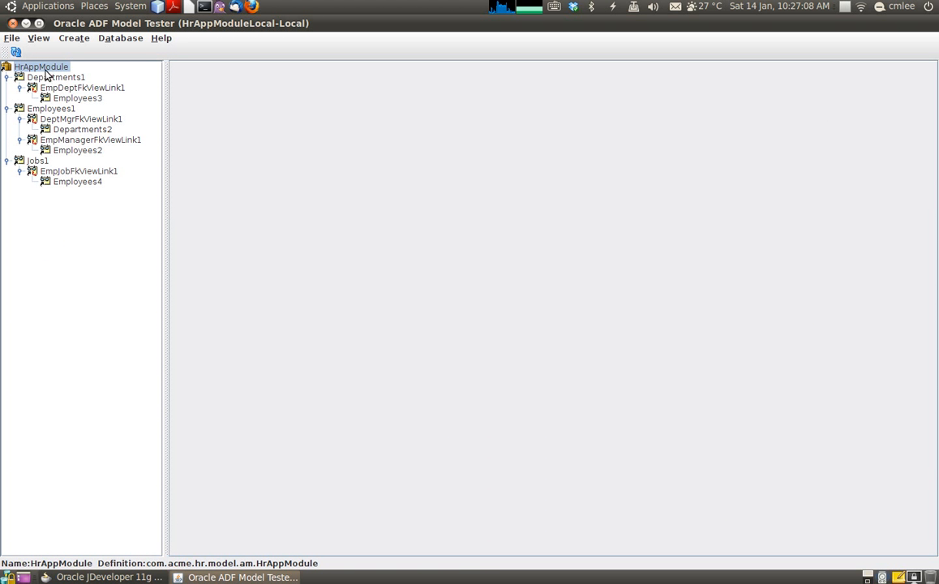
click(52, 107)
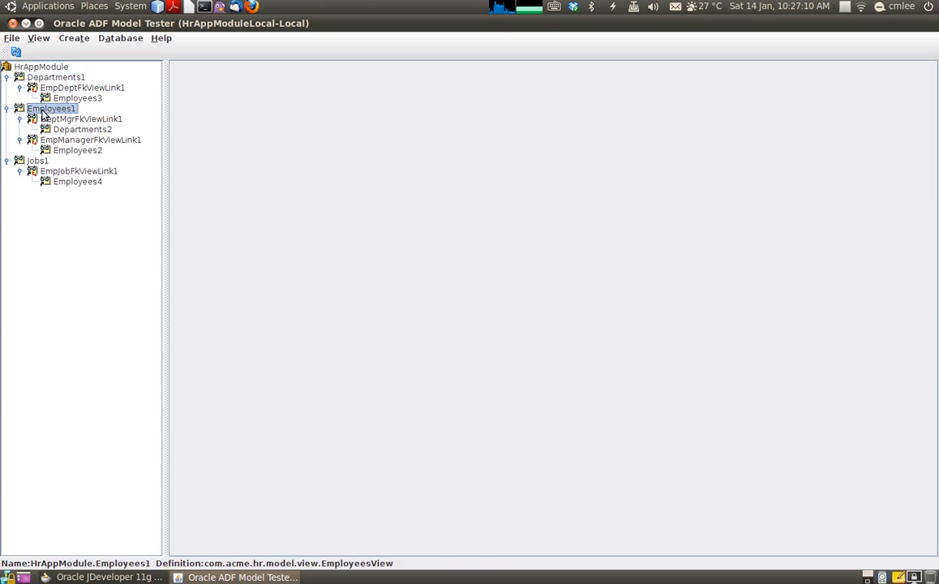
mouse_move(57, 82)
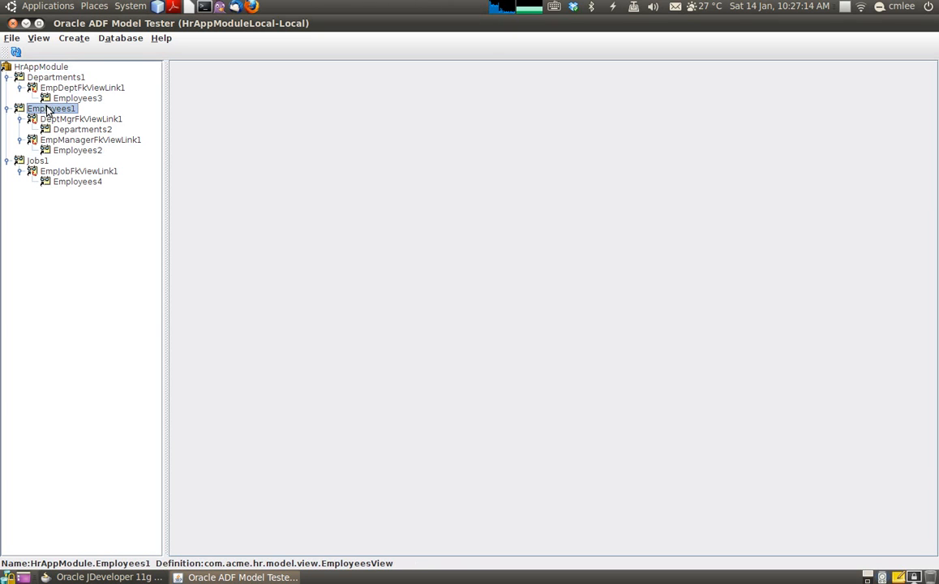
click(39, 161)
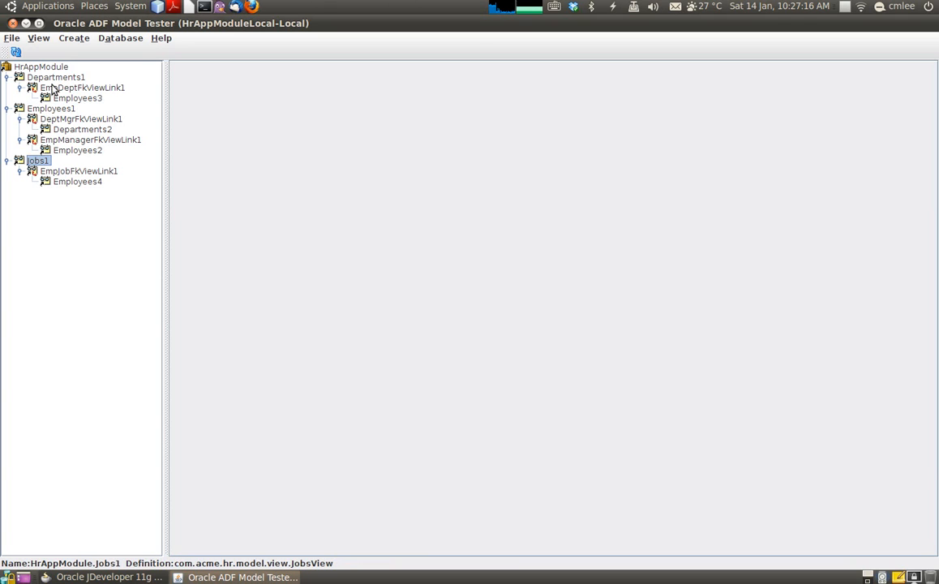
click(55, 78)
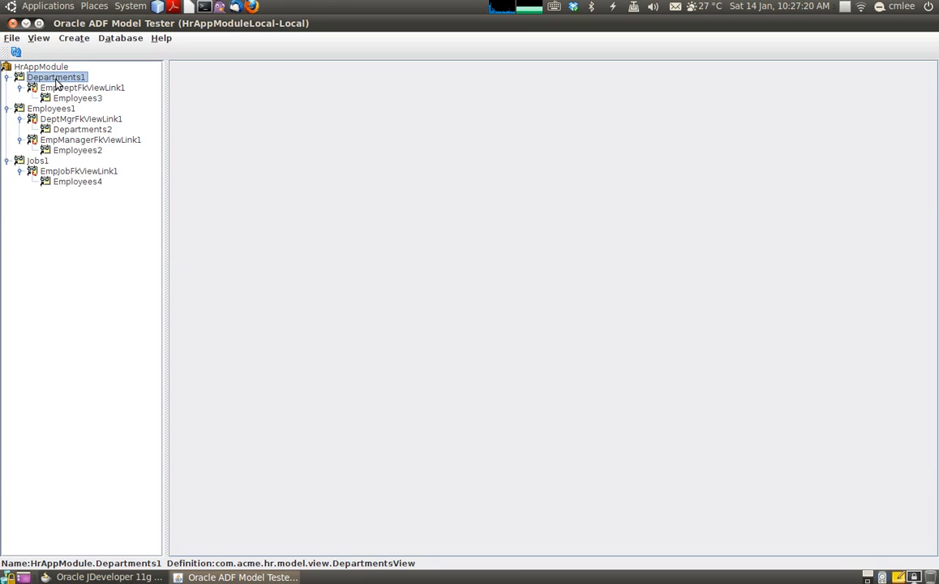
click(105, 577)
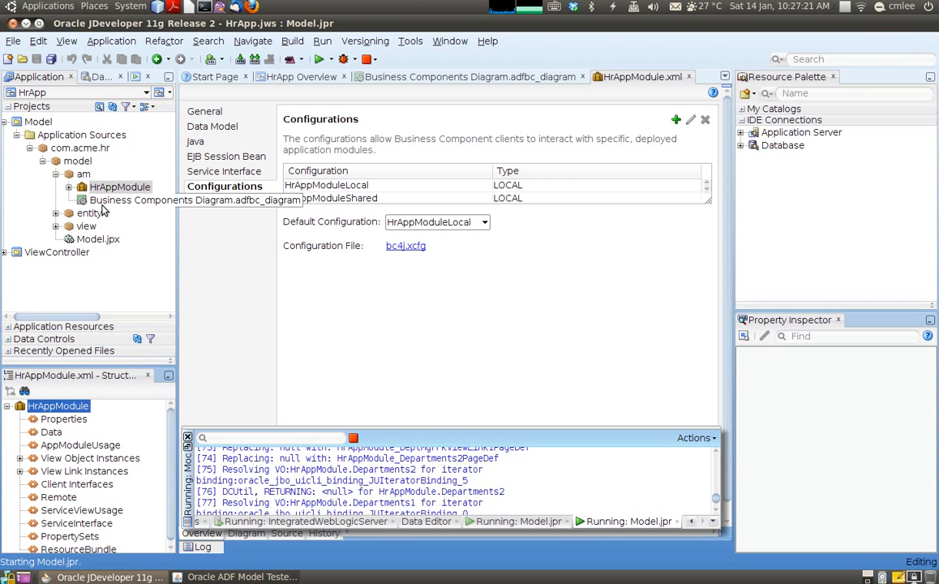
click(467, 76)
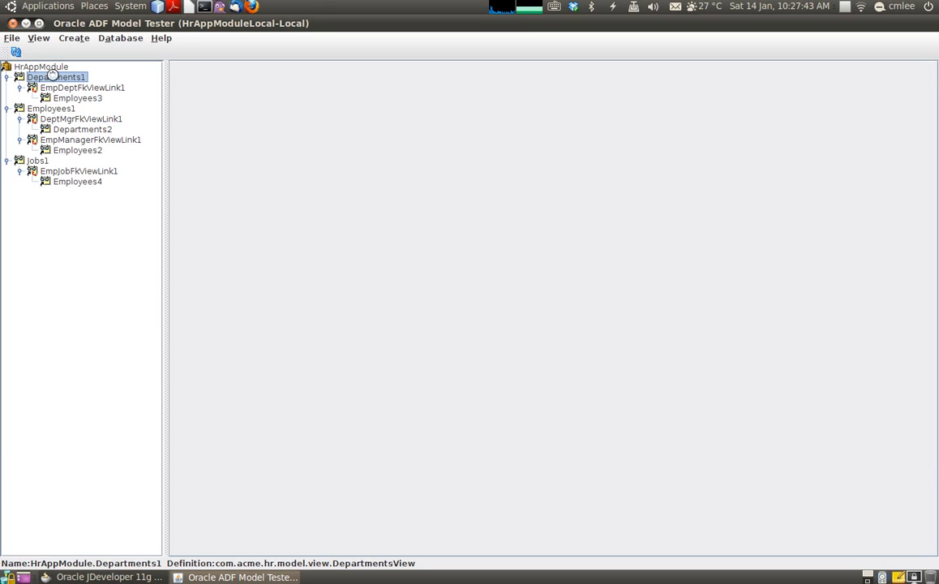
Browse Departments1 and its Employees3 records, stepping to the next employee.
double_click(55, 77)
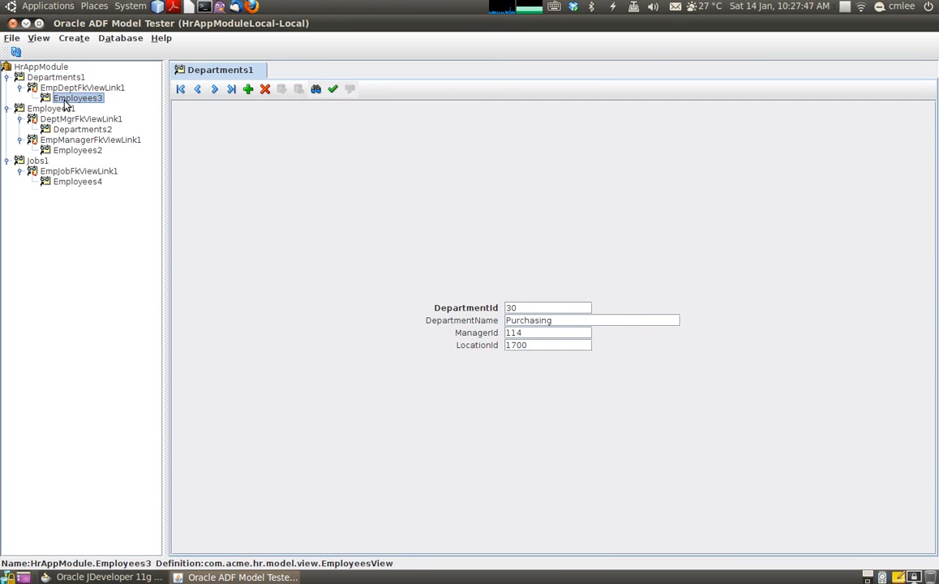
double_click(78, 98)
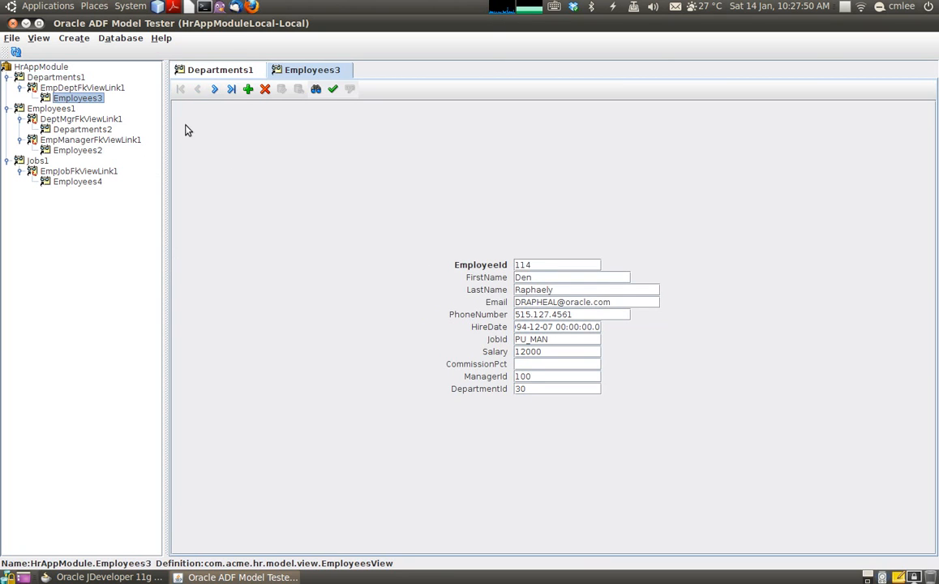
click(81, 88)
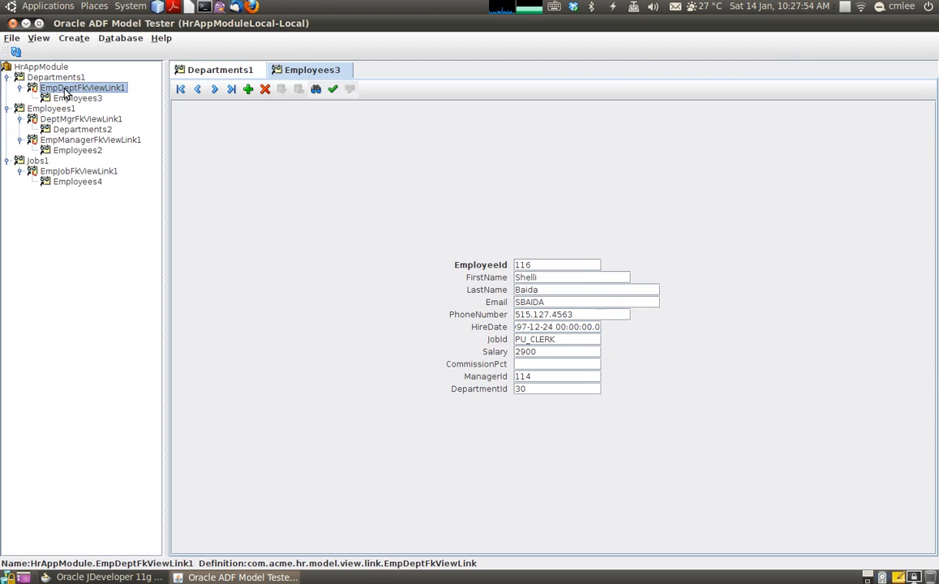
Browse EmpDeptFkViewLink1 master-detail data, stepping through several departments with their employees.
double_click(81, 87)
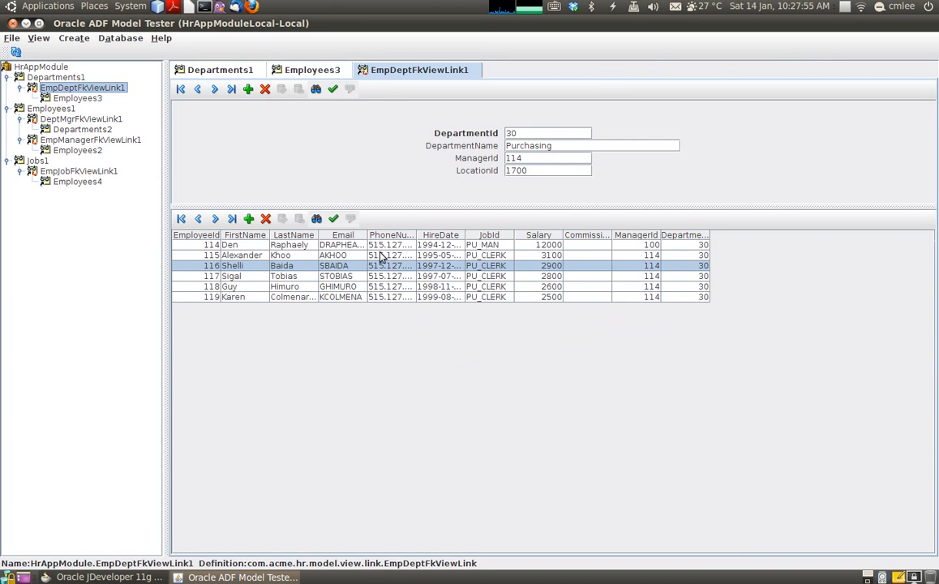
mouse_move(240, 107)
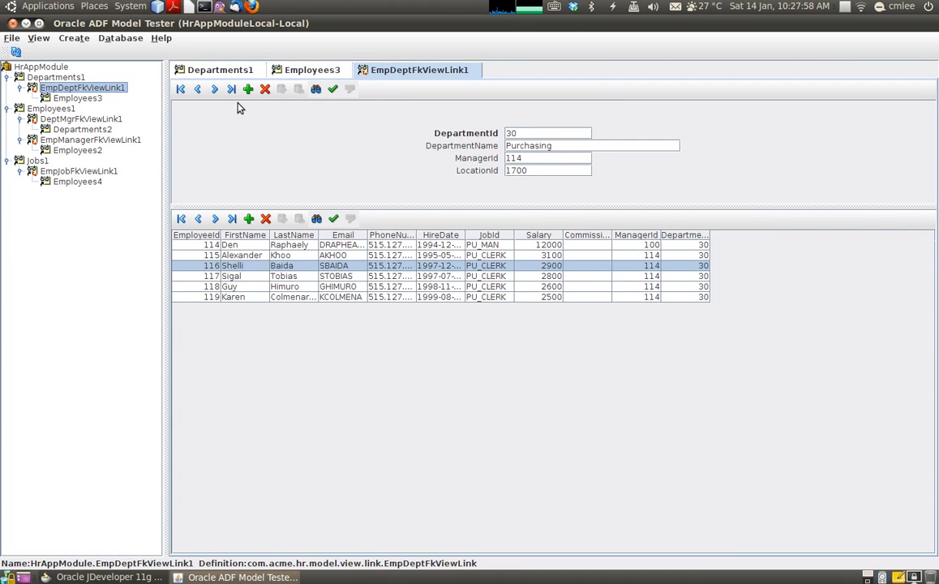
click(214, 89)
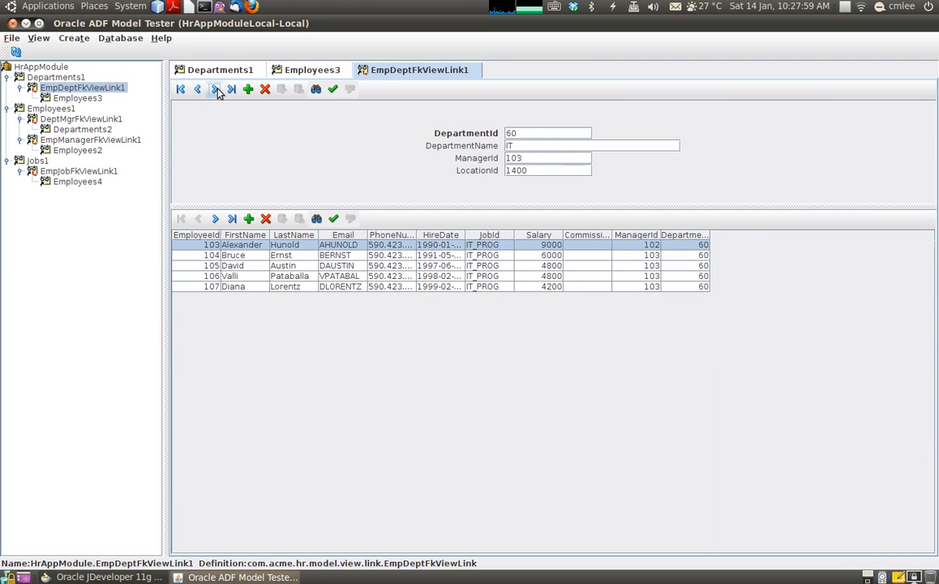
click(214, 87)
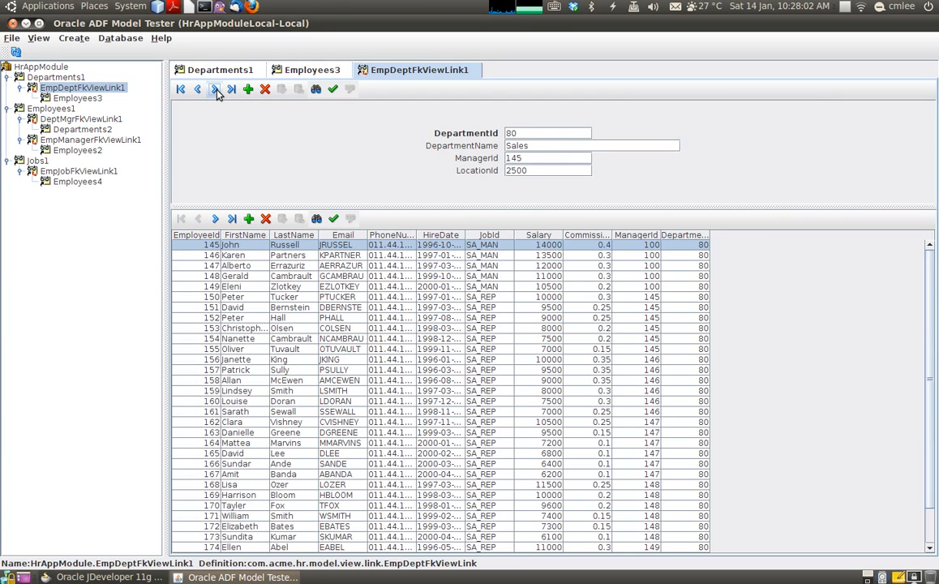
click(214, 90)
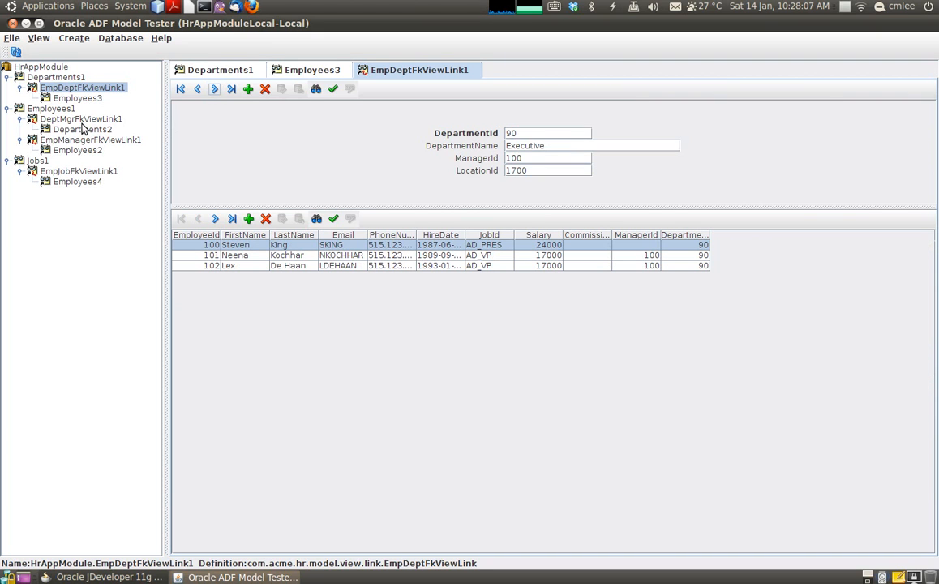
Browse DeptMgrFkViewLink1 manager-to-department data and step to the next record.
click(81, 118)
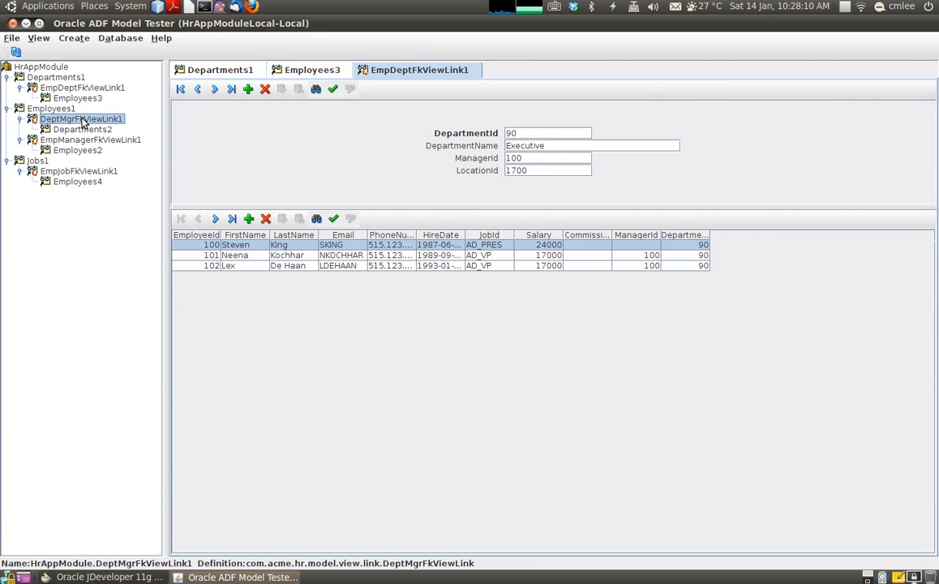
mouse_move(104, 126)
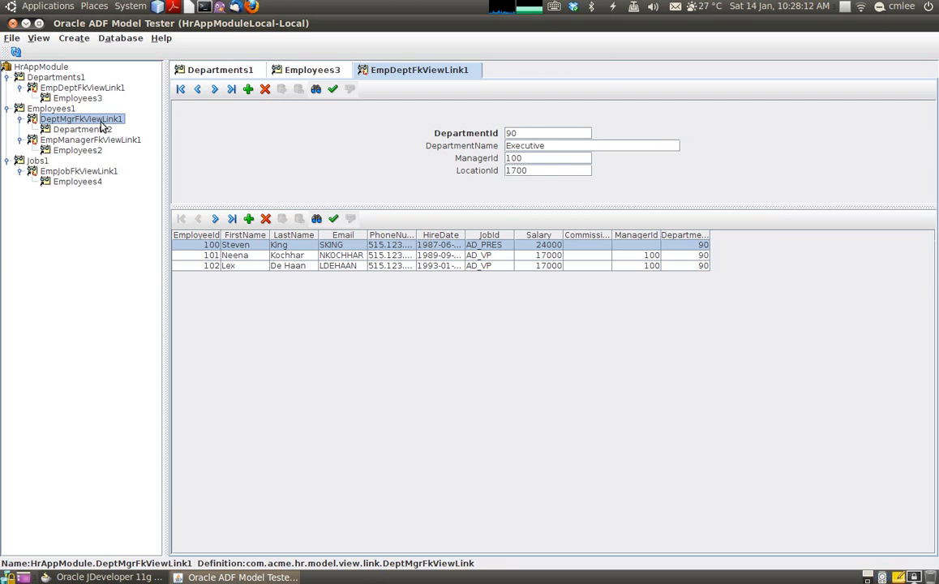
double_click(82, 118)
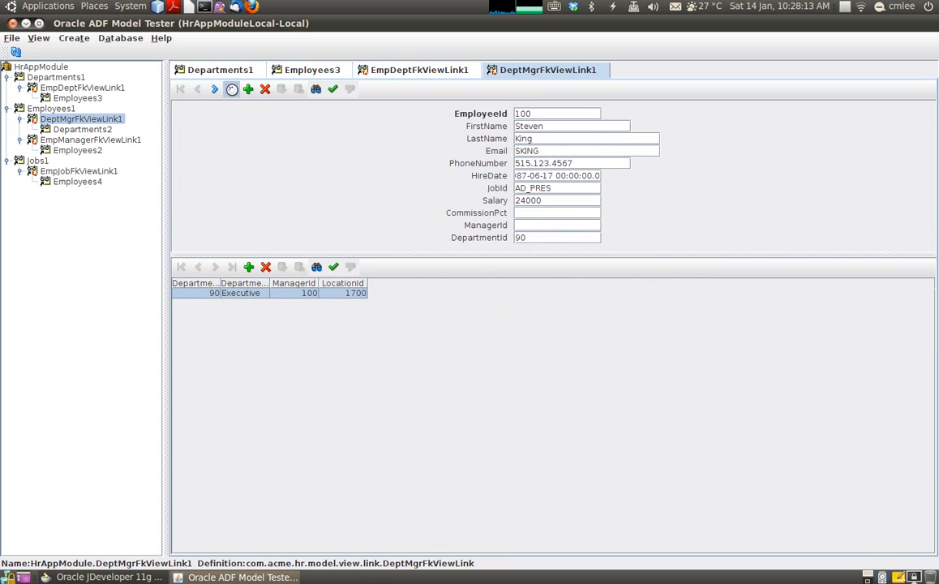
click(231, 88)
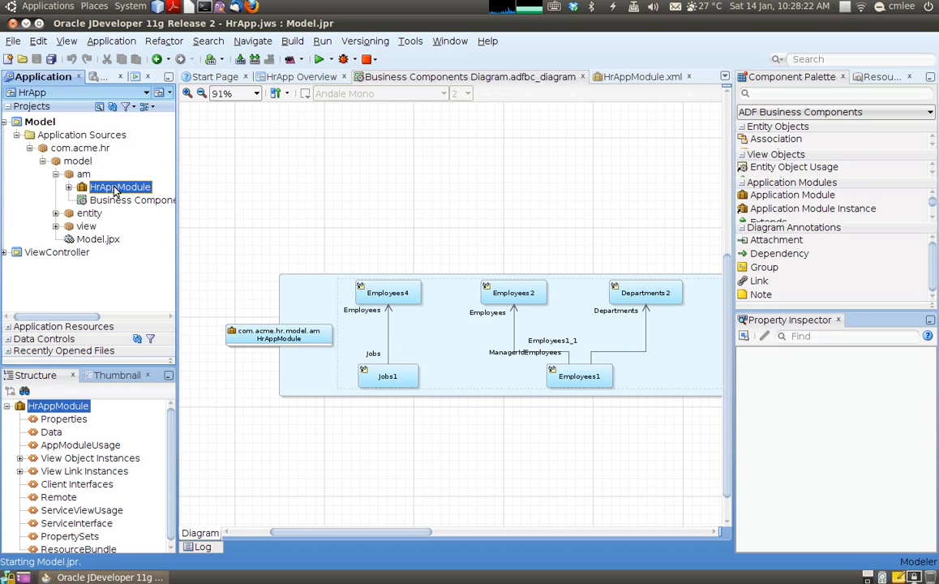
mouse_move(88, 227)
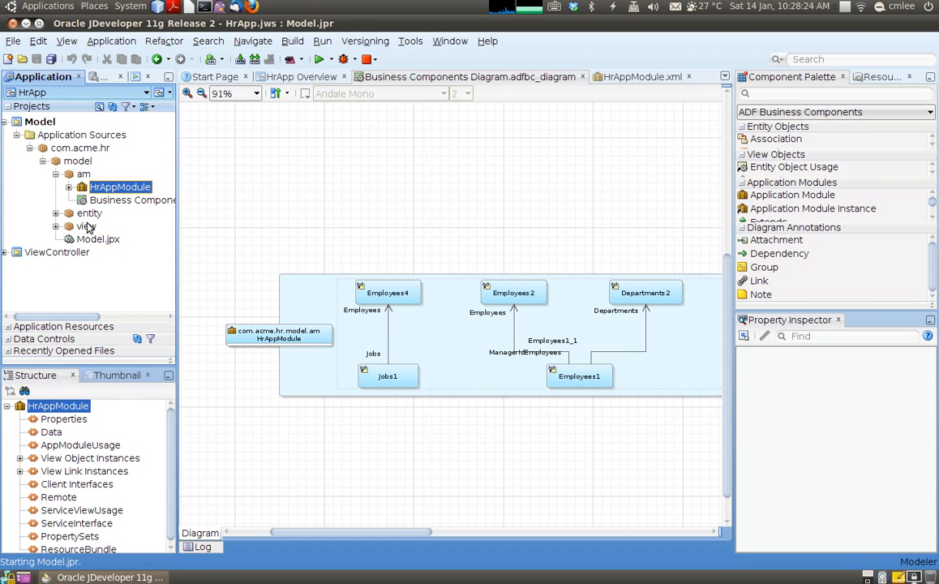
Open EmployeesEntity from the entity package and view its Attributes, then its Java classes settings.
click(68, 212)
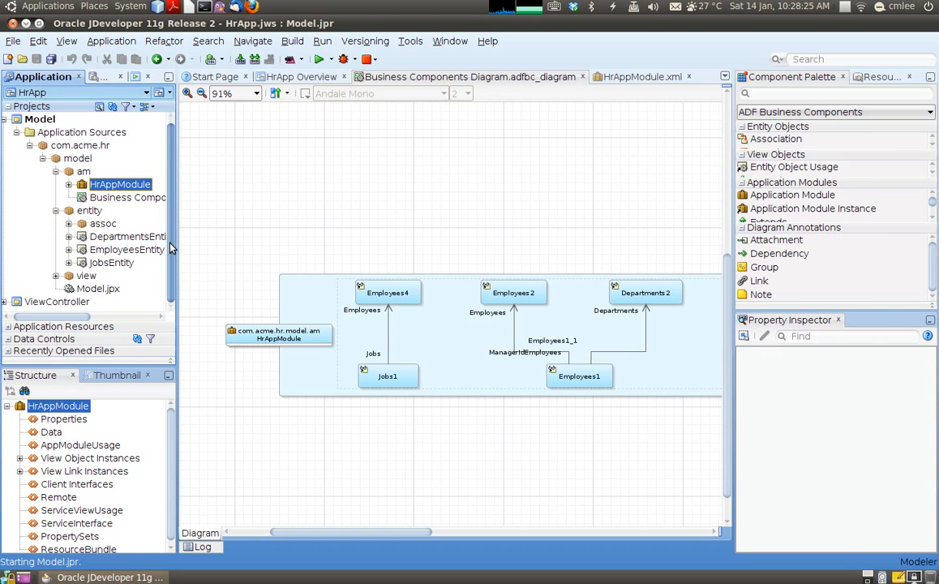
click(89, 210)
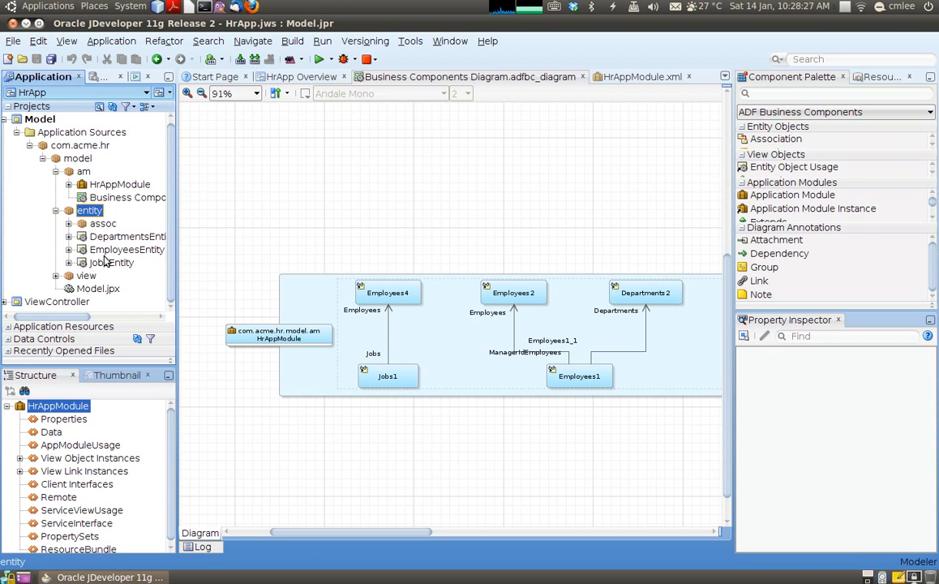
double_click(127, 250)
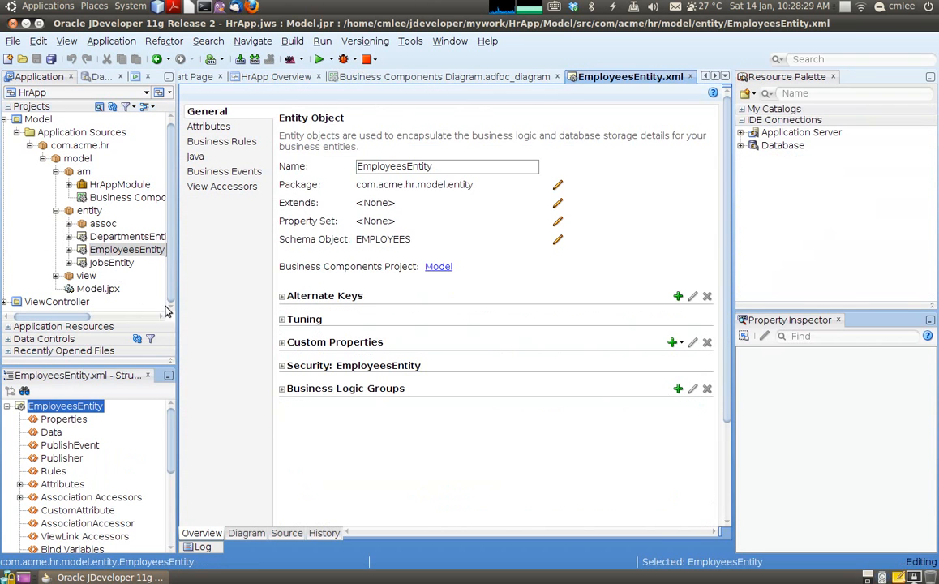
click(213, 126)
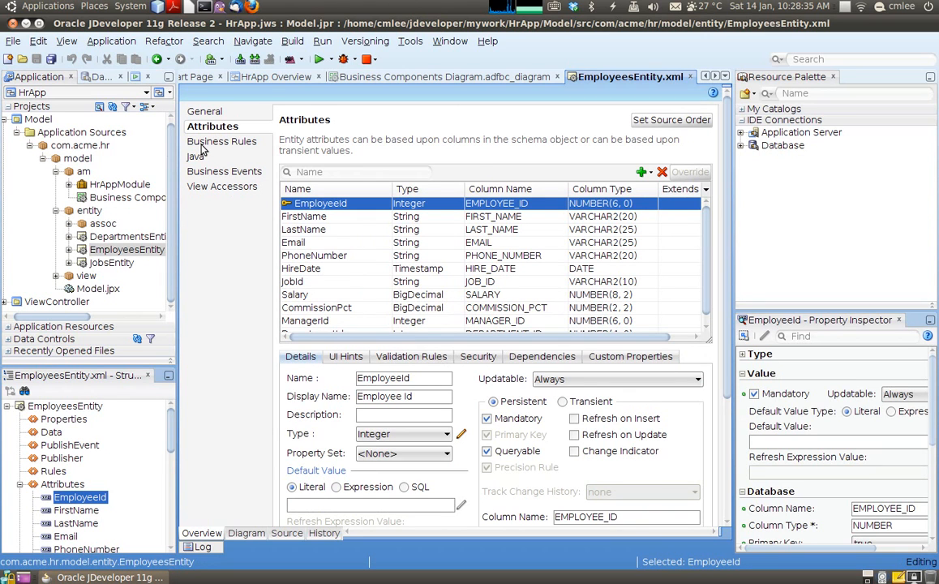
click(196, 156)
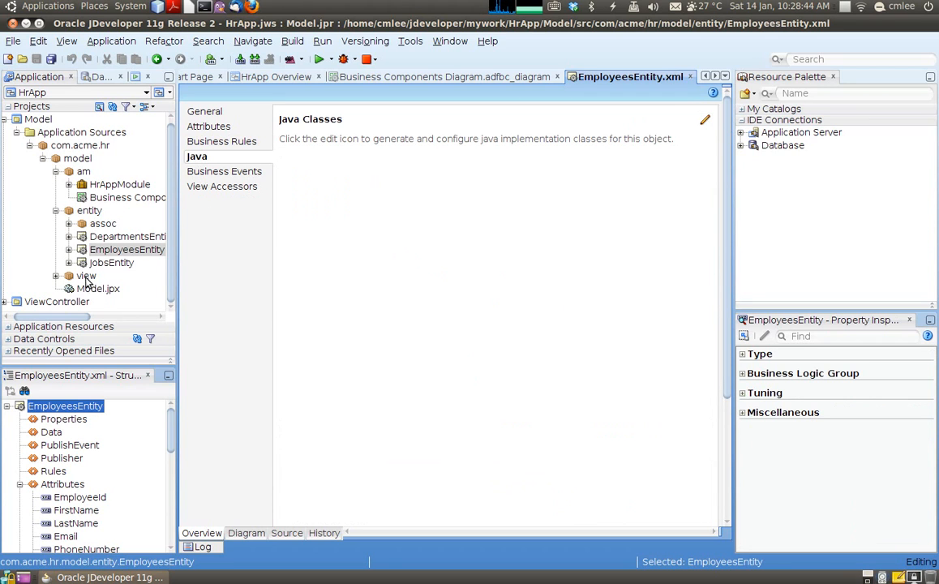
mouse_move(422, 315)
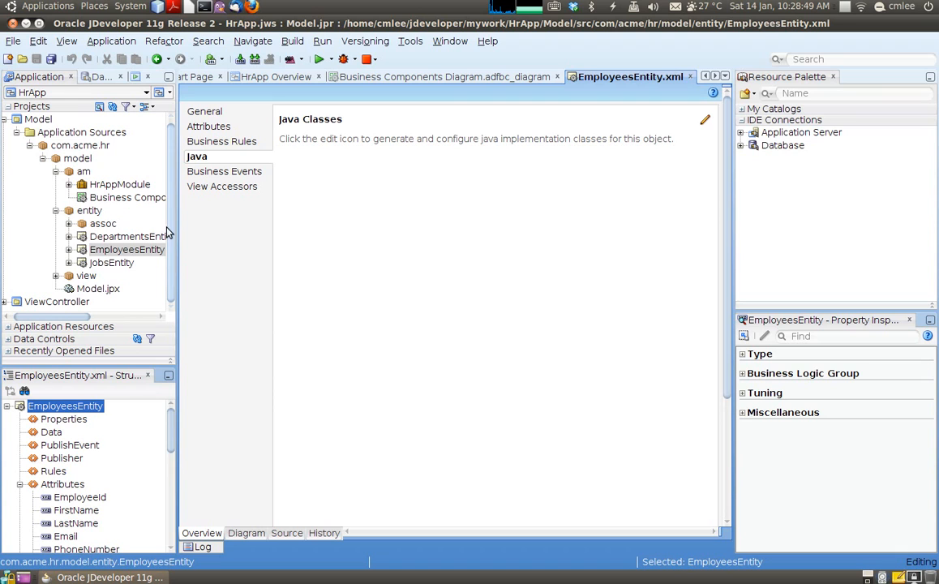
mouse_move(457, 425)
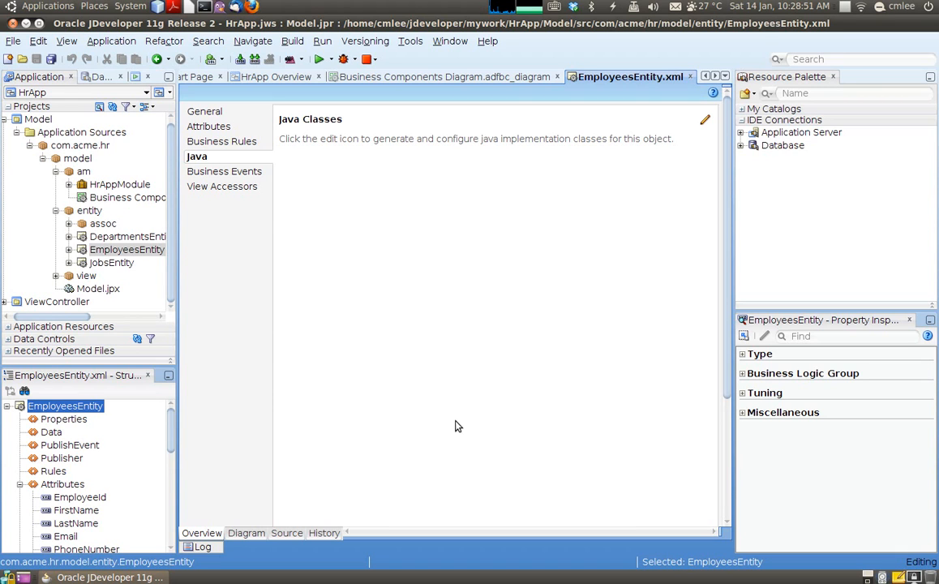